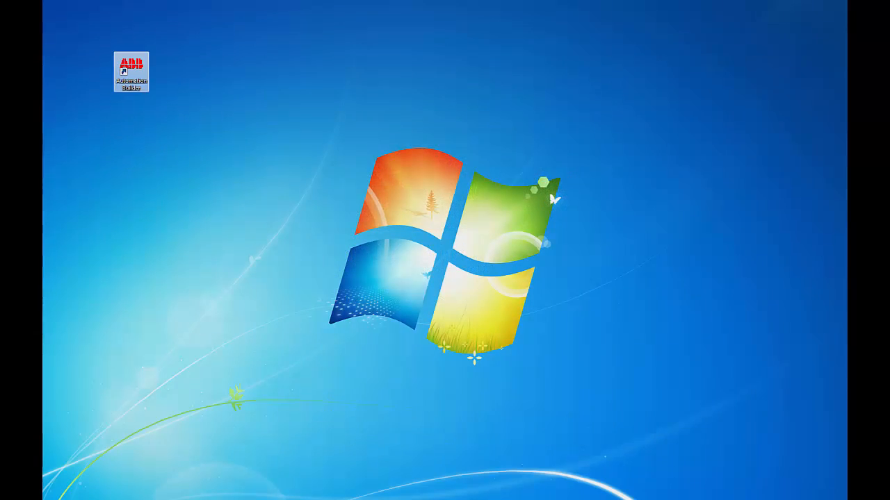
Launch ABB Automation Builder from its desktop shortcut to reach the Start Page.
{"action": "double_click", "coordinate": [131, 72]}
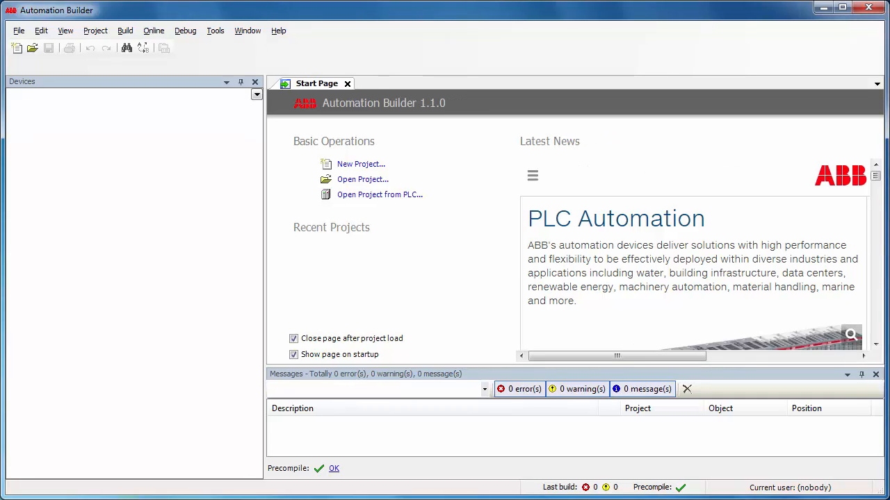
{"action": "mouse_move", "coordinate": [211, 154]}
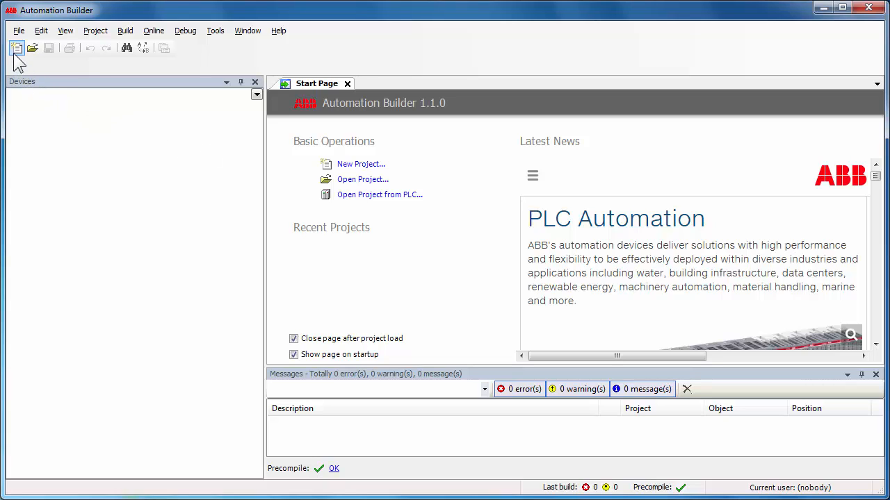
{"action": "mouse_move", "coordinate": [17, 48]}
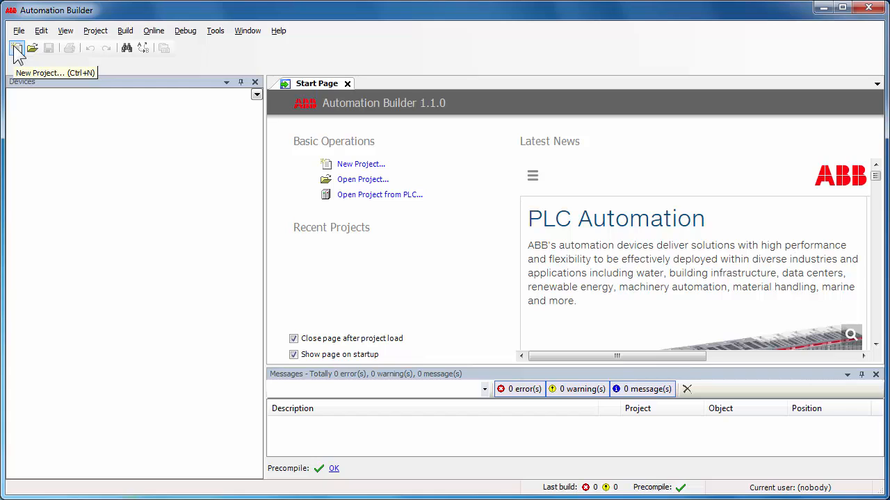
{"action": "mouse_move", "coordinate": [16, 57]}
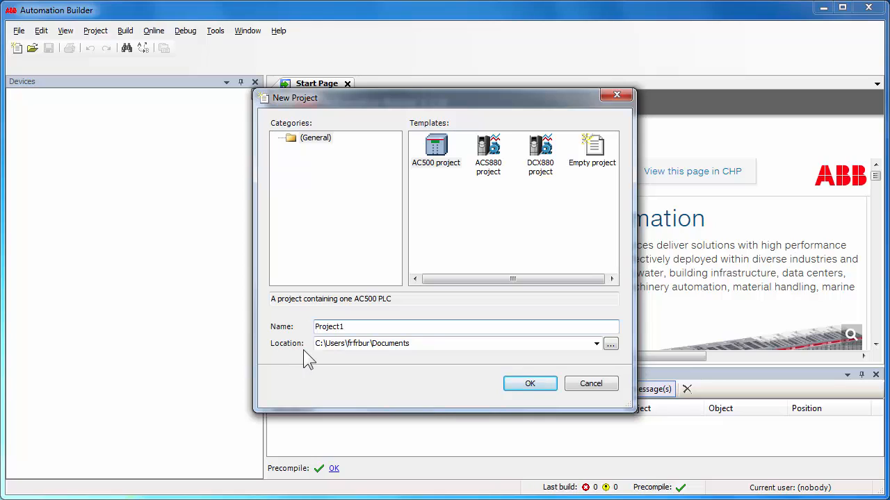
{"action": "mouse_move", "coordinate": [419, 343]}
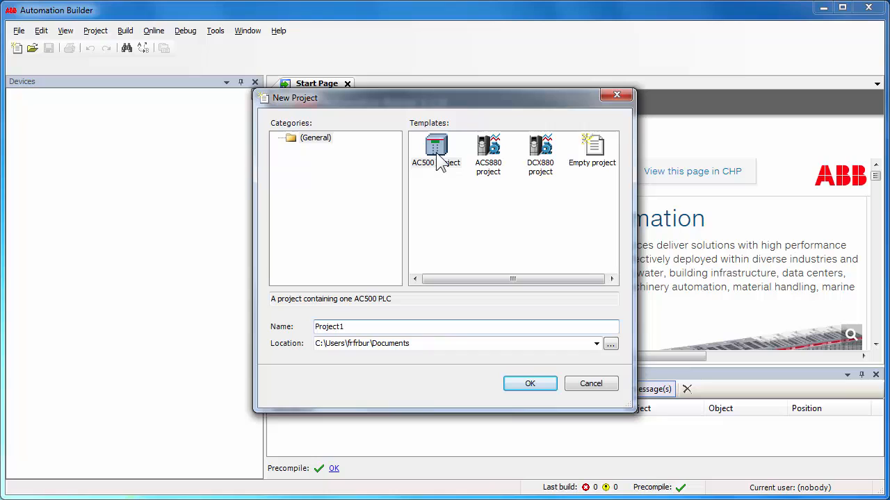
Create a new project from the AC500 template, keeping the name Project1.
{"action": "left_click", "coordinate": [437, 150]}
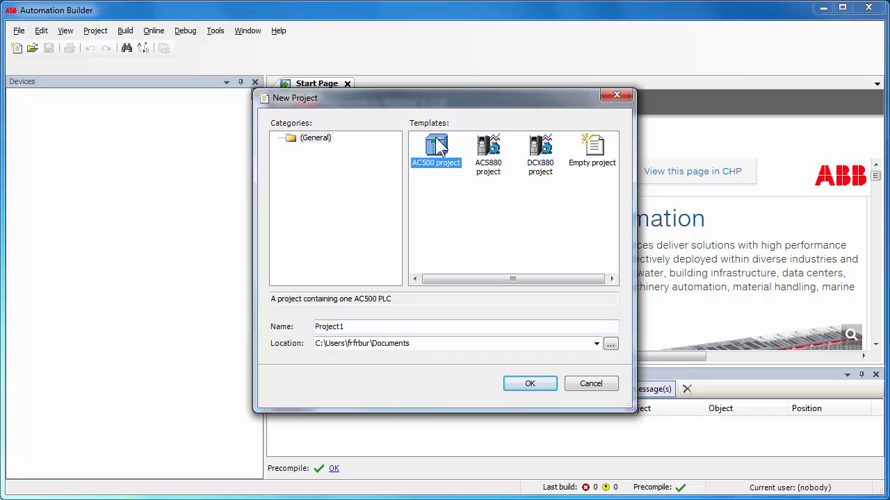
{"action": "left_click", "coordinate": [590, 383]}
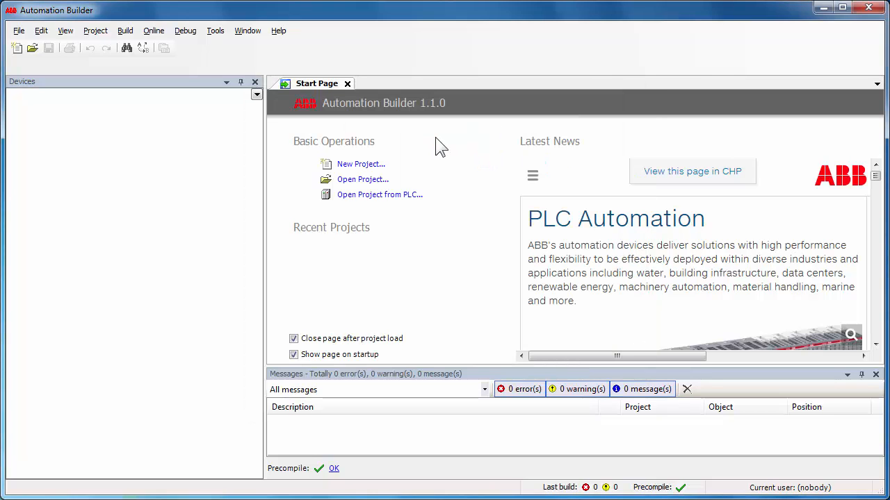
{"action": "left_click", "coordinate": [362, 164]}
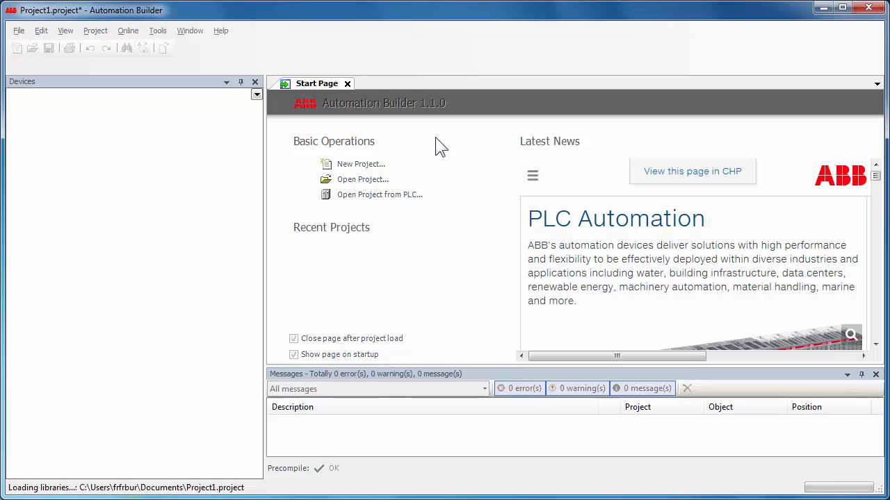
Add an AC500 PM583-ETH controller from the PLC - AC500 category to Project1.
{"action": "left_click", "coordinate": [362, 164]}
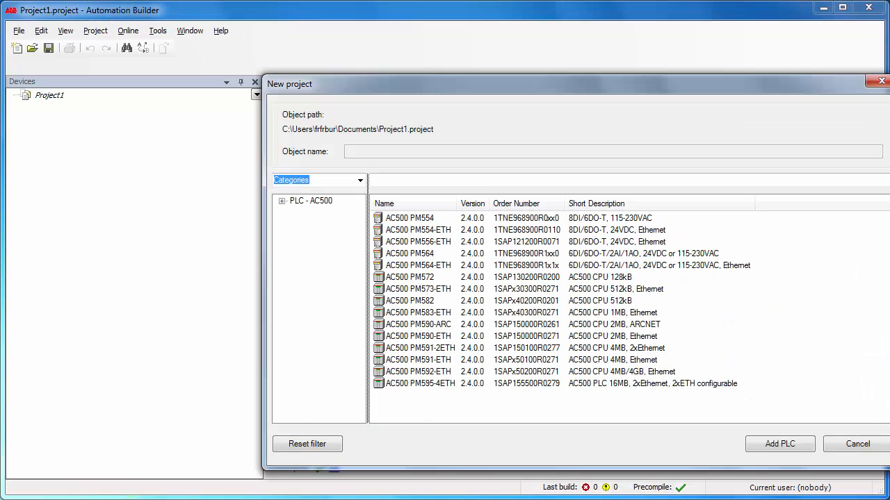
{"action": "mouse_move", "coordinate": [280, 212]}
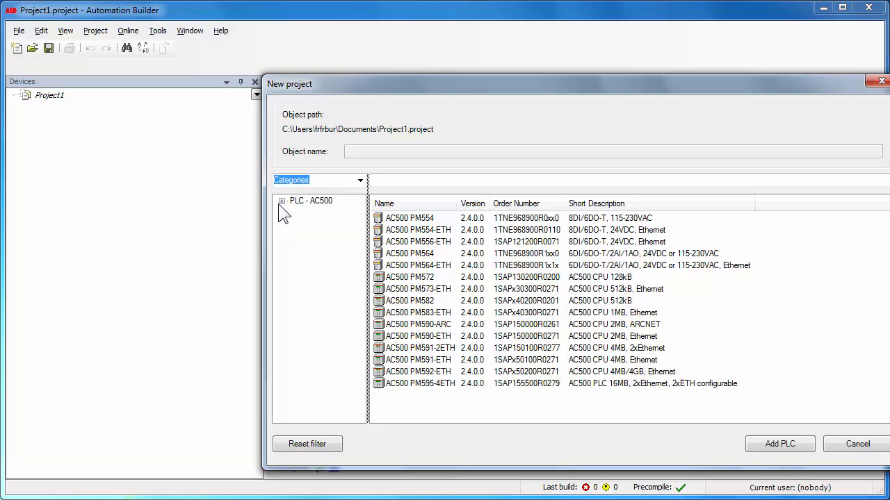
{"action": "left_click", "coordinate": [283, 200]}
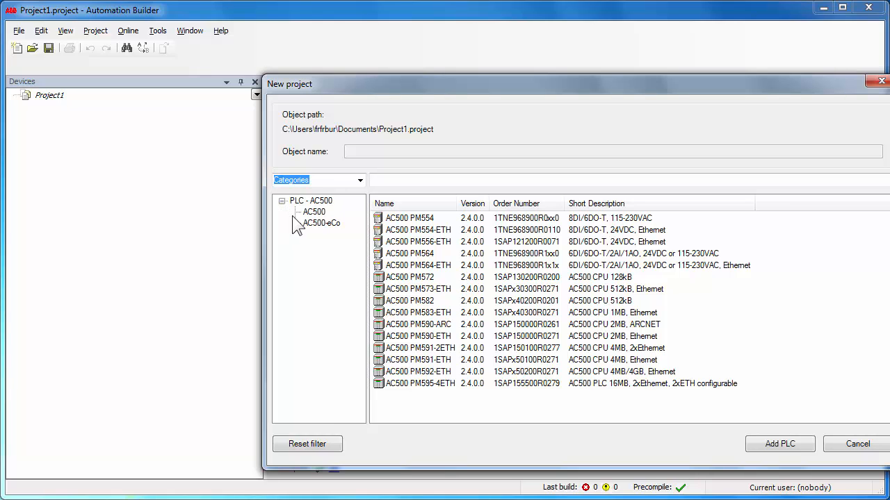
{"action": "mouse_move", "coordinate": [307, 235]}
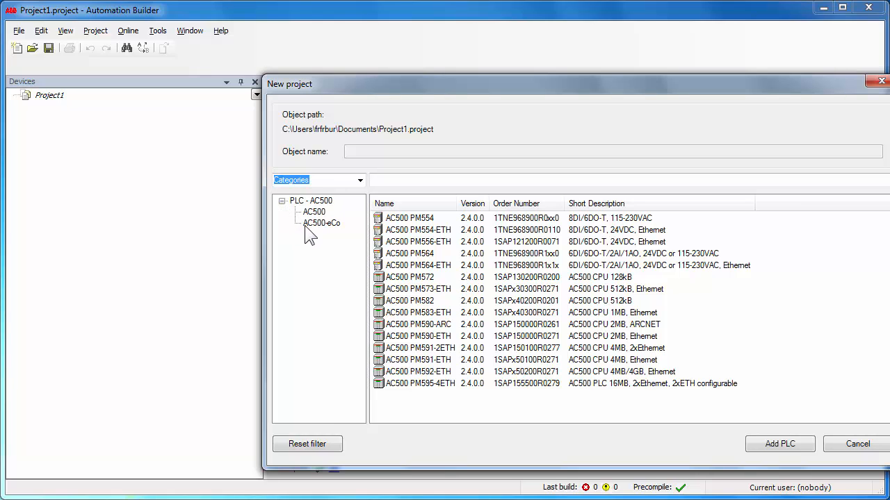
{"action": "left_click", "coordinate": [314, 211]}
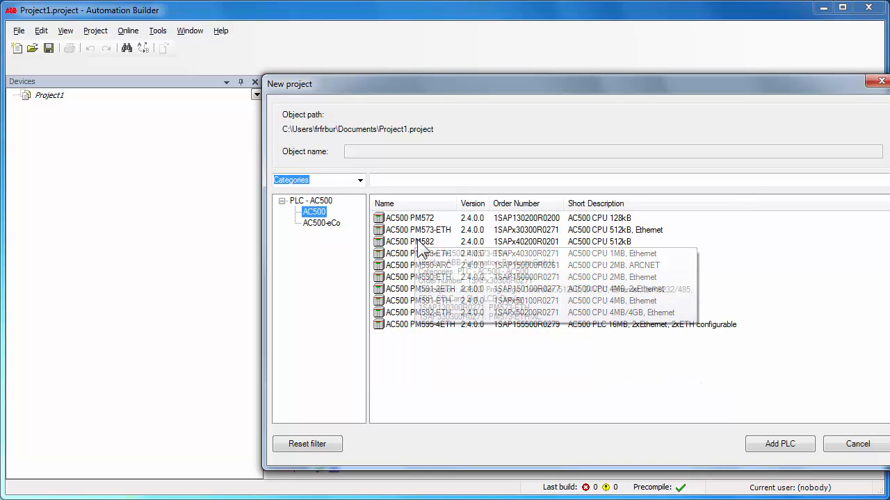
{"action": "mouse_move", "coordinate": [417, 253]}
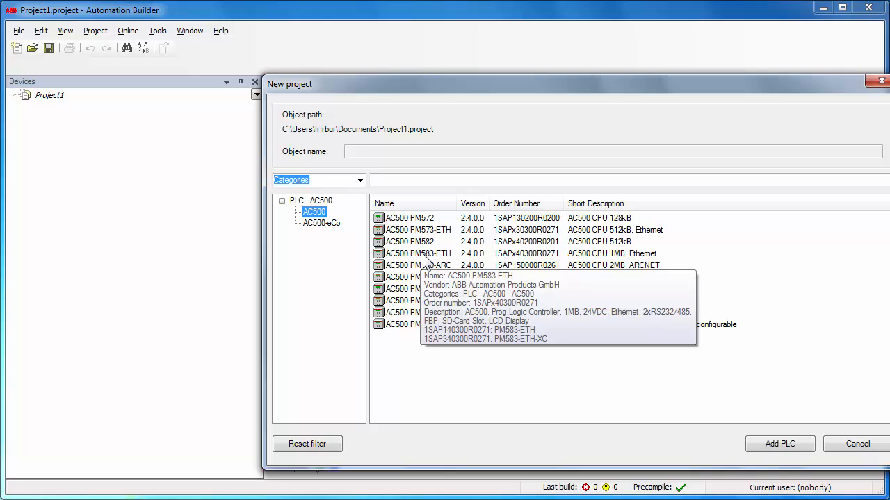
{"action": "left_click", "coordinate": [417, 253]}
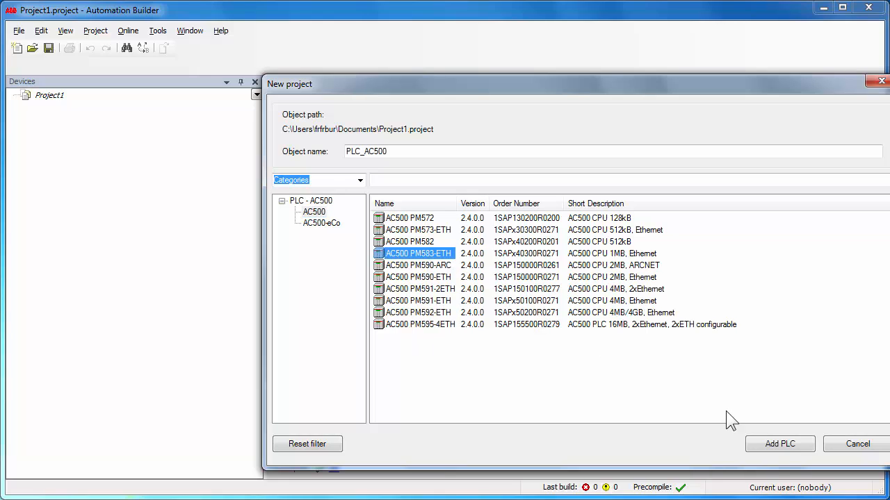
{"action": "left_click", "coordinate": [778, 445]}
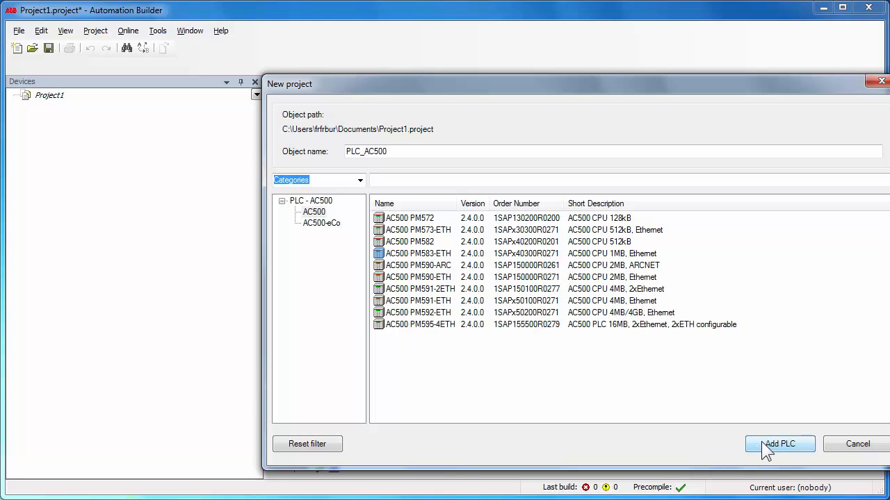
{"action": "left_click", "coordinate": [779, 445]}
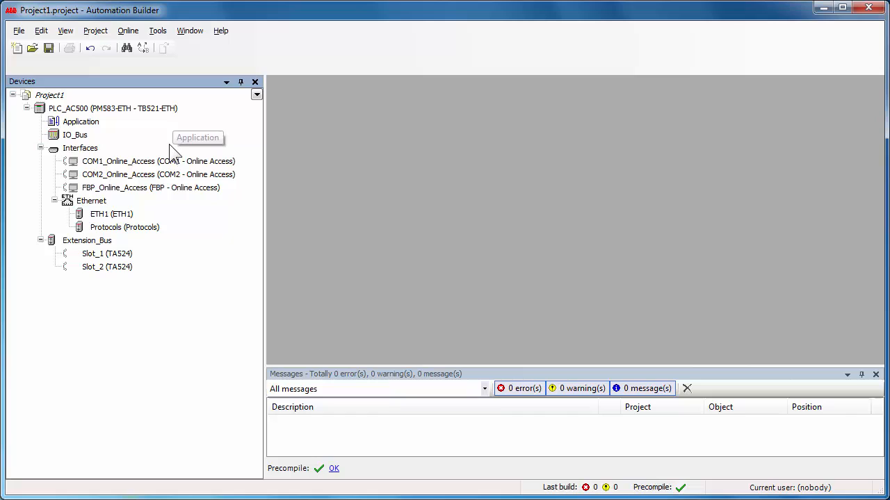
{"action": "mouse_move", "coordinate": [166, 284]}
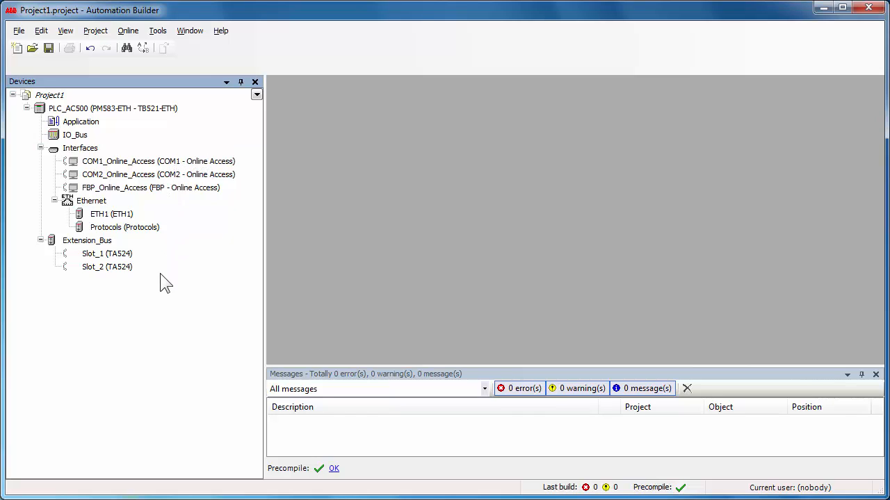
{"action": "mouse_move", "coordinate": [106, 114]}
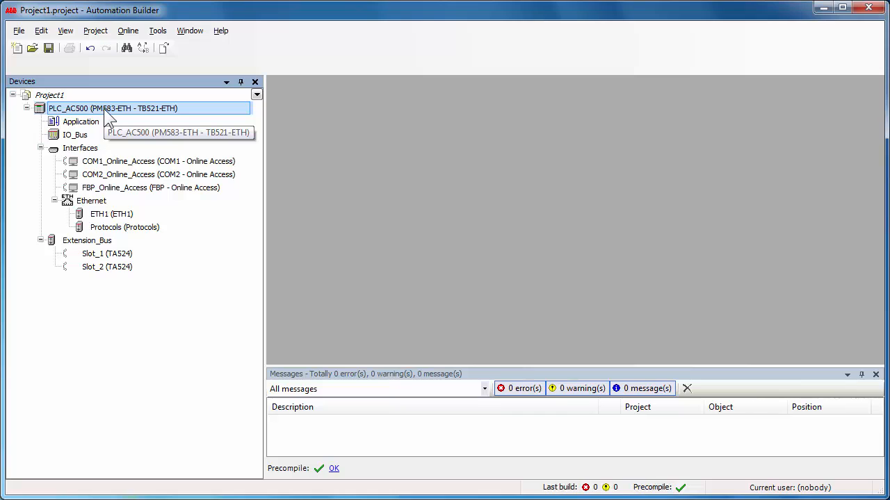
Set Check battery to Off in PLC_AC500's configuration and show its PM583-ETH hardware settings.
{"action": "double_click", "coordinate": [112, 108]}
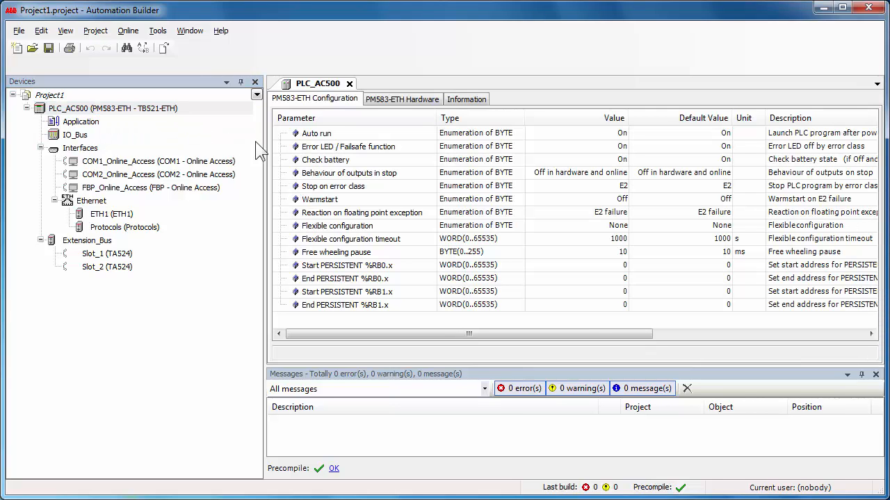
{"action": "mouse_move", "coordinate": [541, 277]}
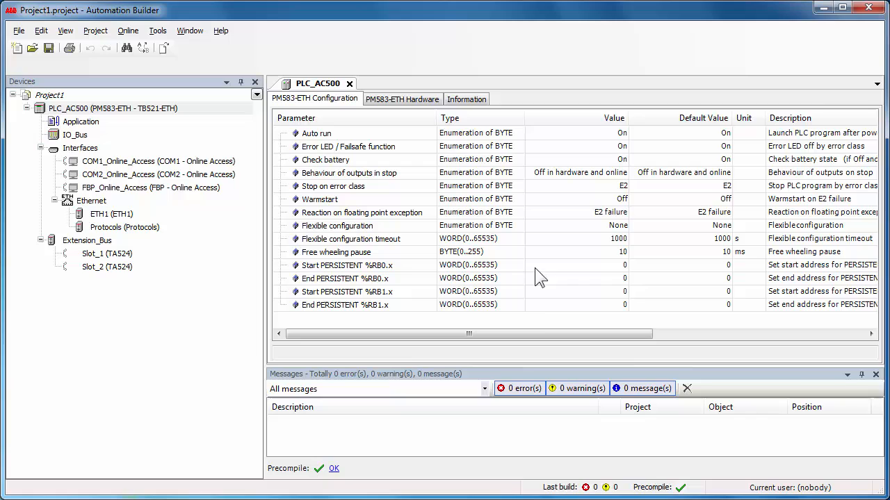
{"action": "mouse_move", "coordinate": [591, 175]}
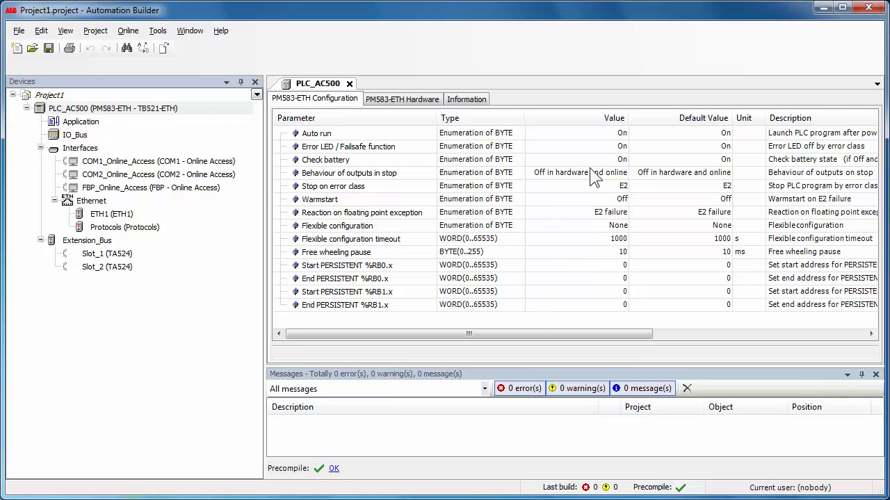
{"action": "left_click", "coordinate": [623, 158]}
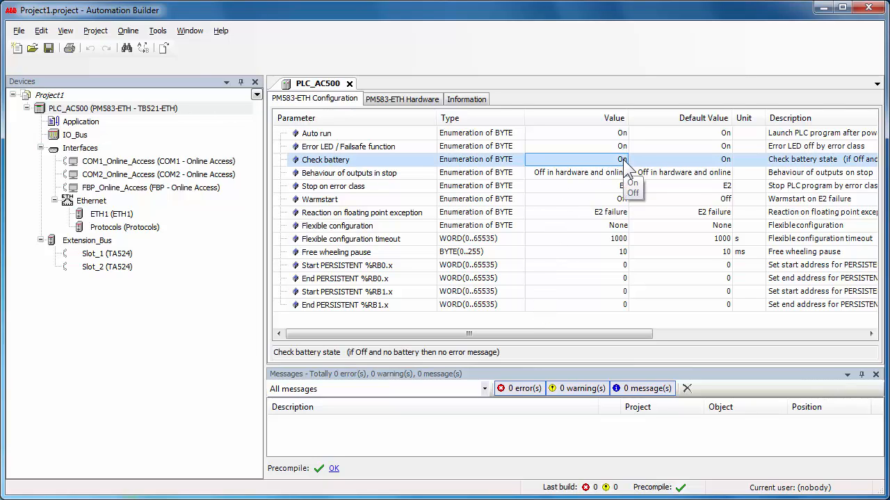
{"action": "left_click", "coordinate": [620, 159]}
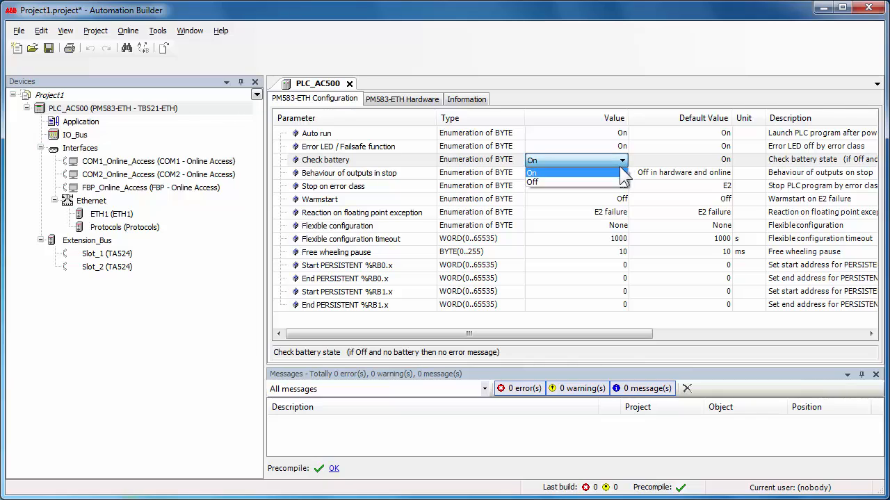
{"action": "left_click", "coordinate": [533, 181]}
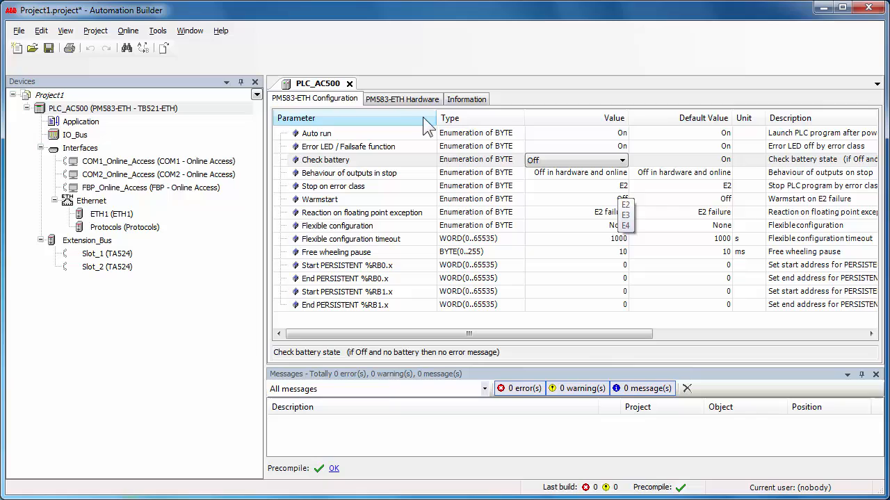
{"action": "left_click", "coordinate": [401, 99]}
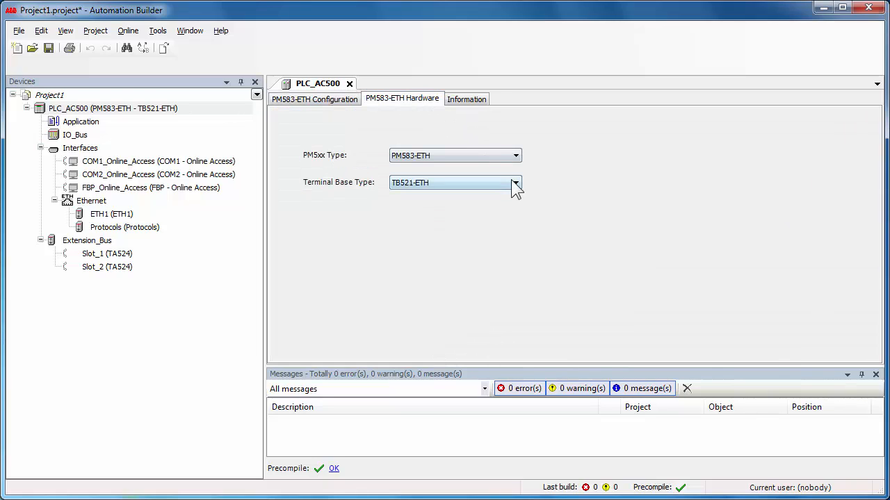
Browse the available terminal base and PM5xx processor types, keeping PM583-ETH on TB521-ETH.
{"action": "left_click", "coordinate": [514, 182]}
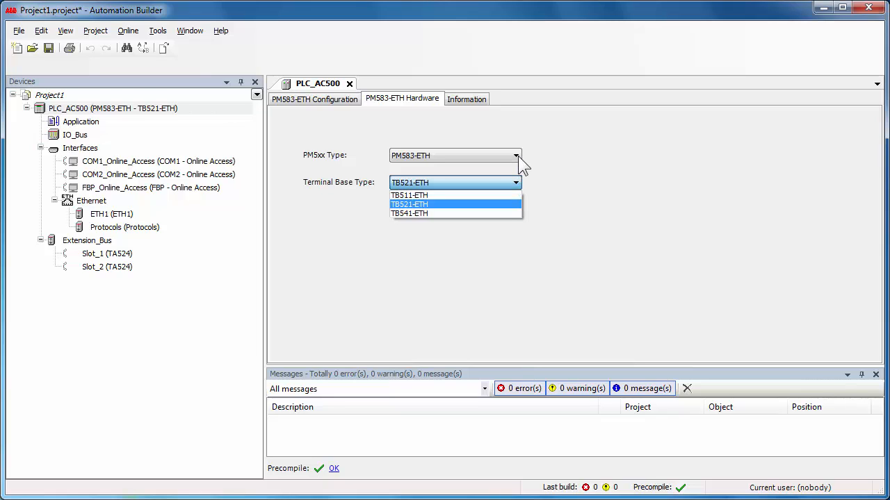
{"action": "left_click", "coordinate": [516, 156]}
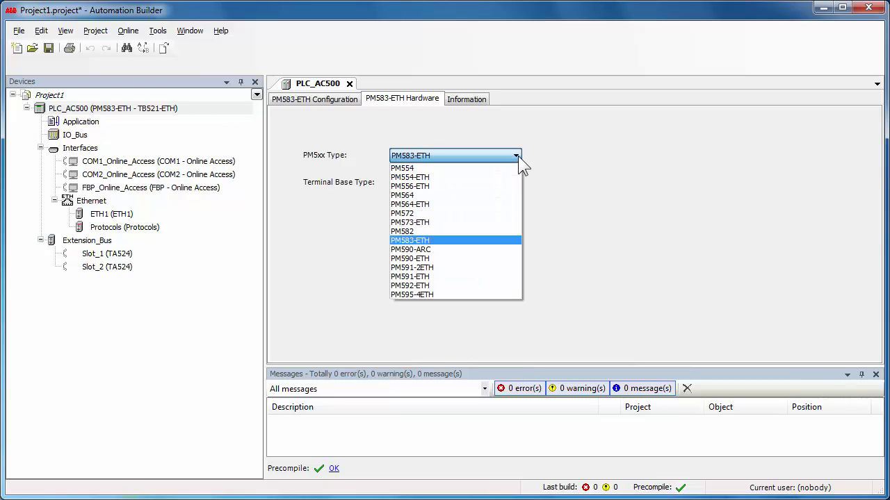
{"action": "mouse_move", "coordinate": [452, 230]}
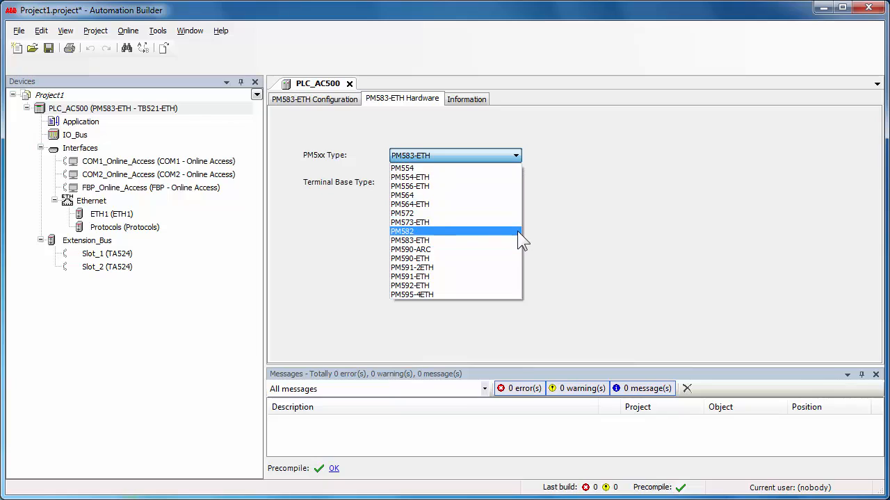
{"action": "mouse_move", "coordinate": [452, 240]}
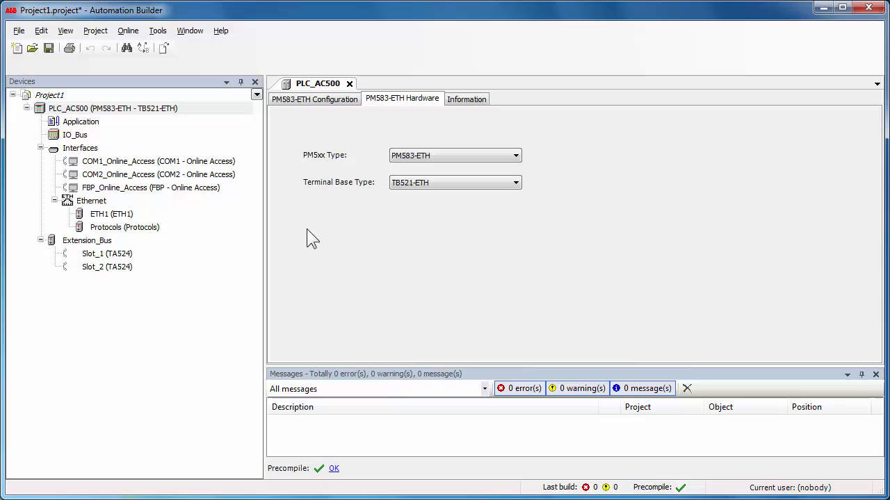
{"action": "mouse_move", "coordinate": [125, 146]}
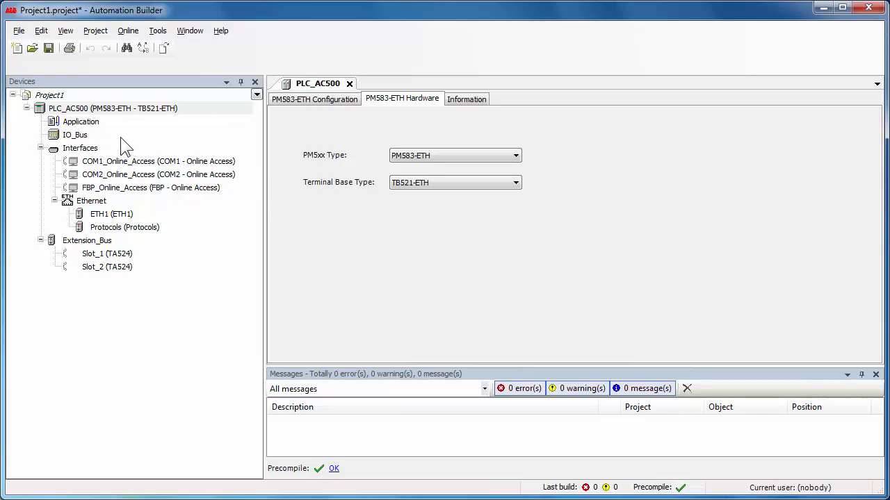
{"action": "mouse_move", "coordinate": [98, 139]}
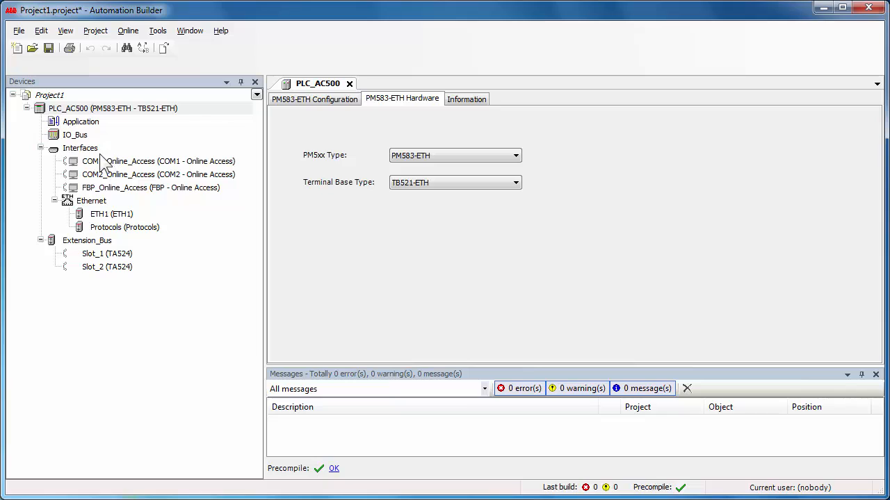
{"action": "left_click", "coordinate": [81, 148]}
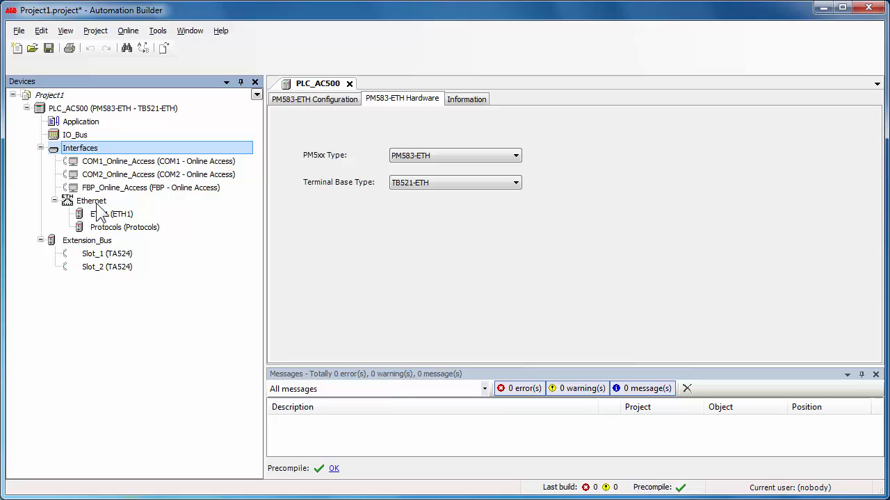
{"action": "left_click", "coordinate": [91, 200]}
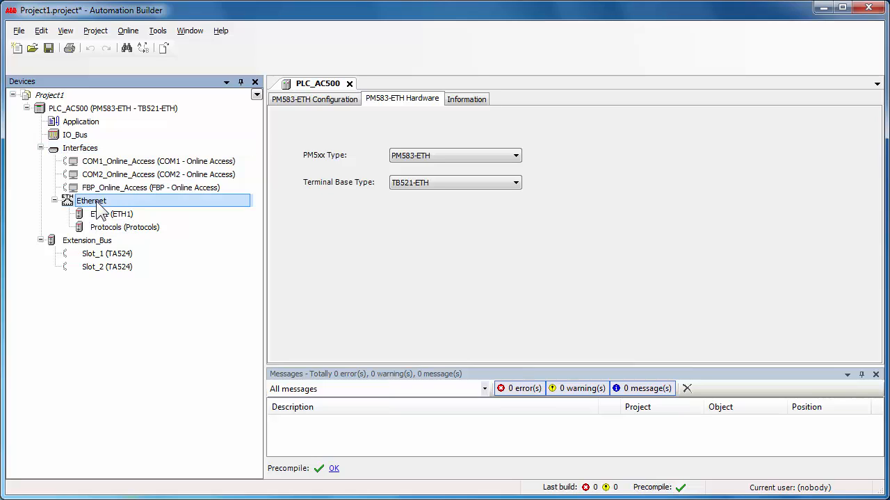
{"action": "left_click", "coordinate": [87, 239]}
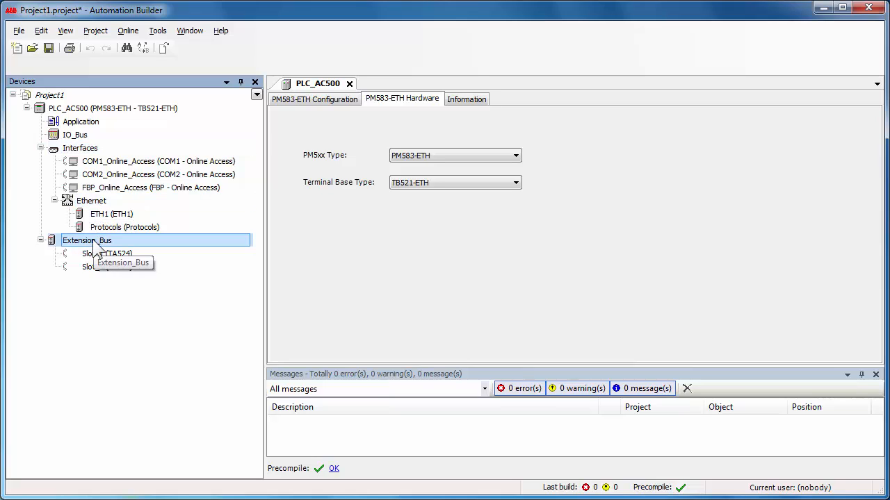
{"action": "mouse_move", "coordinate": [105, 278]}
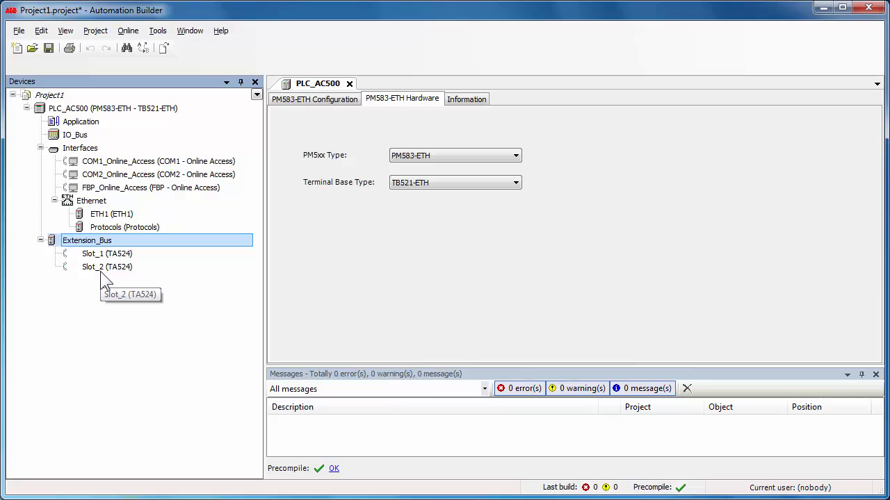
{"action": "mouse_move", "coordinate": [76, 147]}
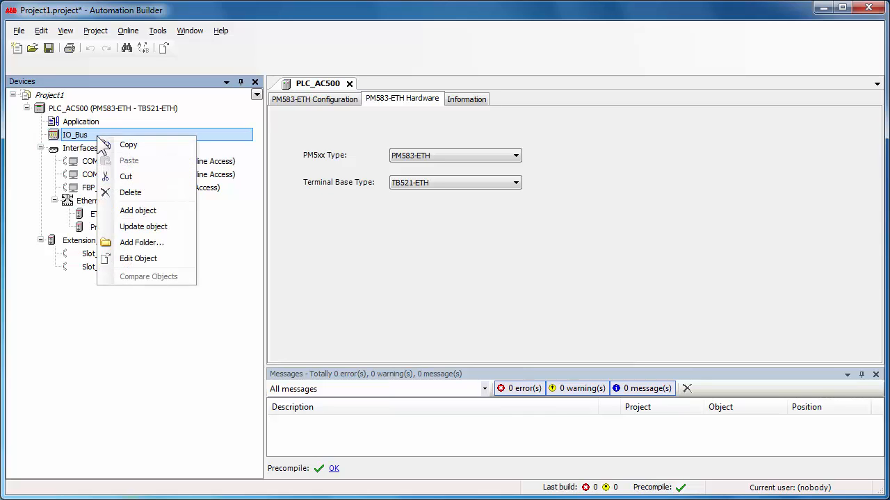
{"action": "mouse_move", "coordinate": [146, 211]}
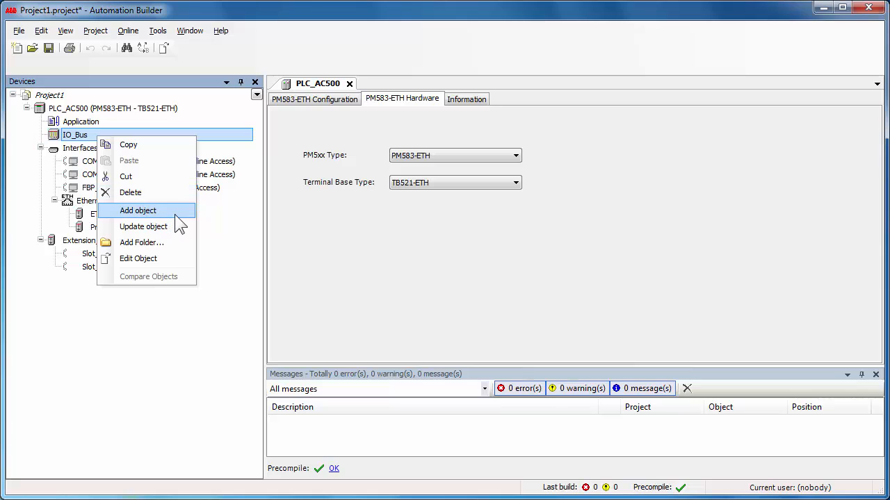
{"action": "mouse_move", "coordinate": [179, 221]}
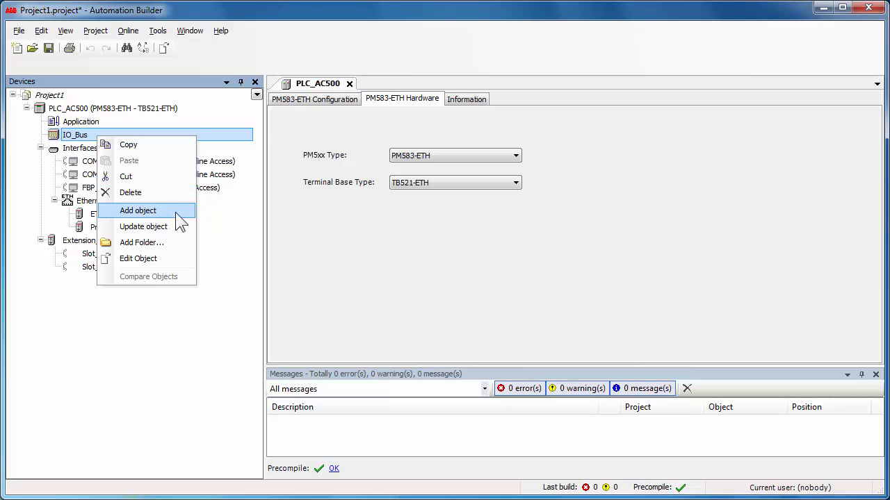
Add a DX522 module from S500 Digital Input/Output modules under IO_Bus.
{"action": "left_click", "coordinate": [138, 210]}
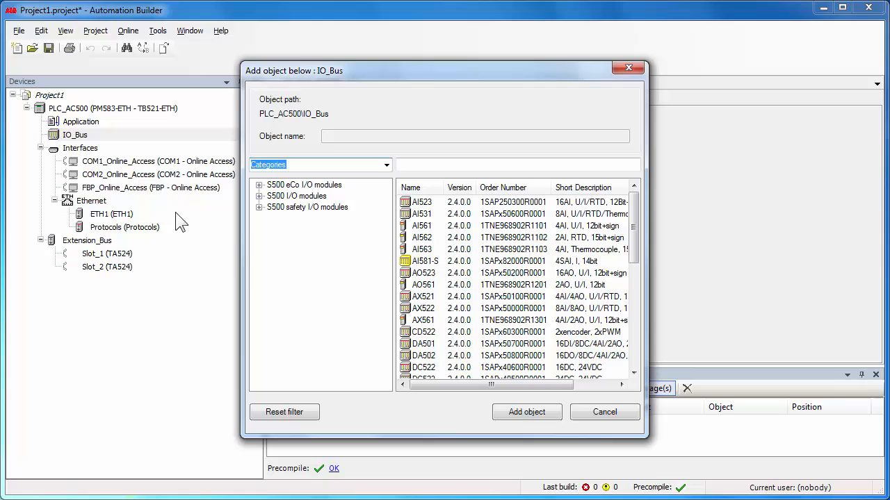
{"action": "mouse_move", "coordinate": [428, 285]}
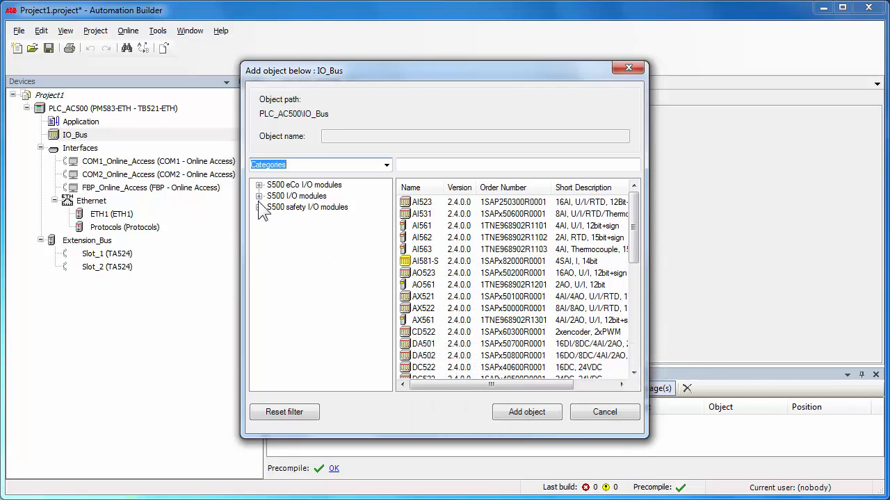
{"action": "left_click", "coordinate": [259, 196]}
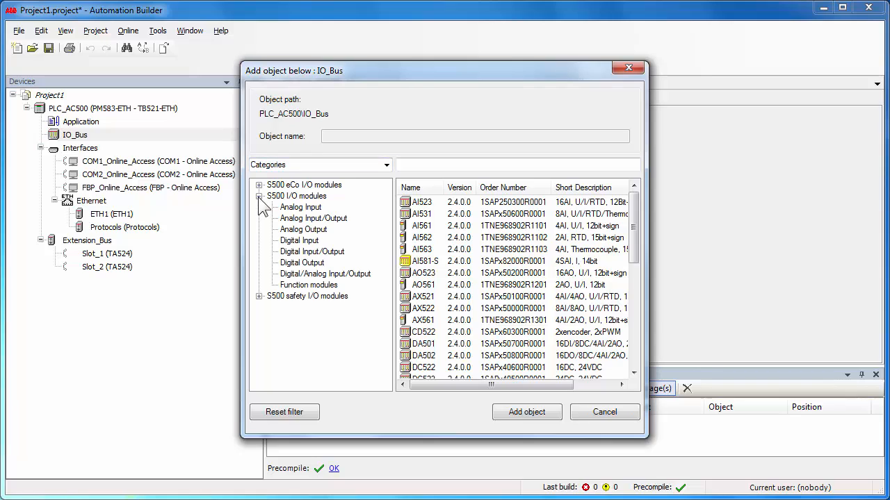
{"action": "mouse_move", "coordinate": [311, 253]}
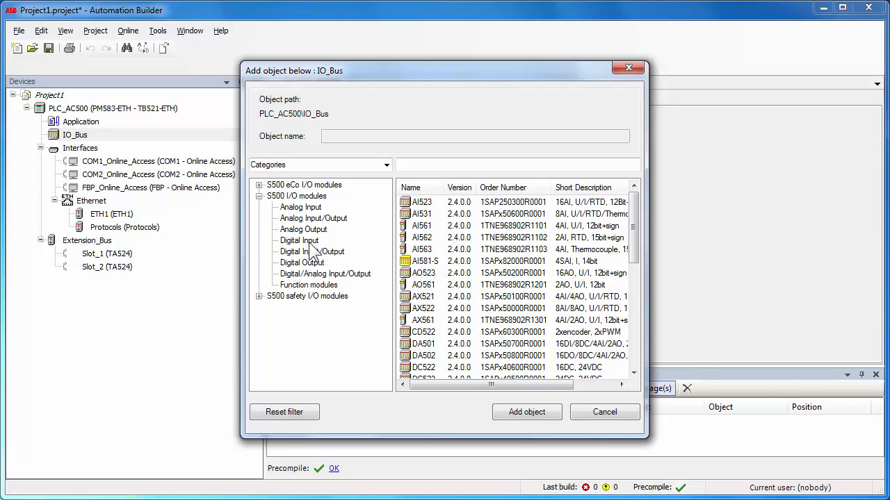
{"action": "left_click", "coordinate": [311, 252]}
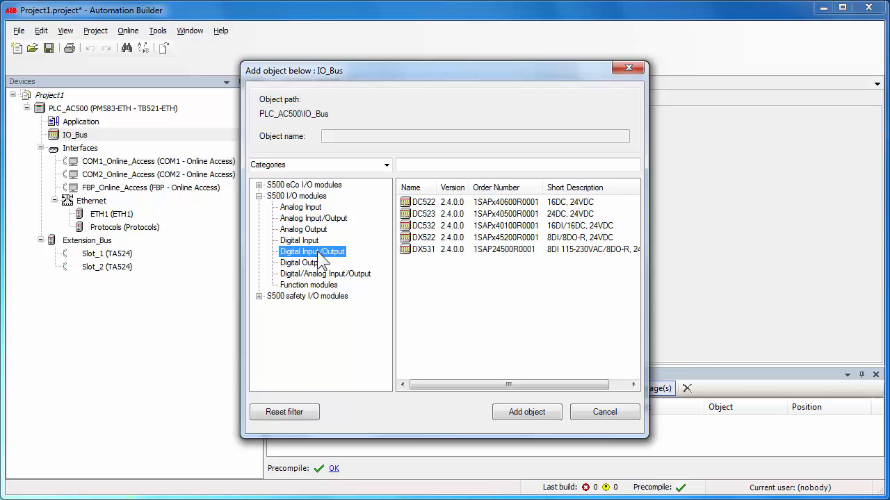
{"action": "mouse_move", "coordinate": [438, 264]}
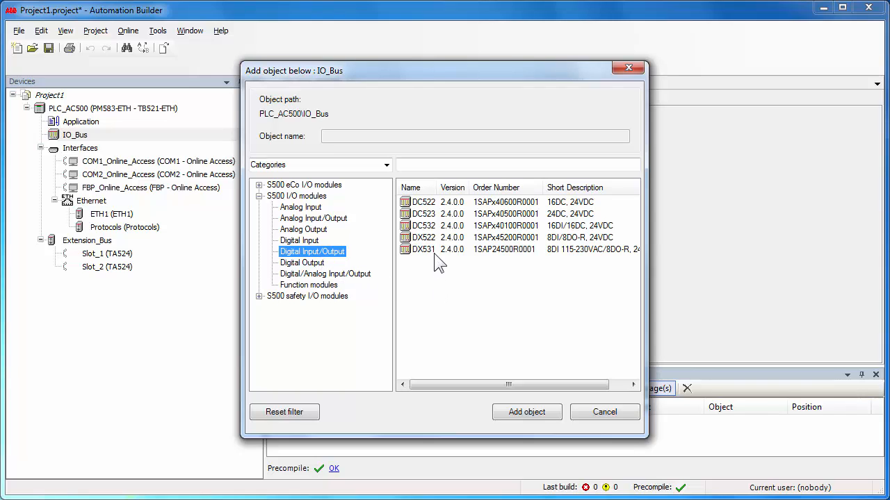
{"action": "left_click", "coordinate": [422, 237]}
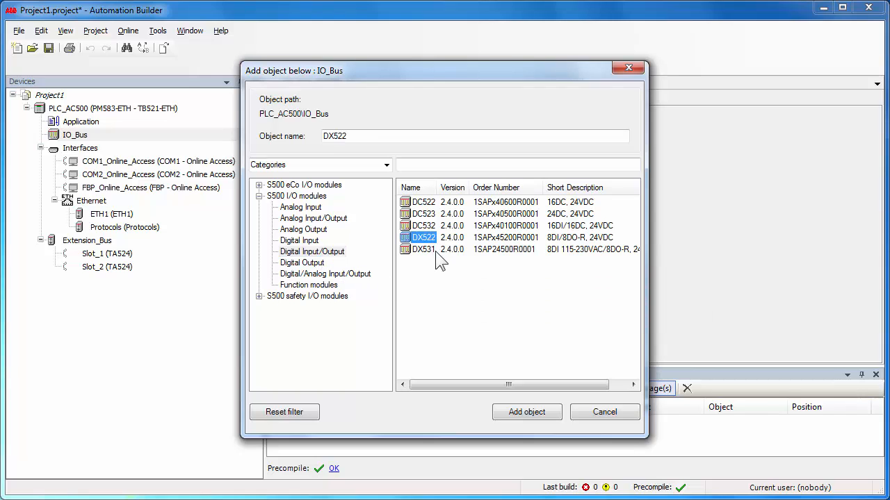
{"action": "left_click", "coordinate": [526, 412]}
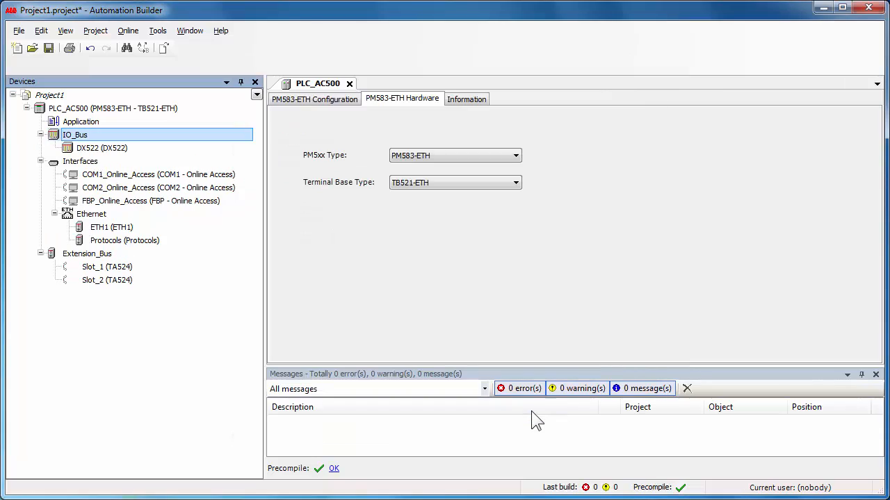
{"action": "mouse_move", "coordinate": [118, 153]}
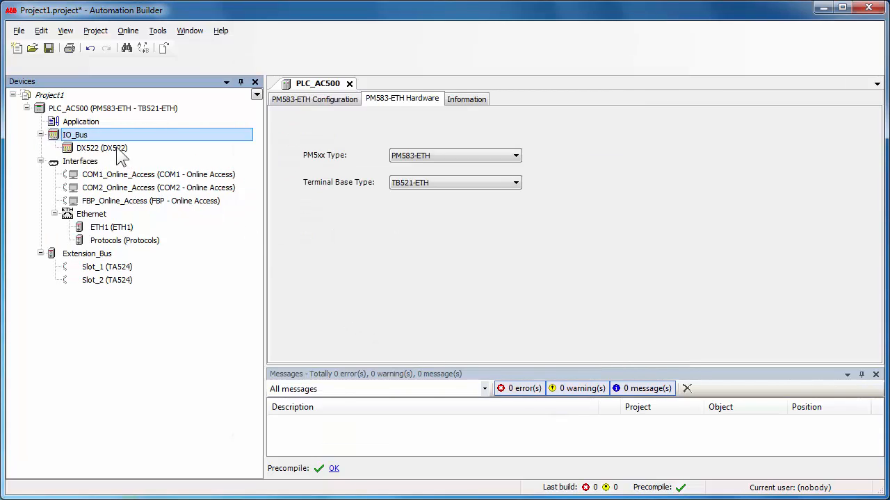
{"action": "mouse_move", "coordinate": [100, 148]}
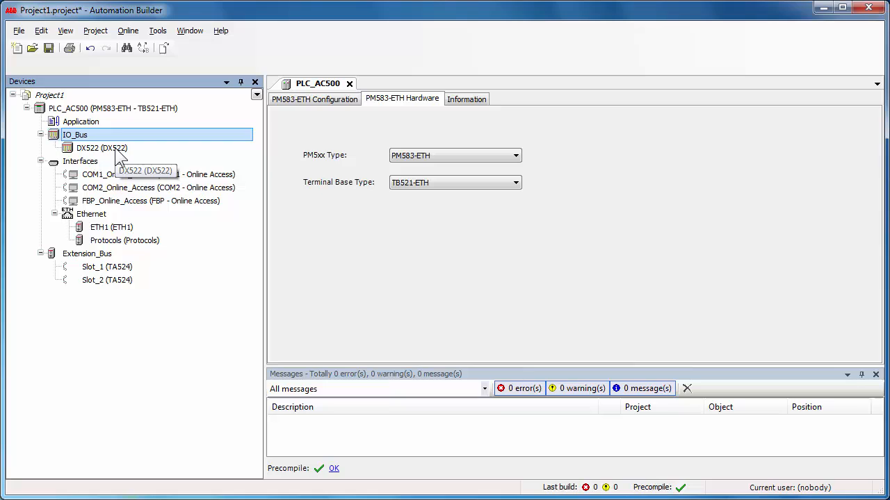
Show the DX522 module's I/O Mapping with inputs at %IB0 and relay outputs at %QB18.
{"action": "double_click", "coordinate": [101, 148]}
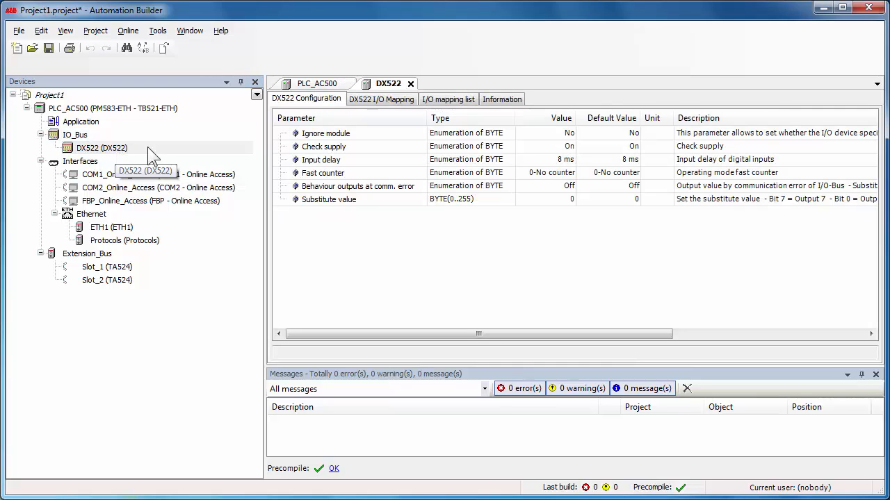
{"action": "mouse_move", "coordinate": [520, 146]}
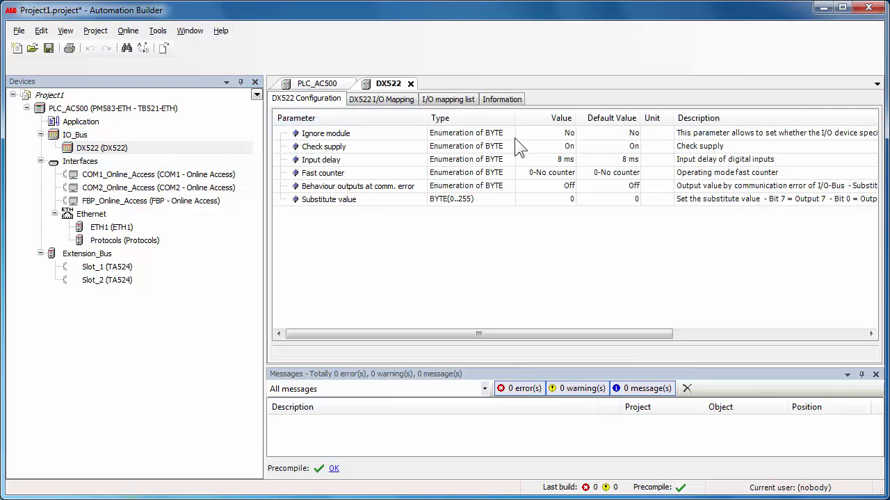
{"action": "mouse_move", "coordinate": [493, 166]}
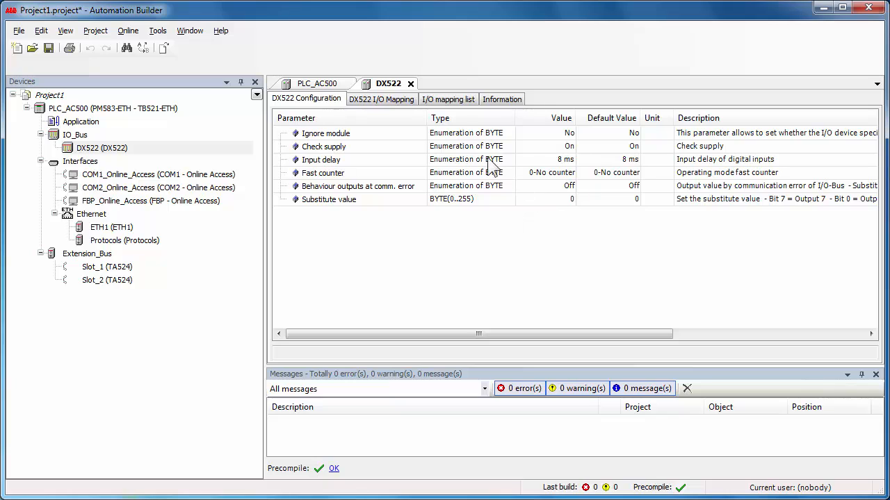
{"action": "left_click", "coordinate": [381, 99]}
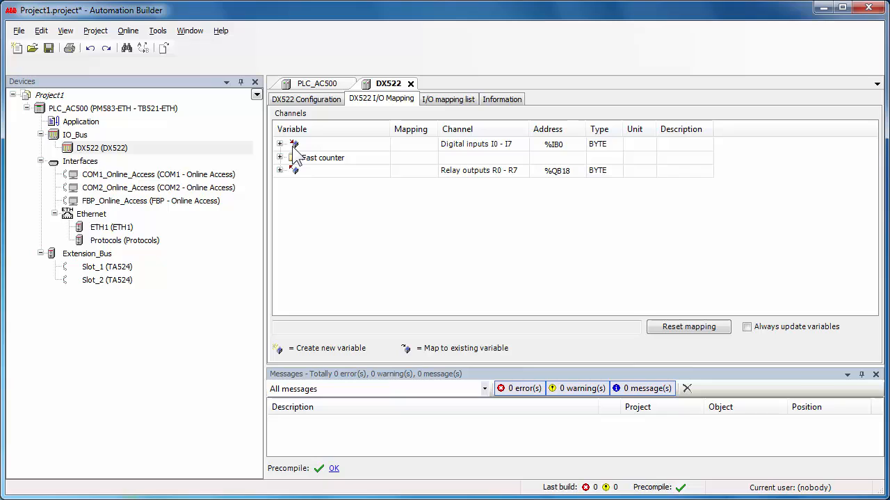
Name the DX522 digital inputs xDI_00, xDI_01 and relay outputs xDO_00, xDO_01.
{"action": "left_click", "coordinate": [280, 143]}
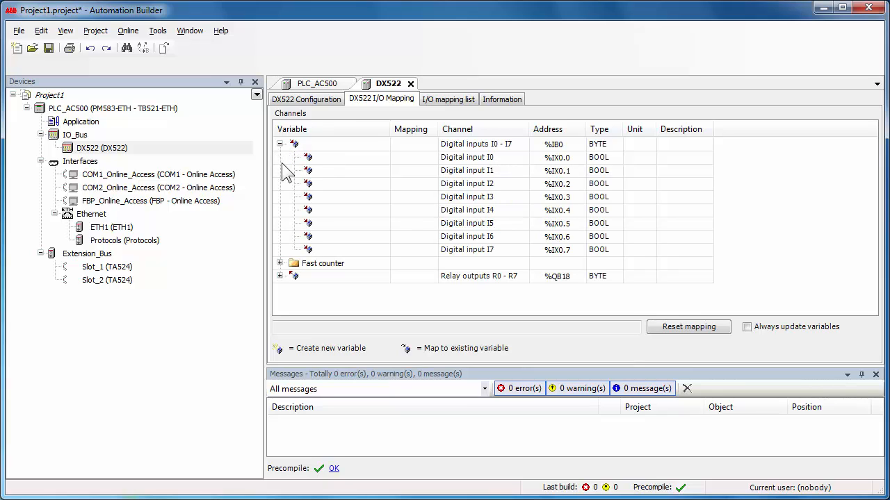
{"action": "mouse_move", "coordinate": [336, 165]}
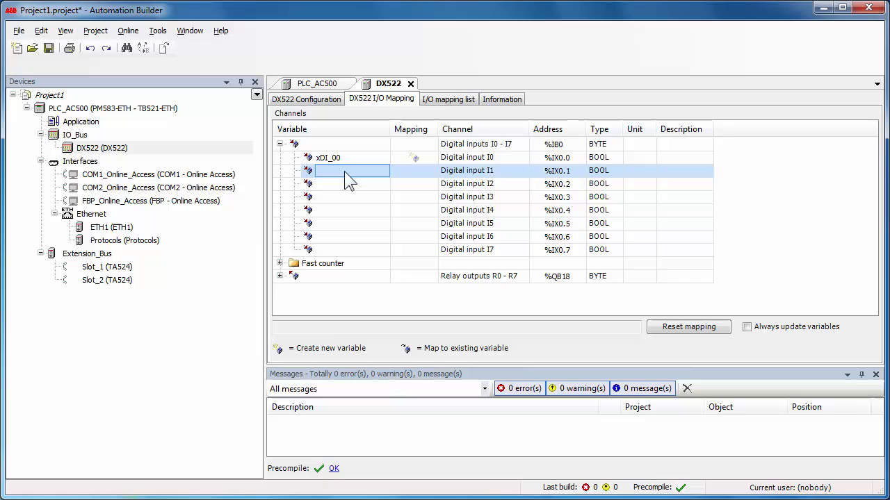
{"action": "type", "text": "xDI_01"}
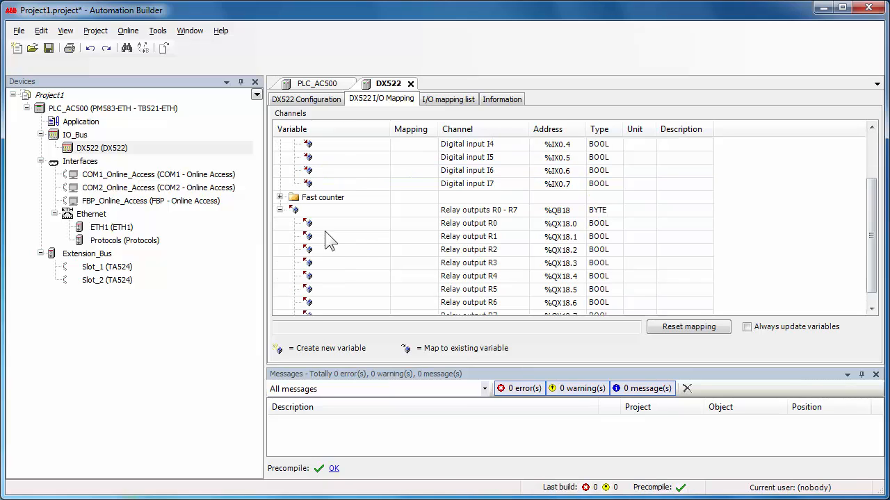
{"action": "type", "text": "xDO_00"}
{"action": "type", "text": "xDO_01"}
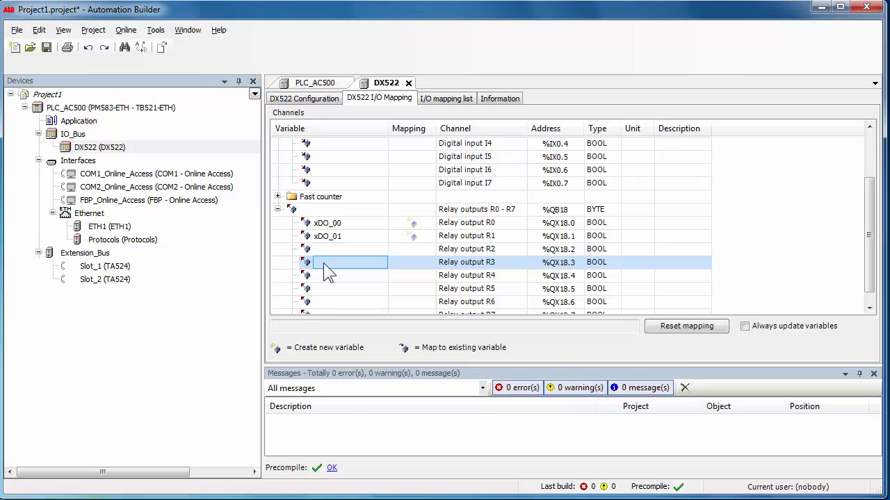
{"action": "mouse_move", "coordinate": [317, 270]}
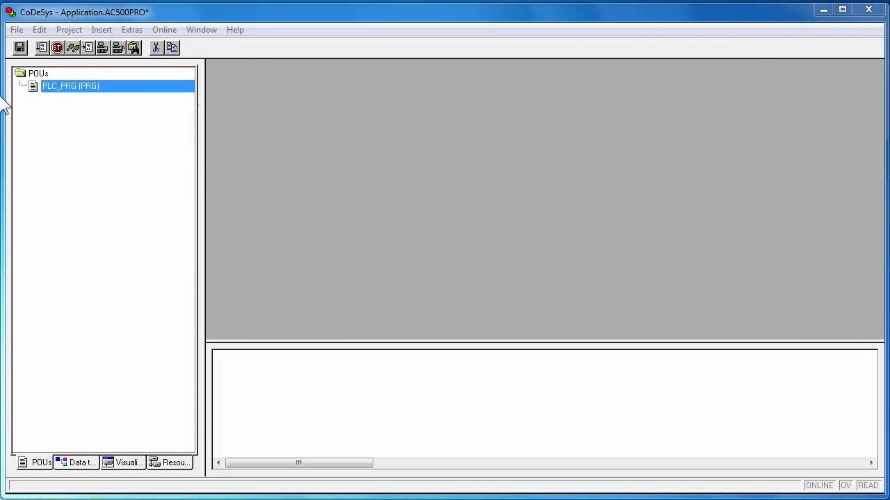
{"action": "mouse_move", "coordinate": [119, 303]}
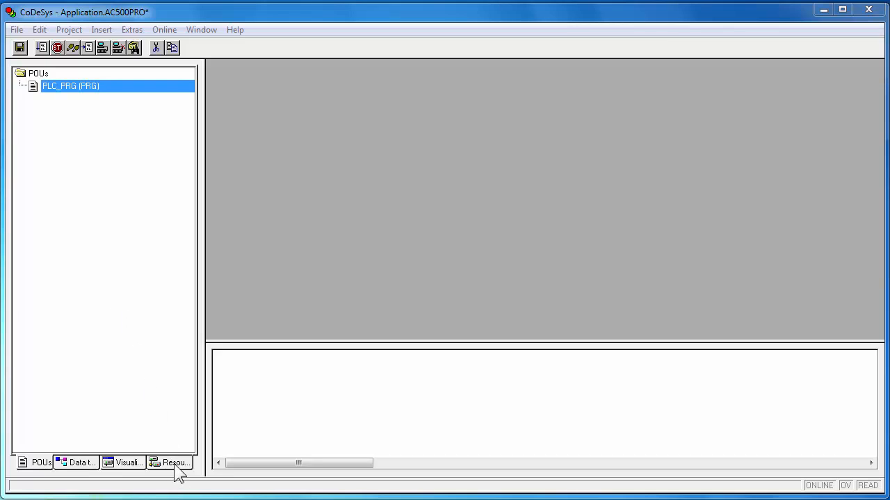
Show the DX522_Module_Mapping global variables under Resources > Global Variables > IO_Bus.
{"action": "left_click", "coordinate": [174, 462]}
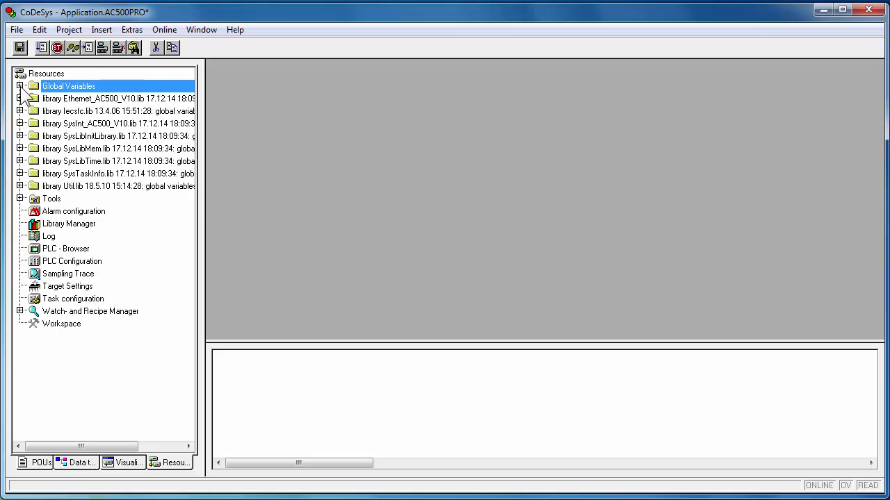
{"action": "left_click", "coordinate": [21, 86]}
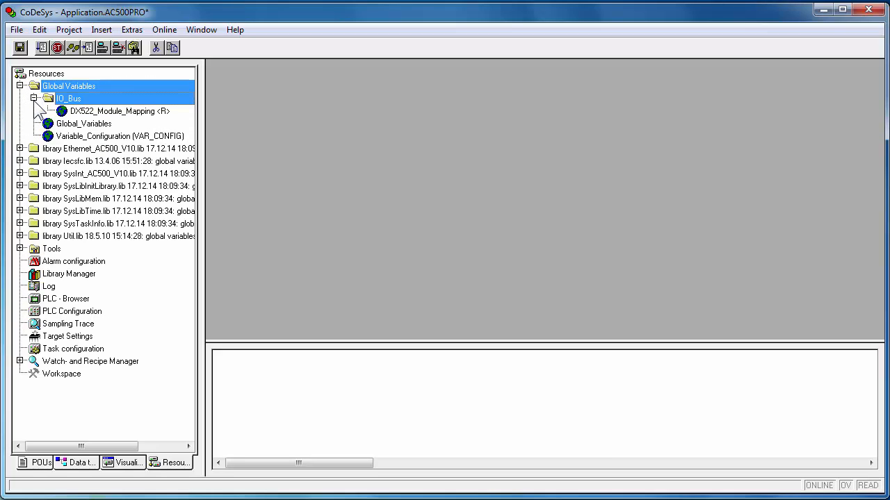
{"action": "left_click", "coordinate": [118, 111]}
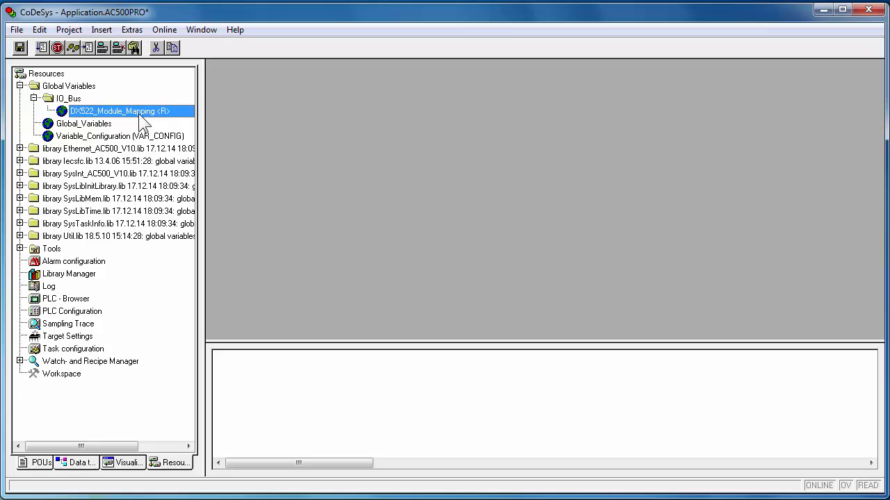
{"action": "double_click", "coordinate": [119, 111]}
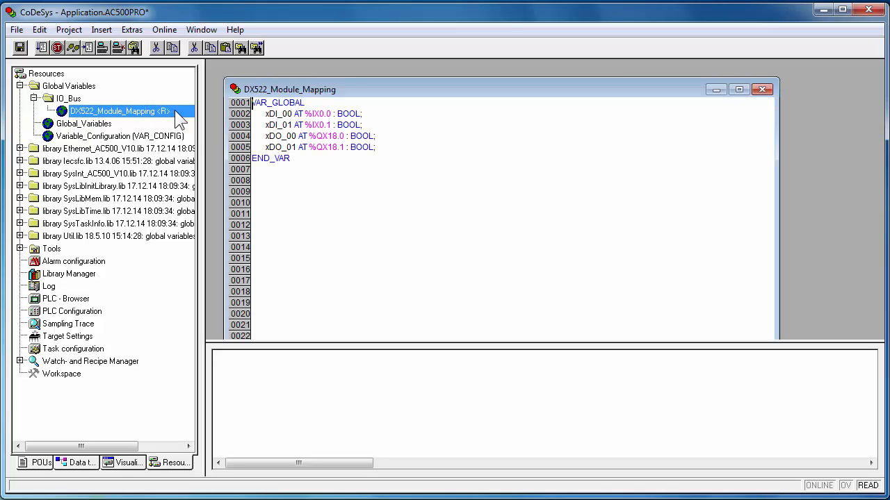
{"action": "left_click", "coordinate": [739, 89]}
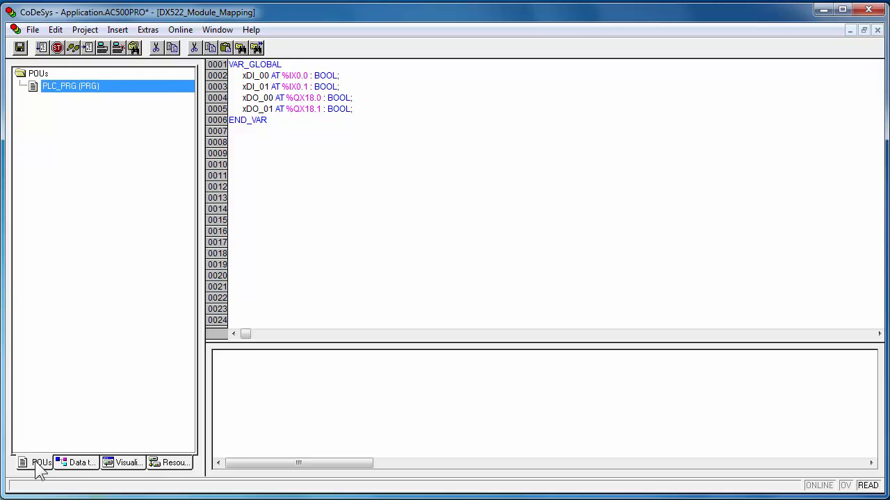
{"action": "mouse_move", "coordinate": [64, 370]}
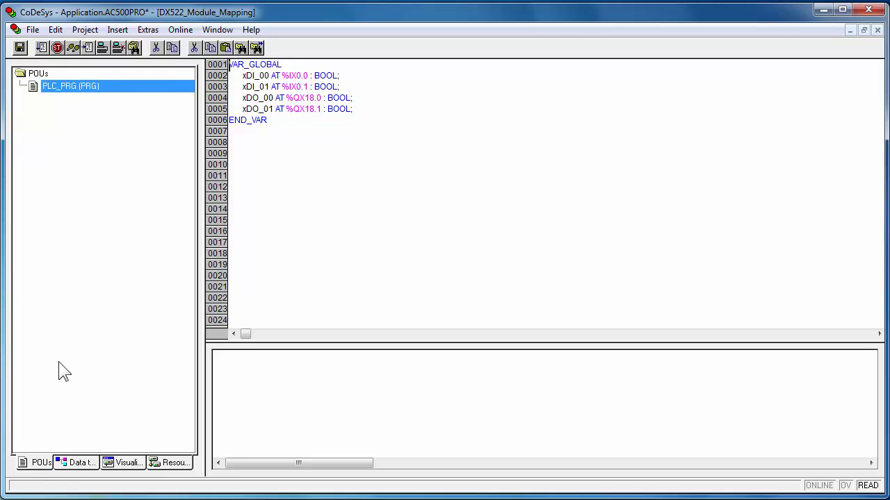
{"action": "mouse_move", "coordinate": [112, 95]}
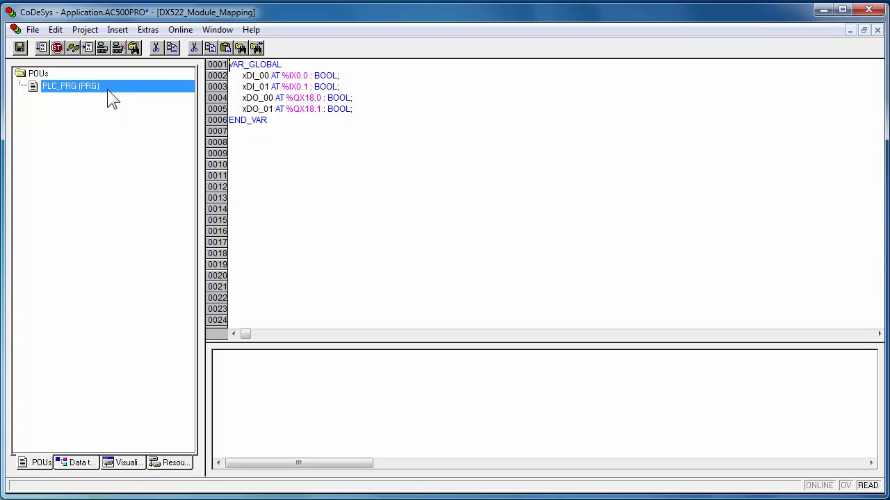
Add a new Program in FBD named Prog1_FBD alongside PLC_PRG.
{"action": "right_click", "coordinate": [70, 86]}
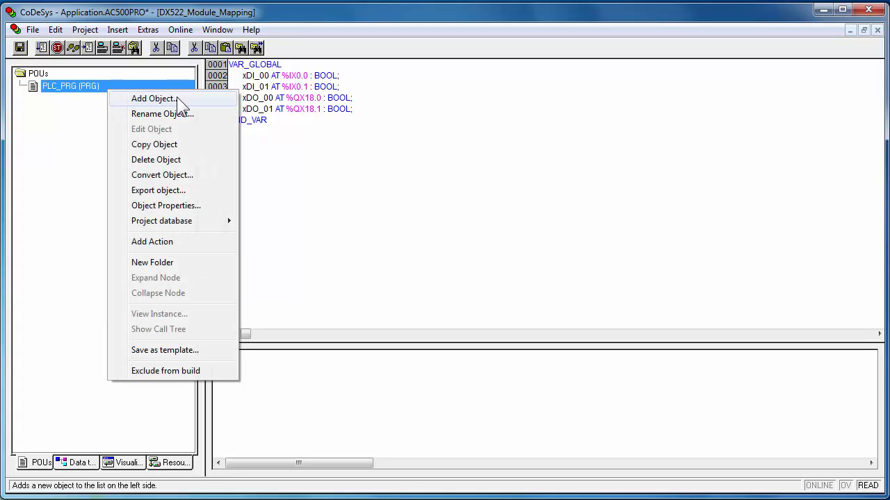
{"action": "left_click", "coordinate": [155, 98]}
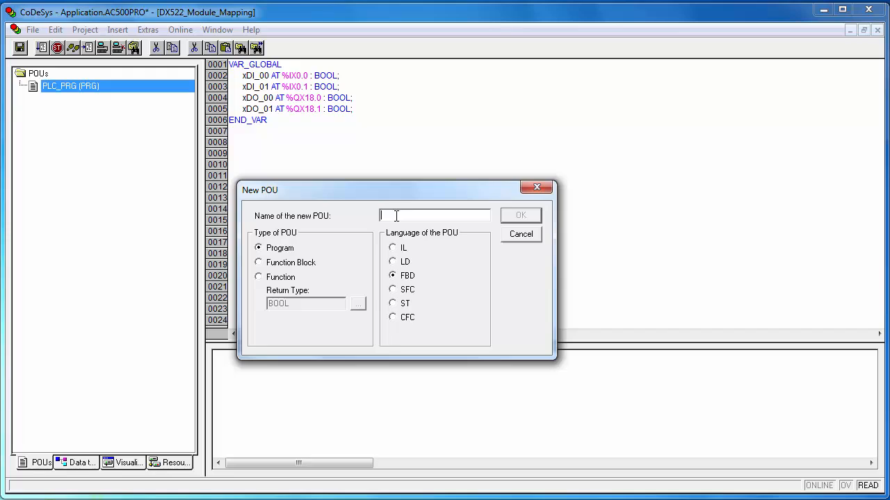
{"action": "type", "text": "Prog1"}
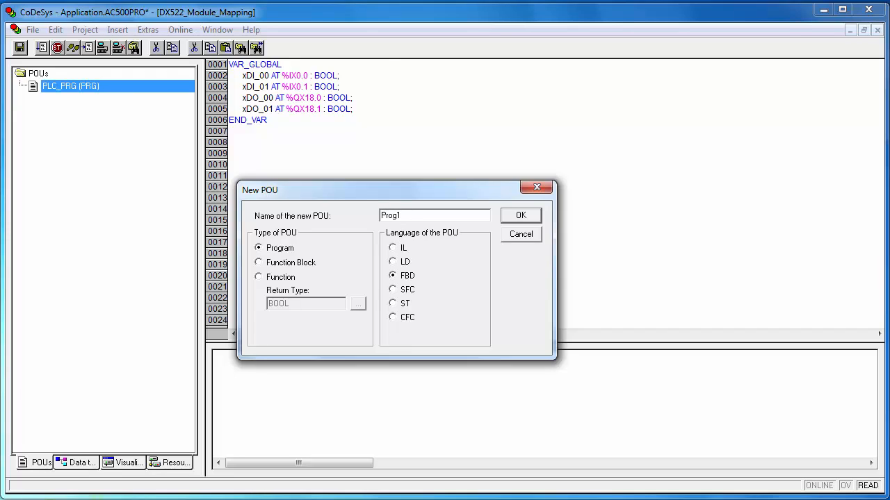
{"action": "type", "text": "_FB"}
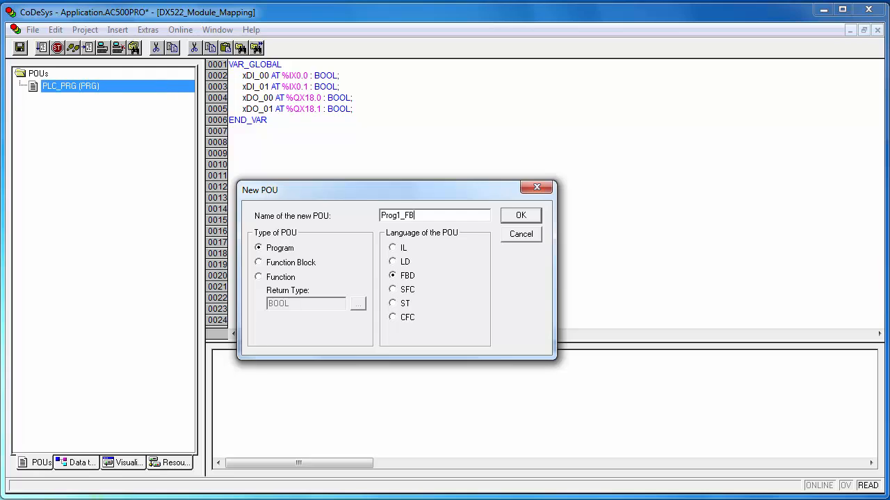
{"action": "type", "text": "D"}
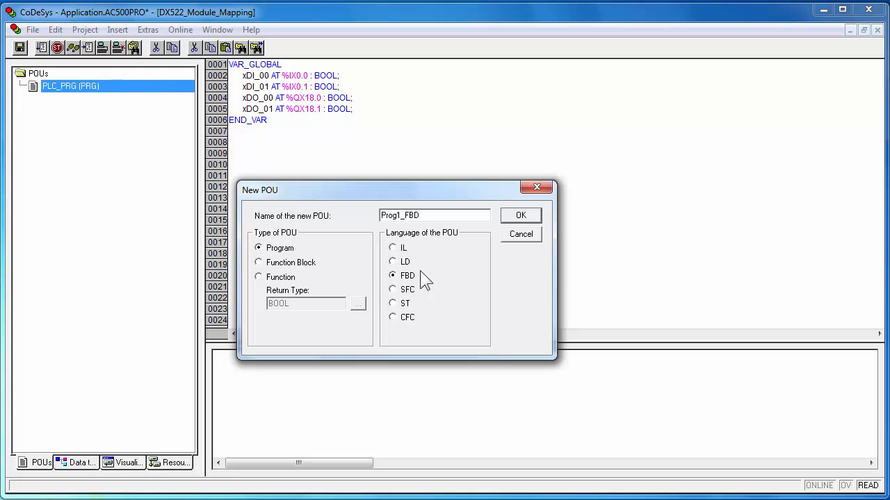
{"action": "left_click", "coordinate": [520, 214]}
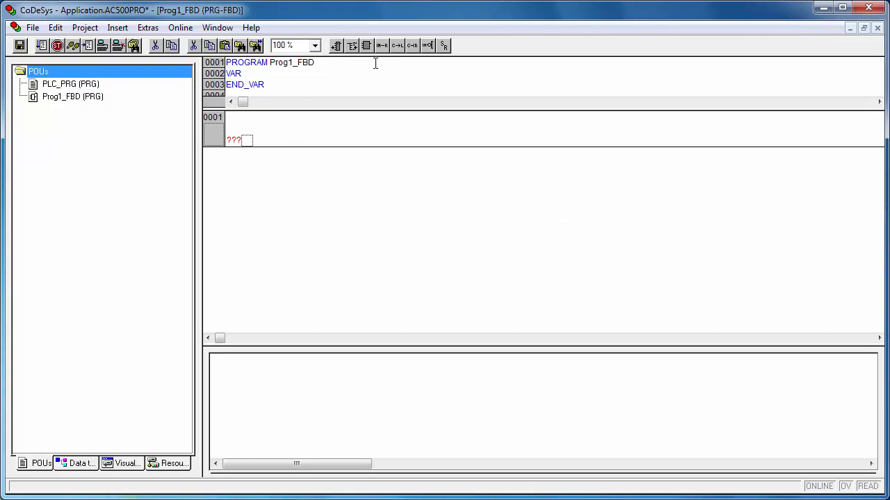
{"action": "mouse_move", "coordinate": [287, 136]}
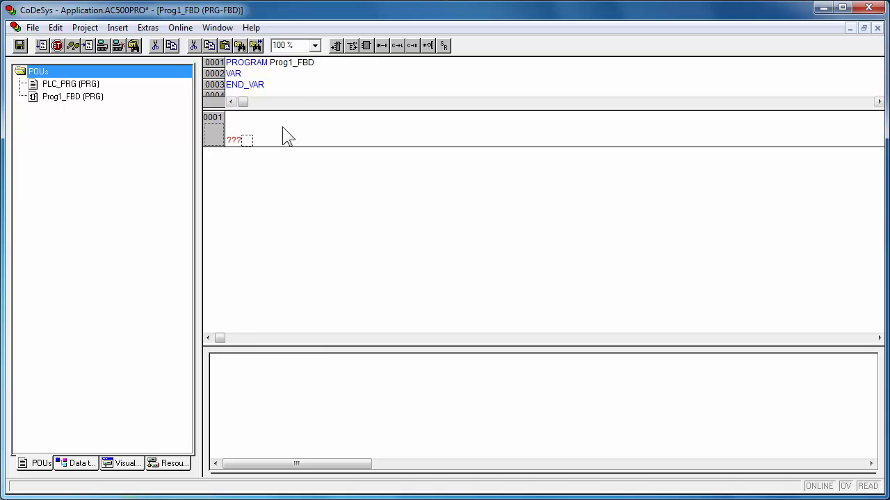
Declare local BOOL xStart with comment 'Push Button Start' at network 1's placeholder.
{"action": "left_click", "coordinate": [235, 139]}
{"action": "type", "text": "Start"}
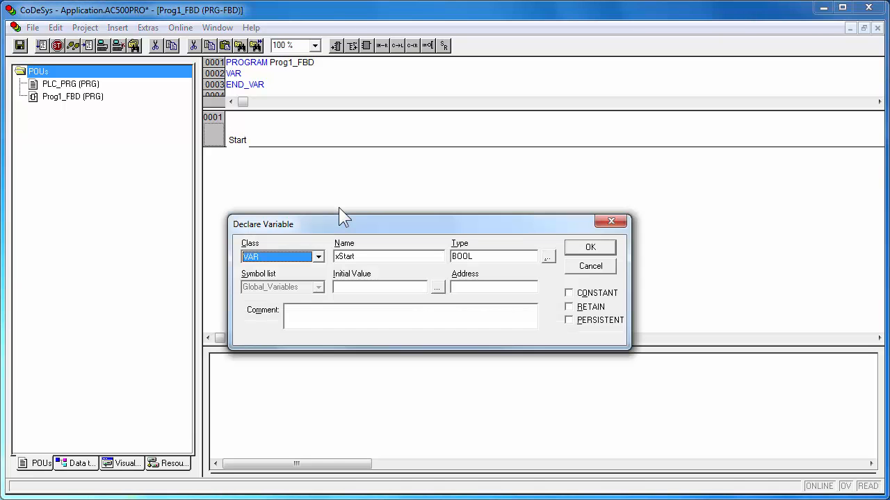
{"action": "mouse_move", "coordinate": [443, 290]}
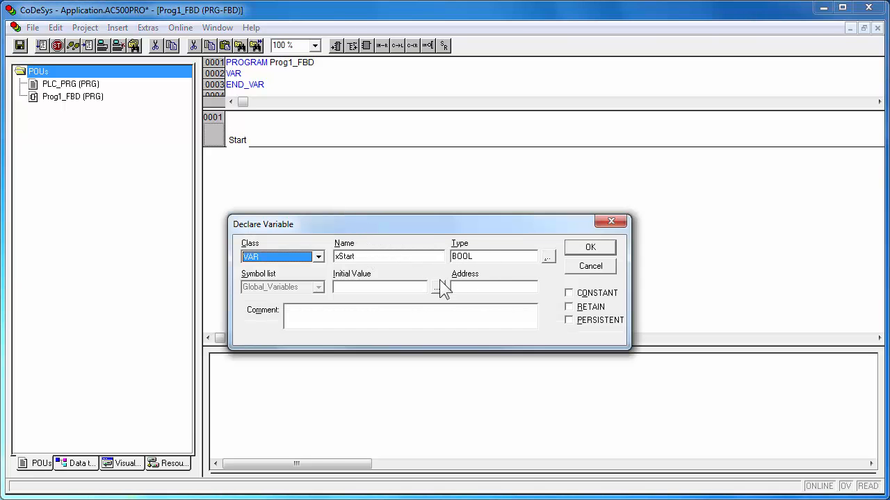
{"action": "type", "text": "Pu"}
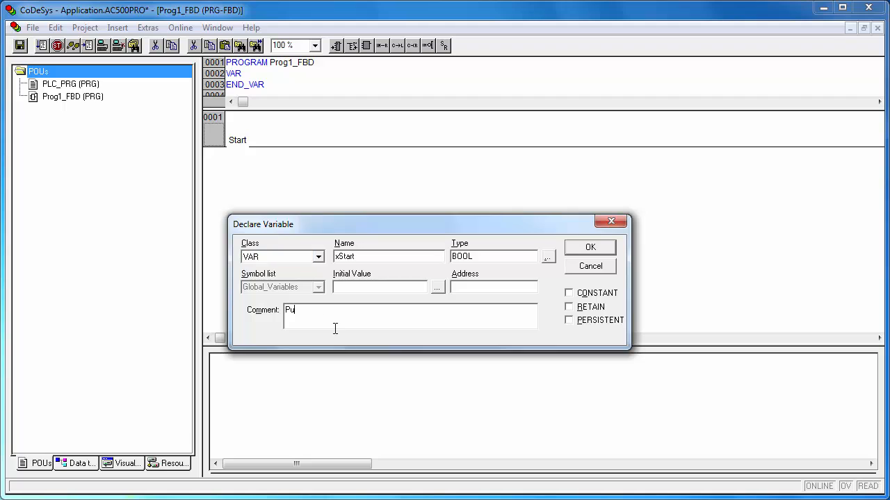
{"action": "type", "text": "sh Button"}
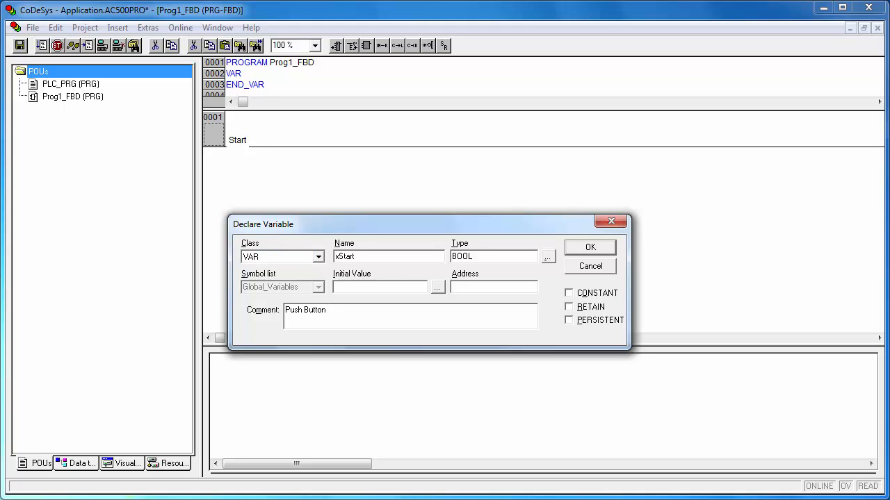
{"action": "type", "text": "Start"}
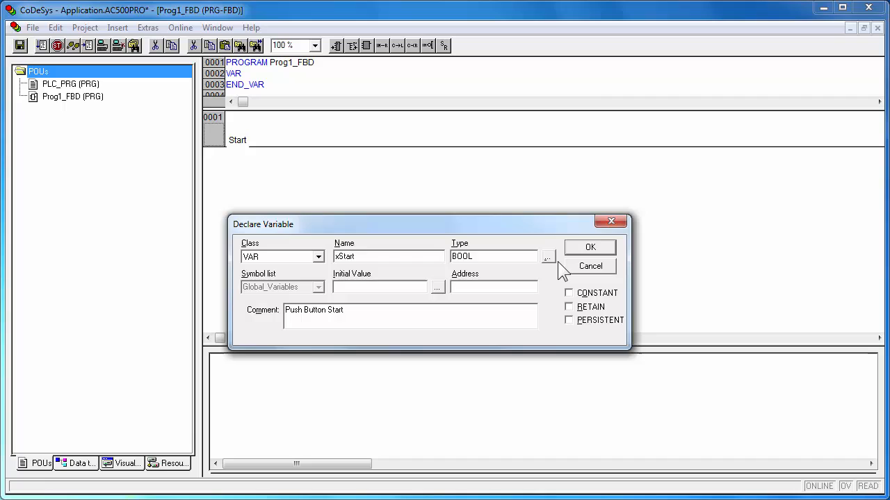
{"action": "left_click", "coordinate": [589, 247]}
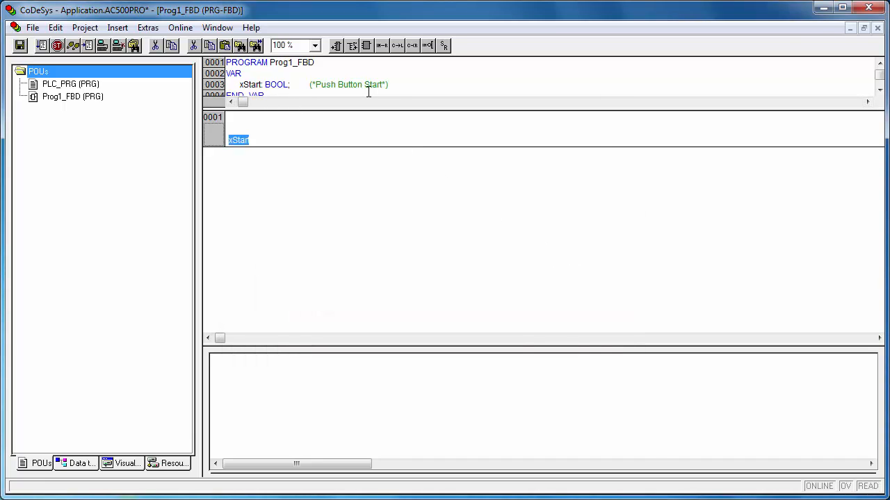
{"action": "mouse_move", "coordinate": [278, 147]}
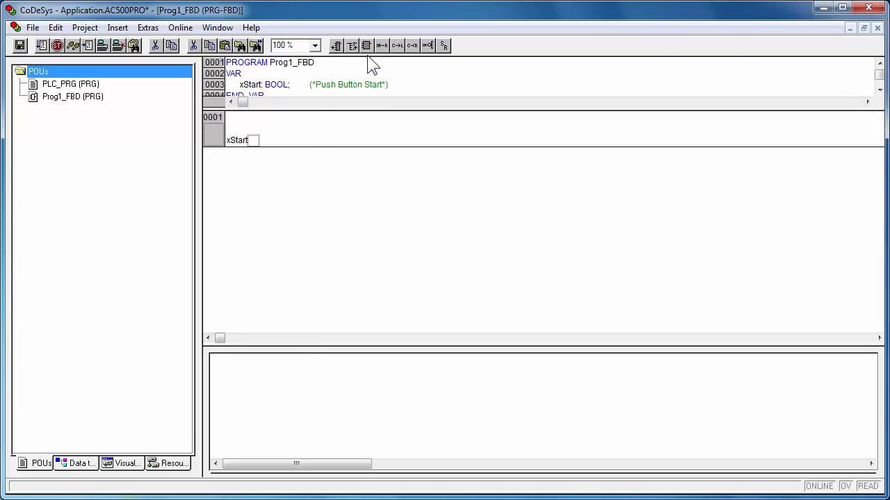
Insert an AND block after xStart with new BOOL input xLS1 commented 'Limit Switch 1'.
{"action": "key", "text": "ctrl+b"}
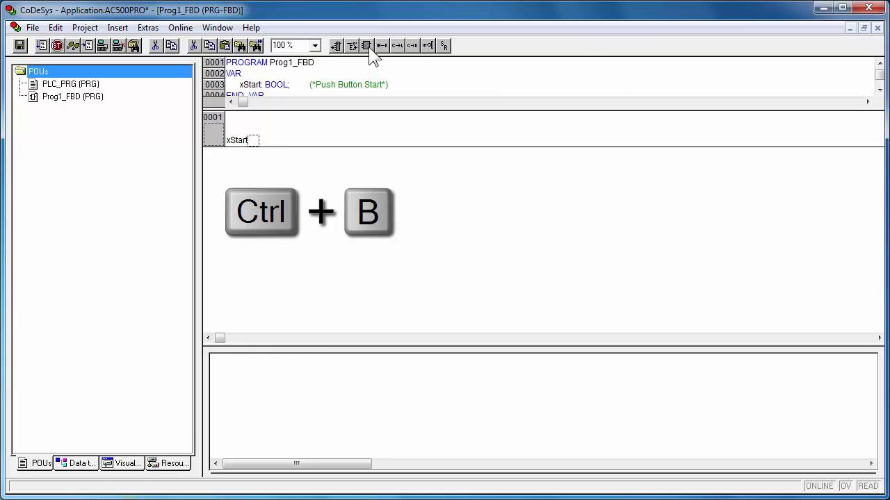
{"action": "key", "text": "ctrl+b"}
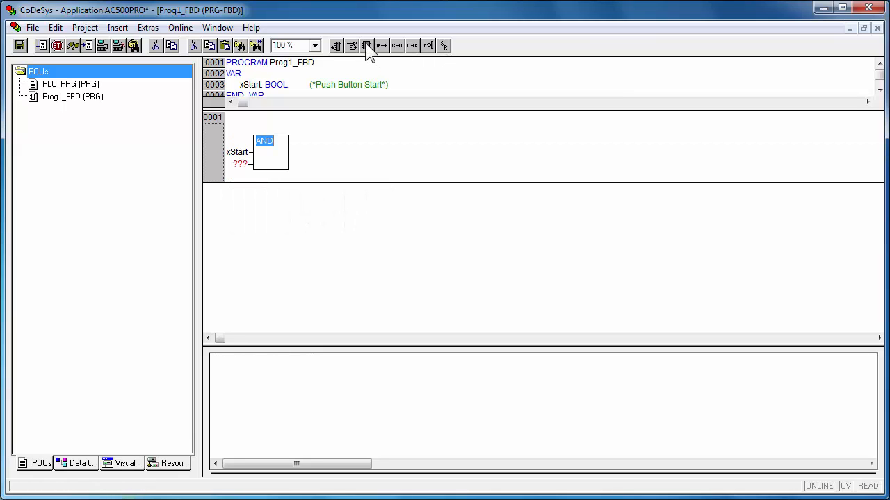
{"action": "left_click", "coordinate": [242, 164]}
{"action": "type", "text": "xLS1"}
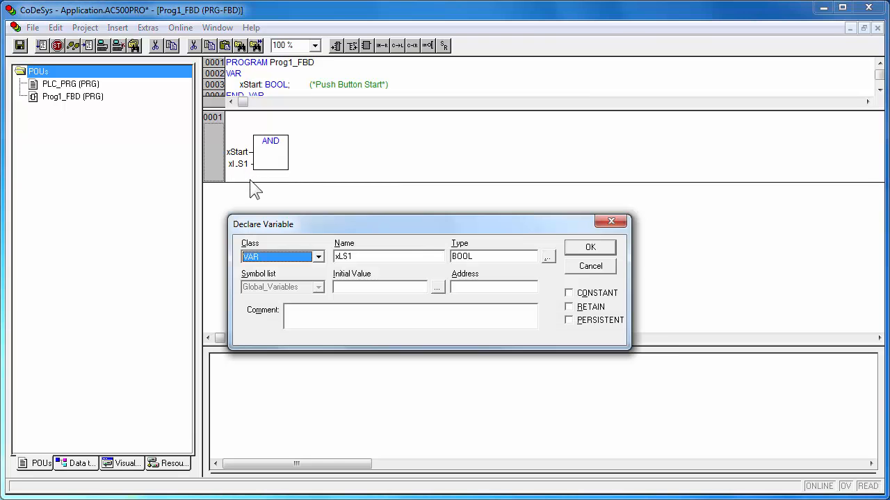
{"action": "type", "text": "Limi"}
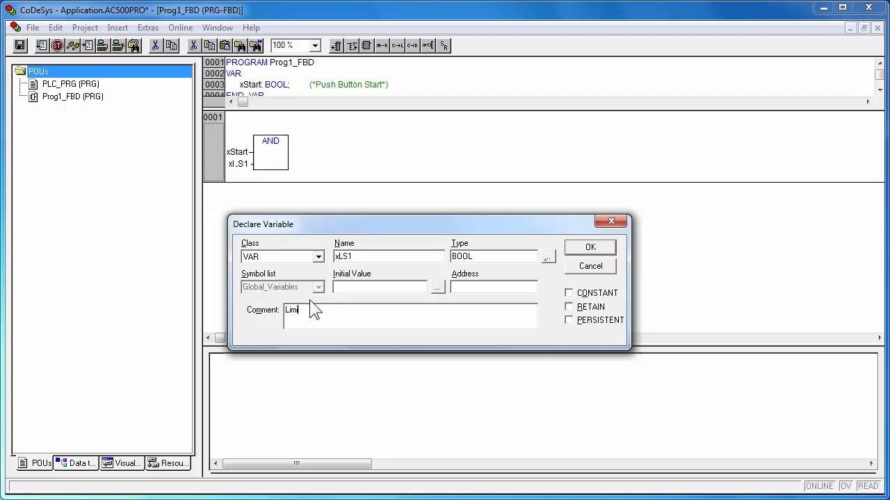
{"action": "type", "text": "Switch 1"}
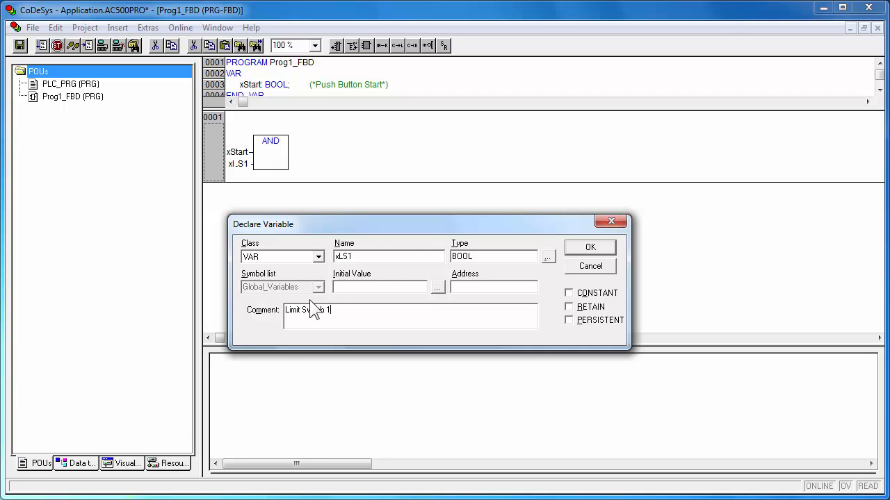
{"action": "left_click", "coordinate": [589, 248]}
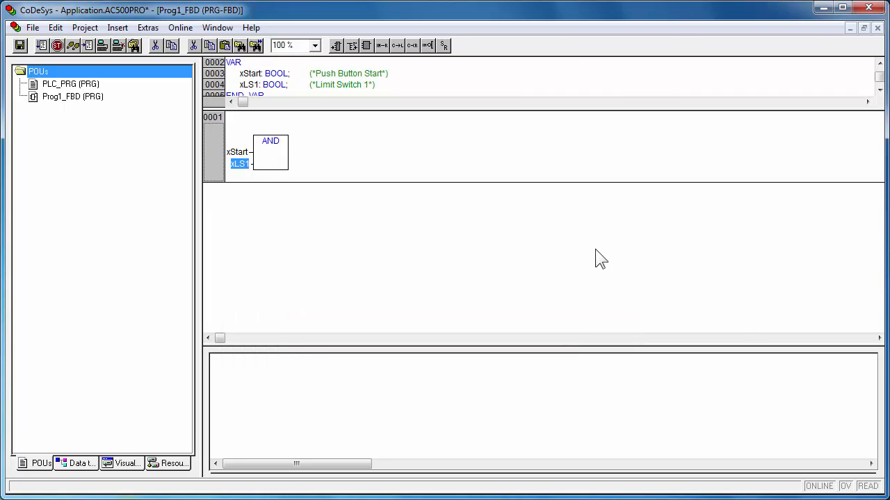
{"action": "mouse_move", "coordinate": [308, 155]}
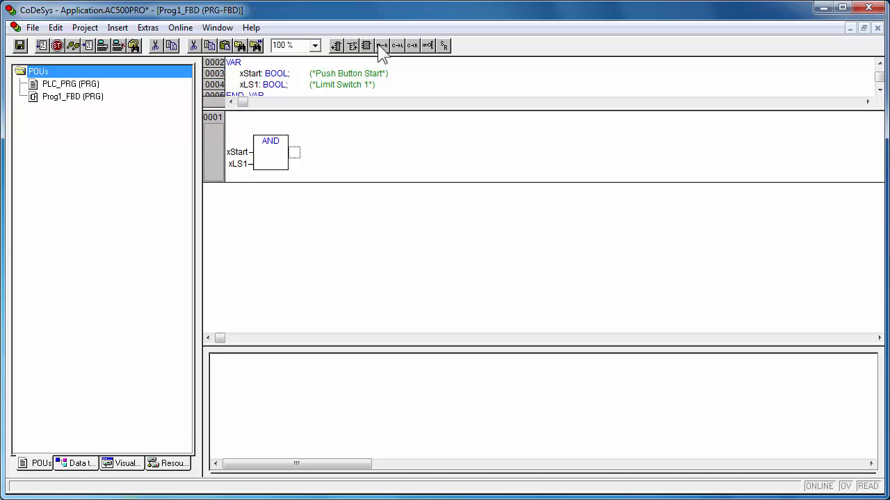
Add an OR box after the AND and pick its second input from the global variables (xDI_00).
{"action": "left_click", "coordinate": [381, 45]}
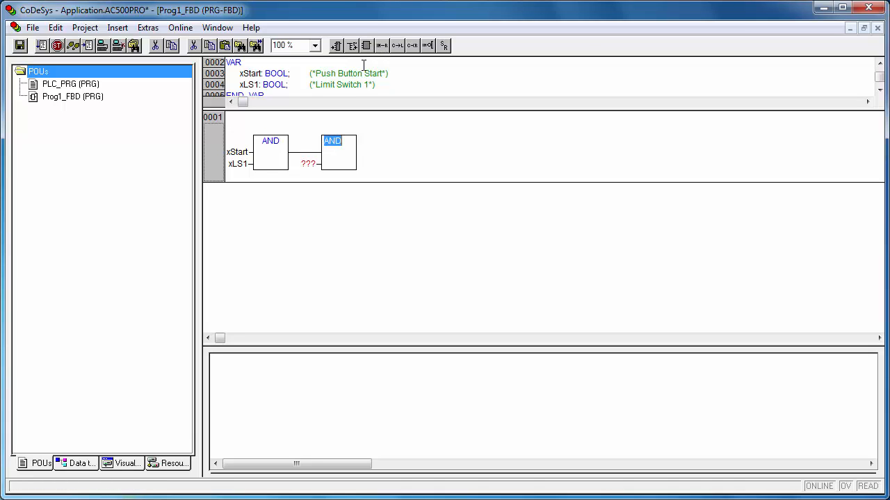
{"action": "mouse_move", "coordinate": [467, 86]}
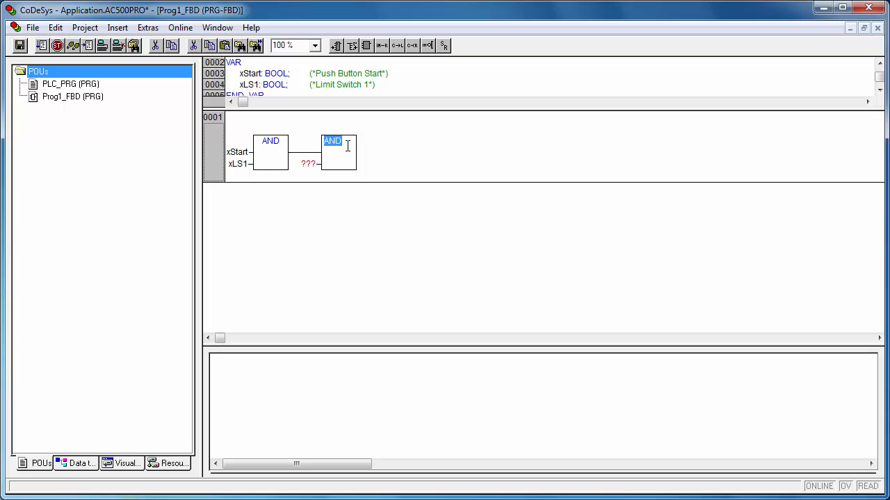
{"action": "type", "text": "OR"}
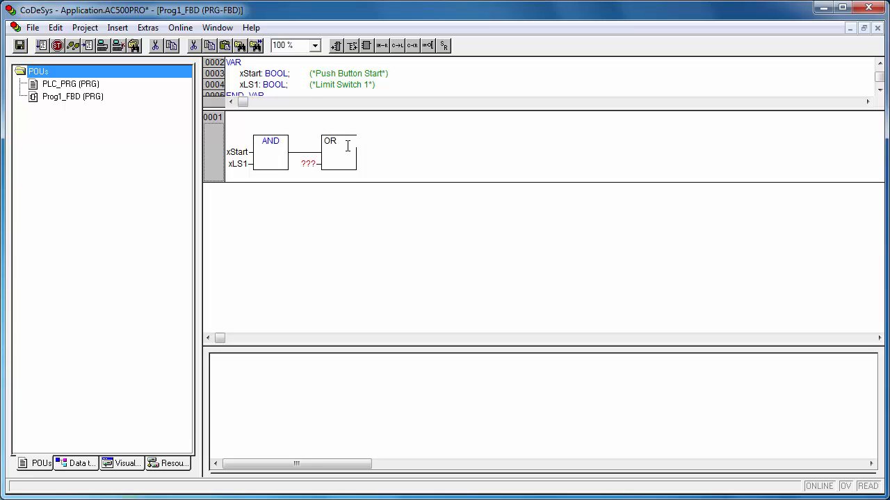
{"action": "key", "text": "F2"}
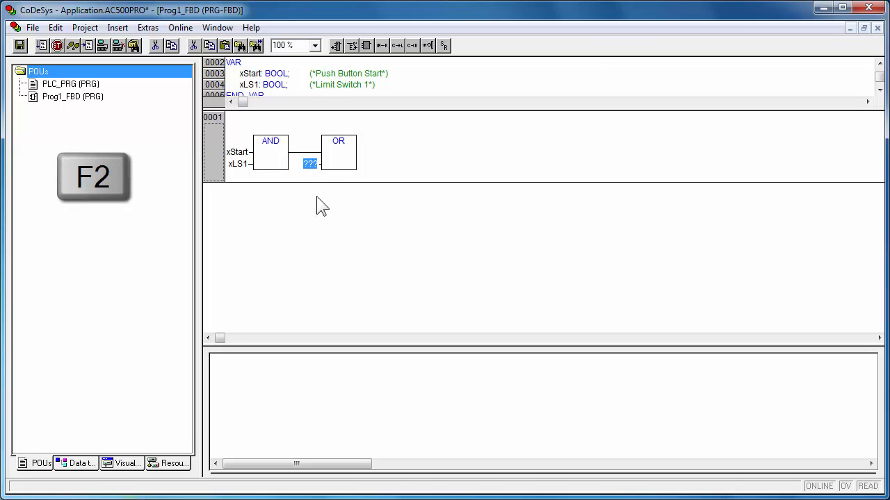
{"action": "key", "text": "F2"}
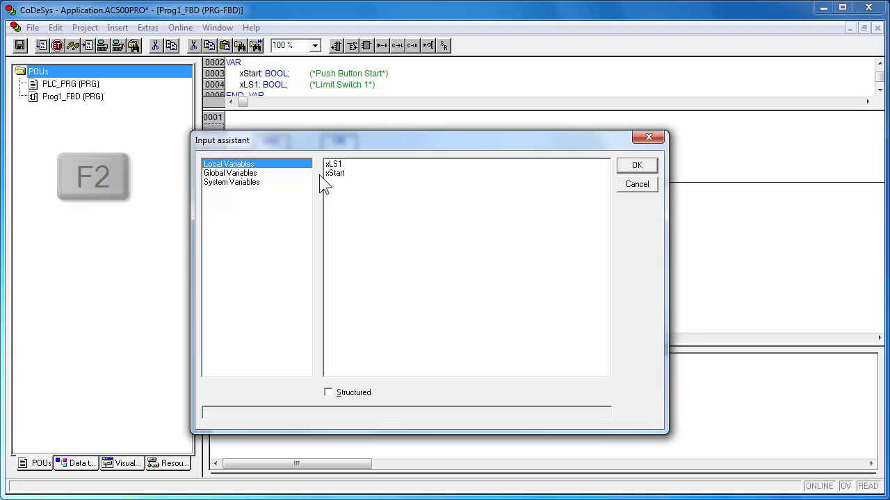
{"action": "left_click", "coordinate": [231, 172]}
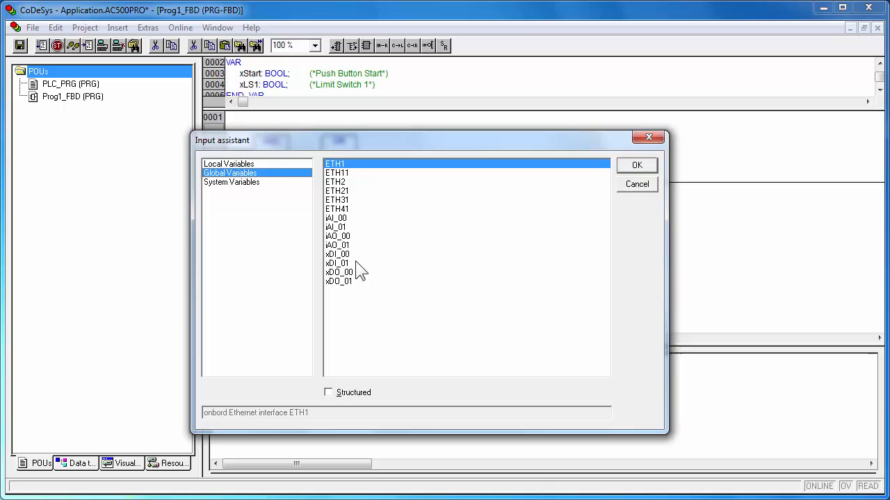
{"action": "mouse_move", "coordinate": [354, 272]}
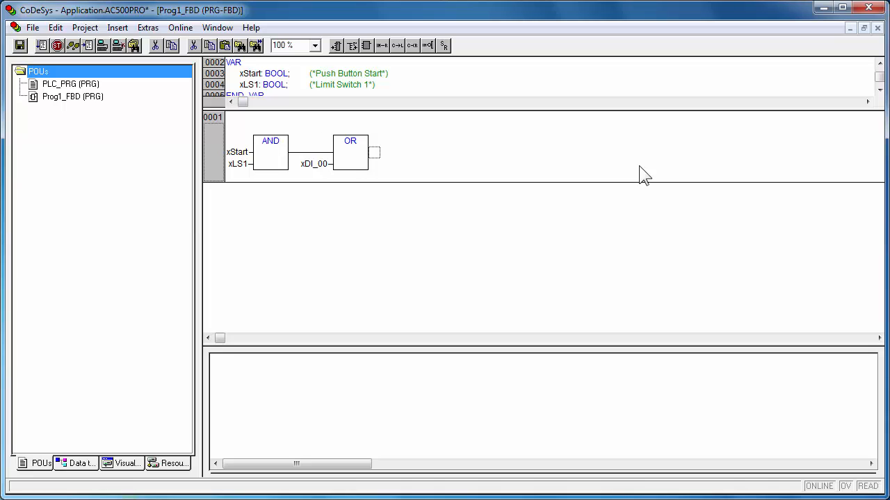
Insert a TON timer block from Standard Function Blocks after the OR and name its instance T1.
{"action": "key", "text": "ctrl+a"}
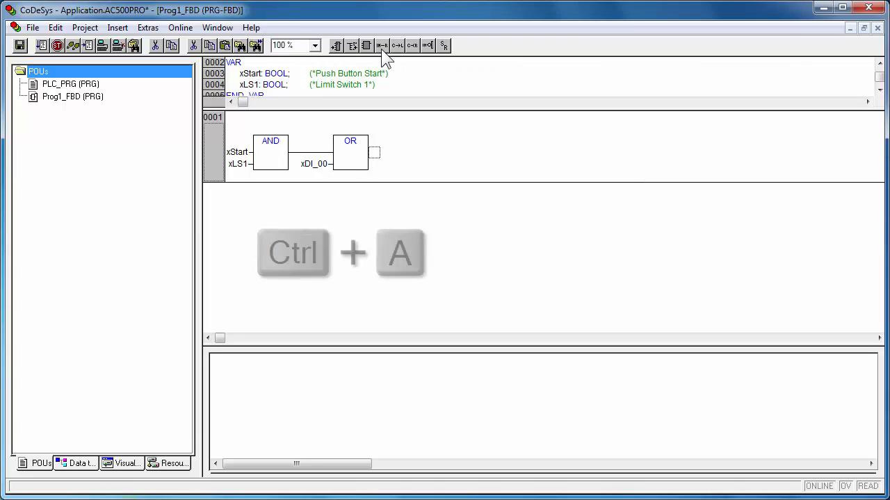
{"action": "key", "text": "ctrl+a"}
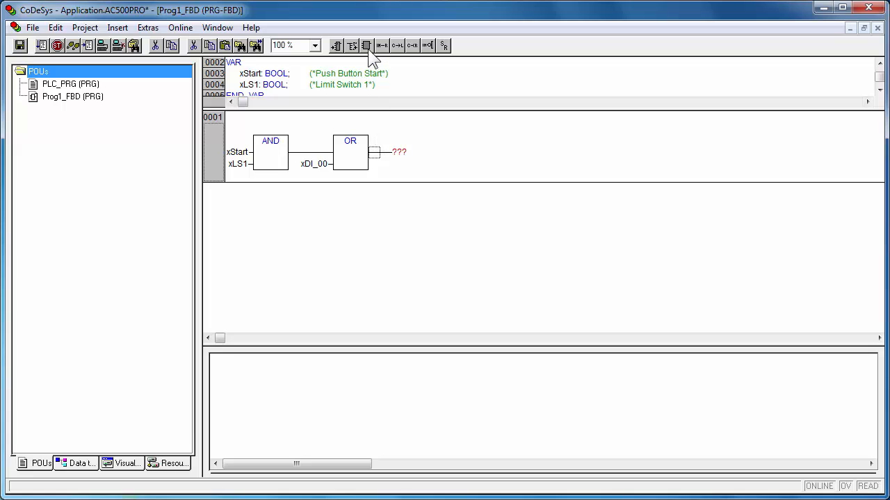
{"action": "left_click", "coordinate": [367, 44]}
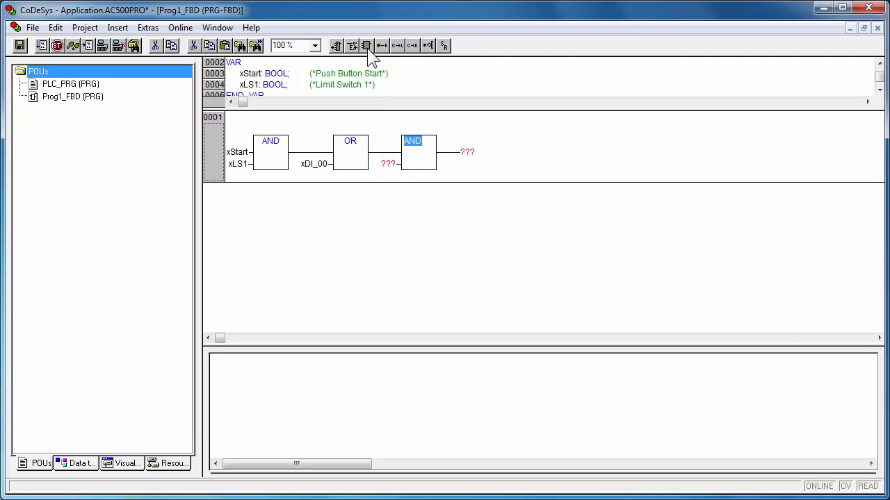
{"action": "key", "text": "f2"}
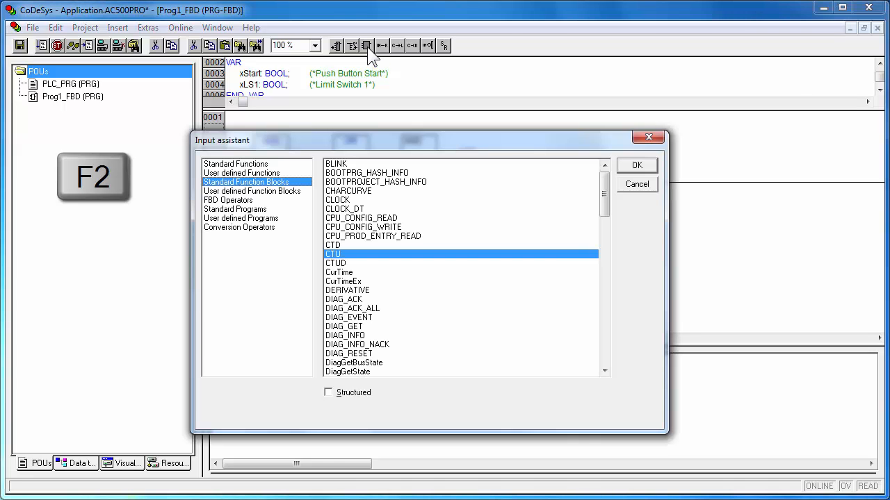
{"action": "mouse_move", "coordinate": [388, 345]}
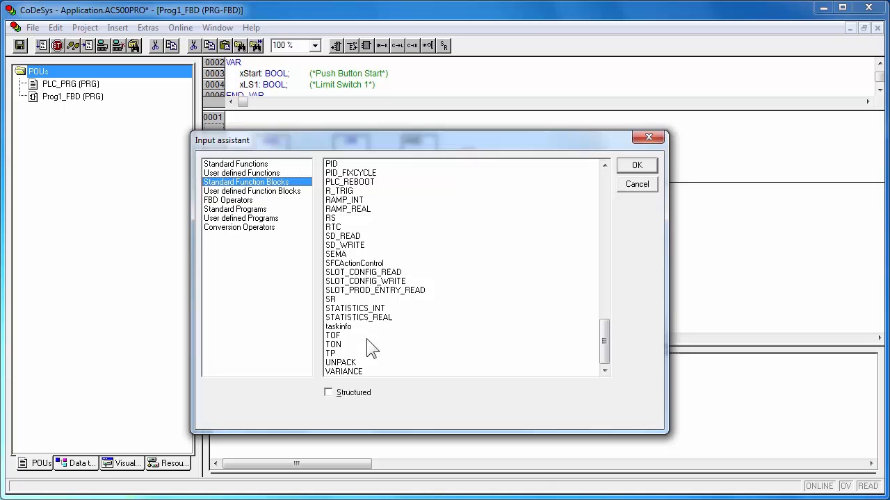
{"action": "left_click", "coordinate": [334, 344]}
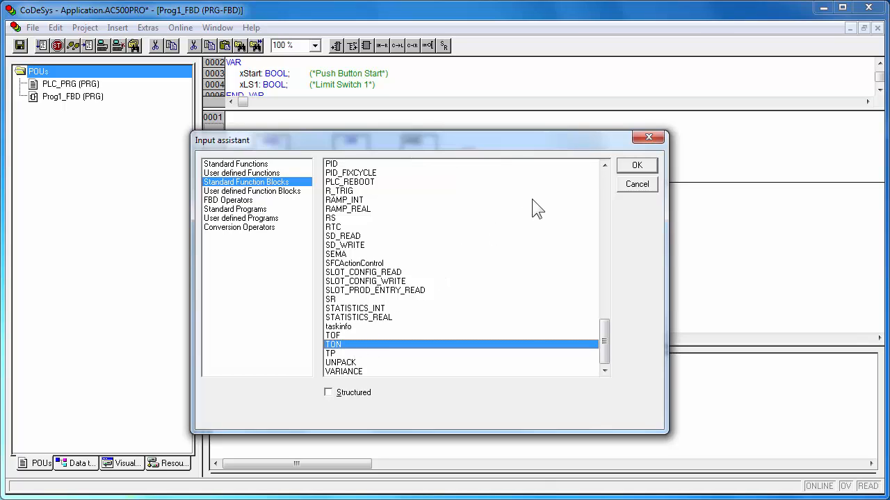
{"action": "left_click", "coordinate": [637, 164]}
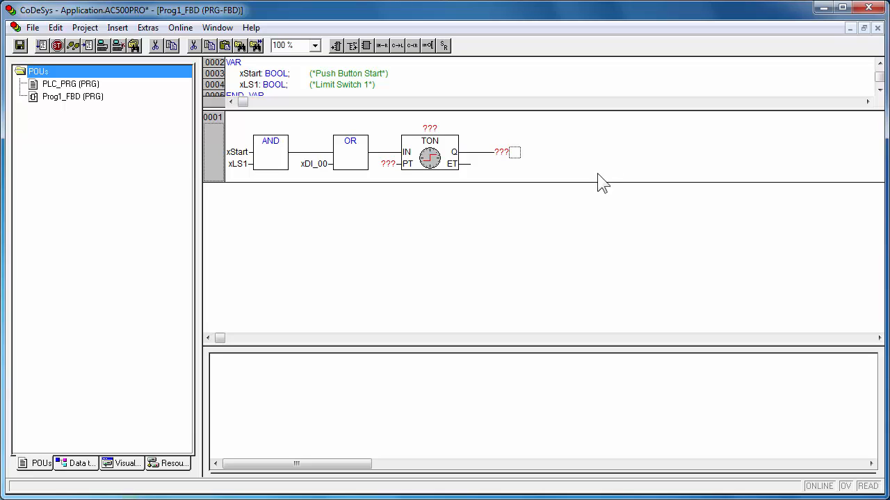
{"action": "left_click", "coordinate": [431, 128]}
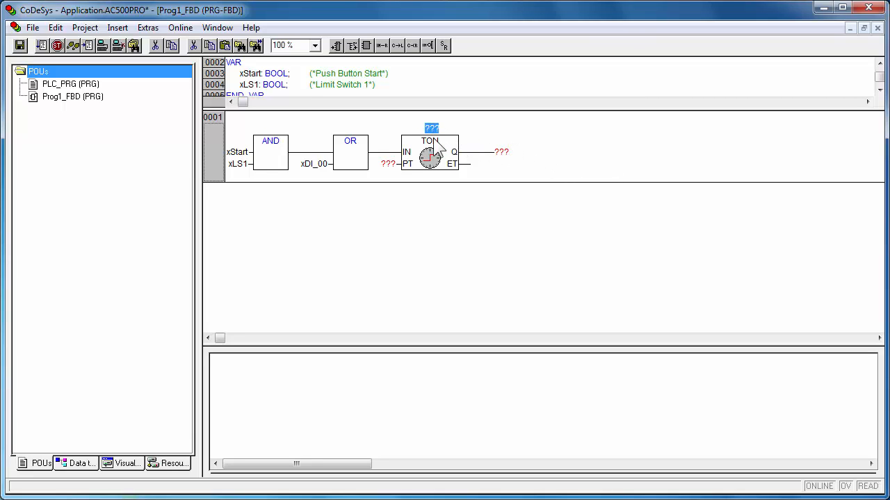
{"action": "type", "text": "T1"}
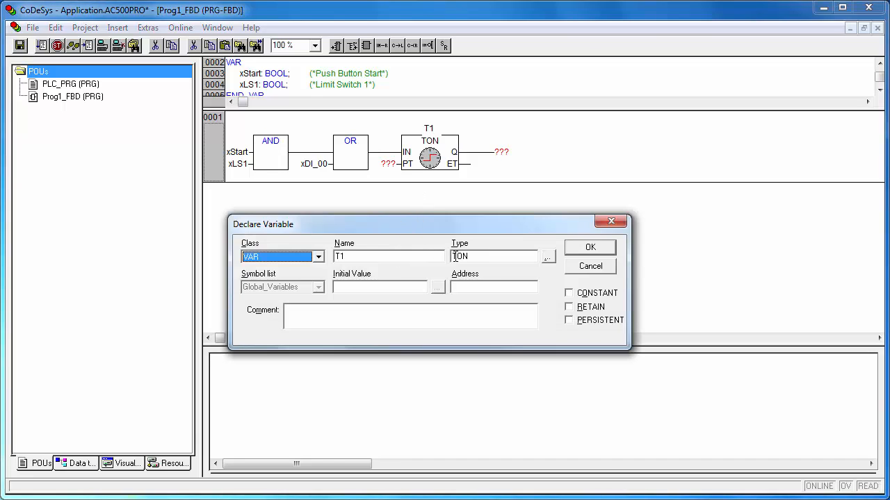
Declare T1 as TON and set its PT preset to T#3s.
{"action": "left_click", "coordinate": [589, 247]}
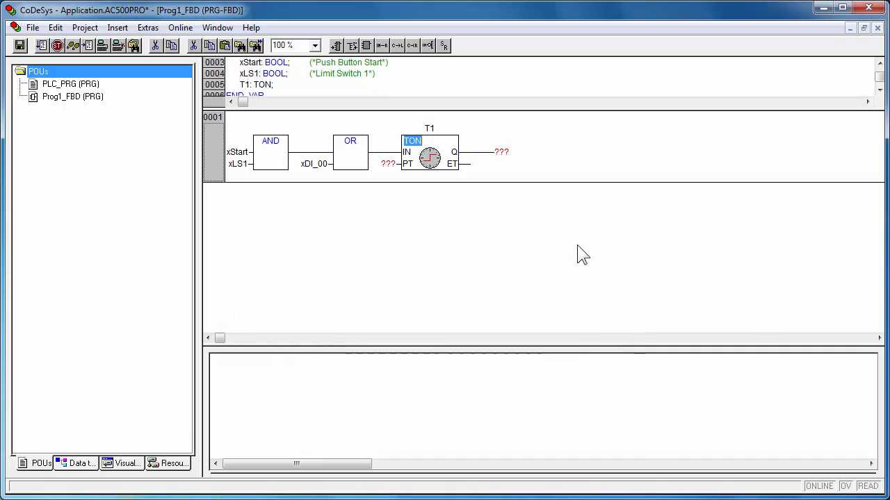
{"action": "mouse_move", "coordinate": [398, 180]}
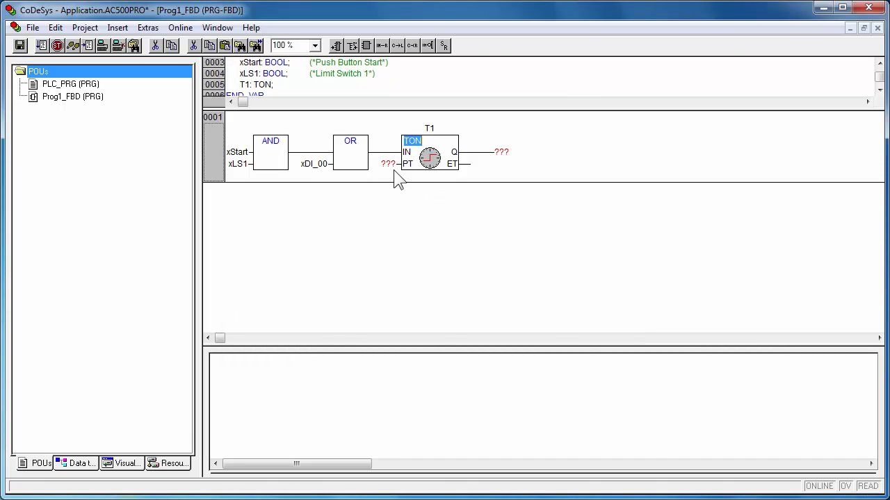
{"action": "left_click", "coordinate": [387, 164]}
{"action": "type", "text": "T"}
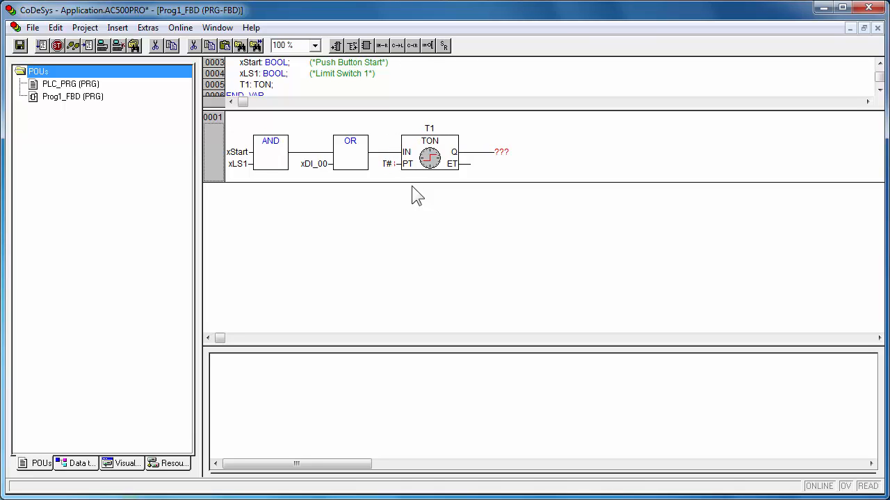
{"action": "type", "text": "#3s"}
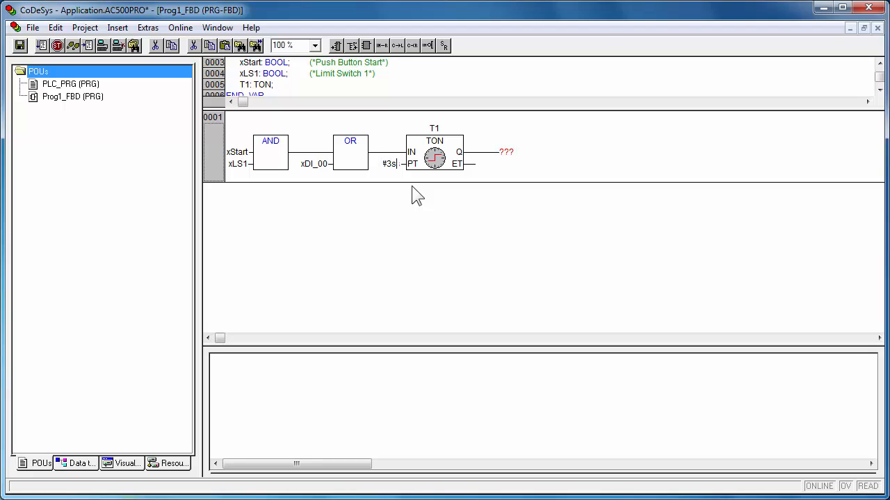
{"action": "double_click", "coordinate": [393, 164]}
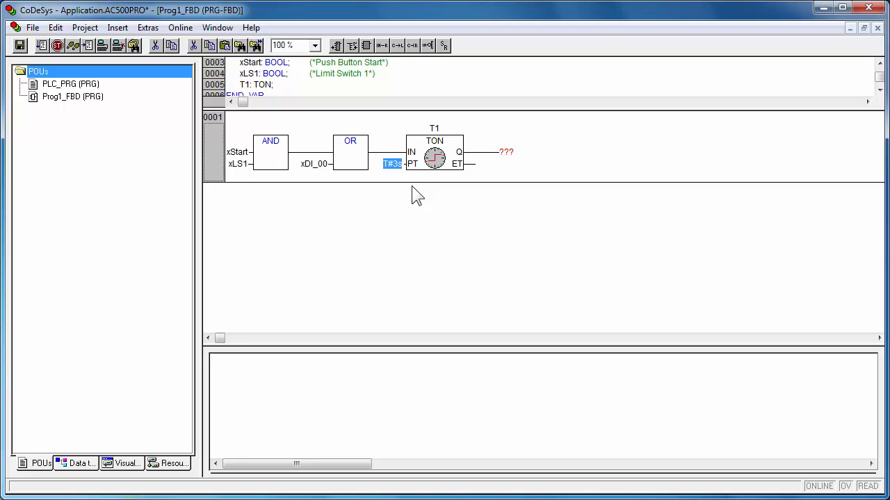
Assign Q to new BOOL T1_Done and ET to new TIME variable T1_Elapse_Time.
{"action": "left_click", "coordinate": [506, 151]}
{"action": "type", "text": "1_Done"}
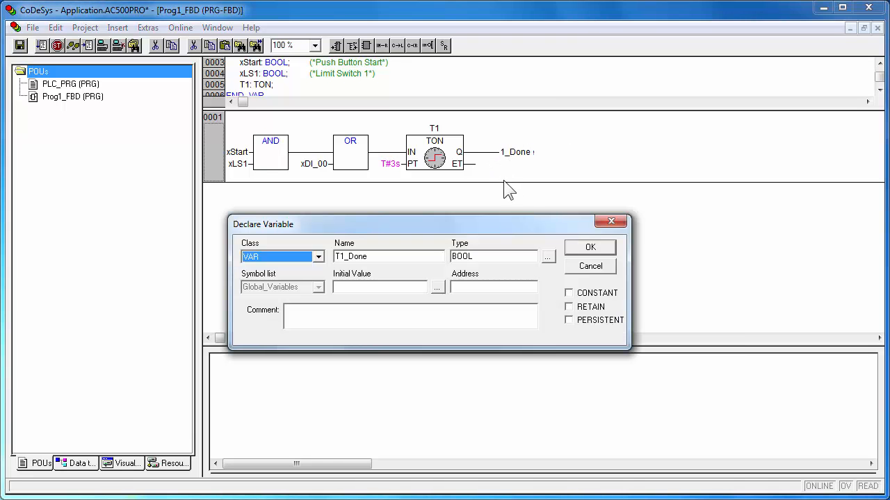
{"action": "left_click", "coordinate": [590, 248]}
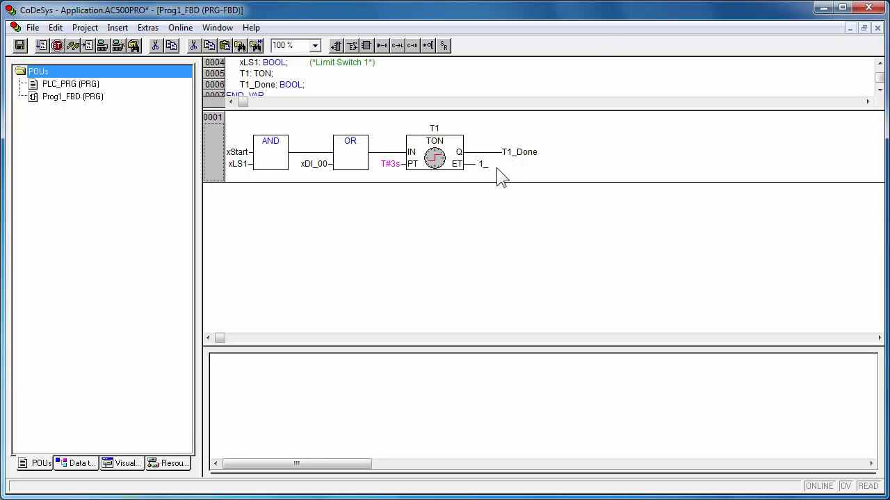
{"action": "type", "text": "T1_Elapse_Time"}
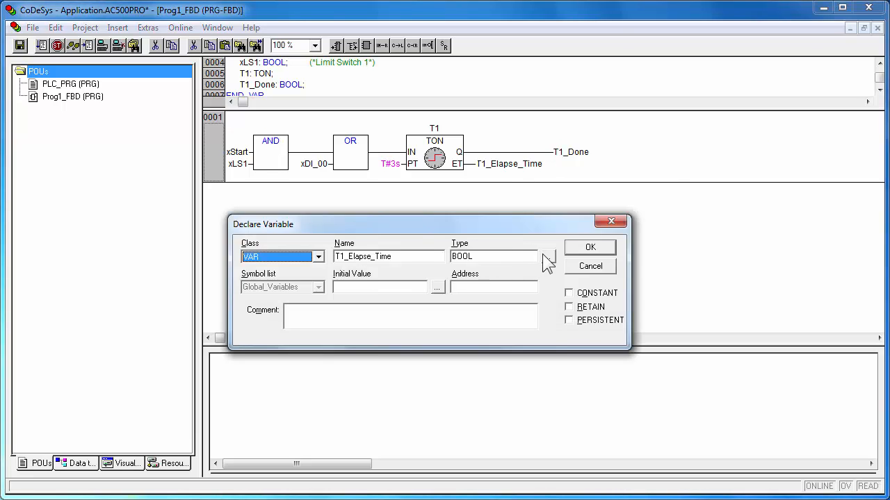
{"action": "left_click", "coordinate": [547, 256]}
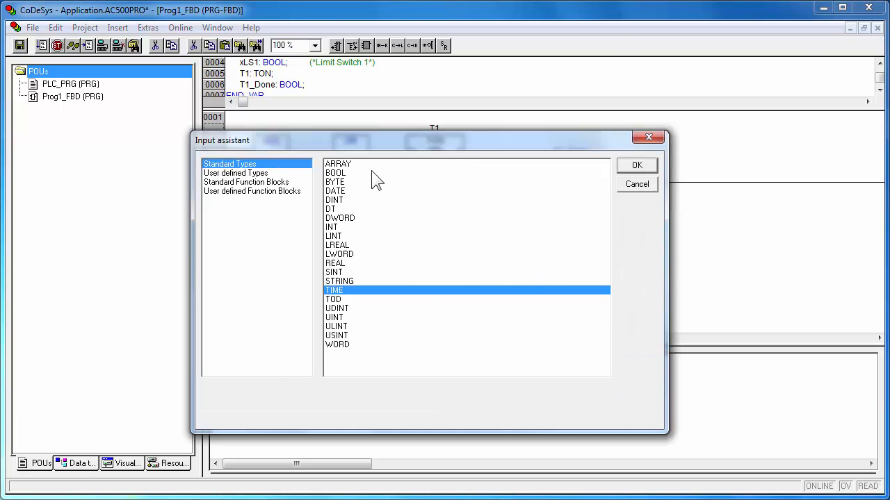
{"action": "mouse_move", "coordinate": [390, 299]}
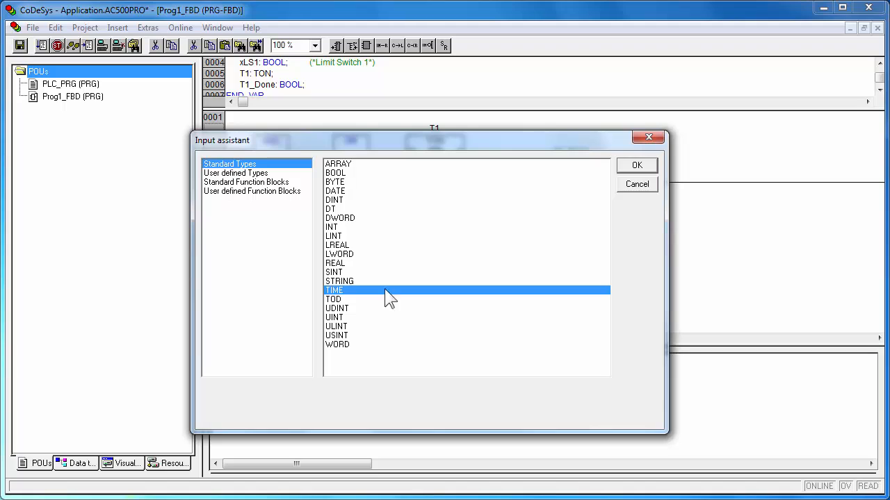
{"action": "left_click", "coordinate": [637, 164]}
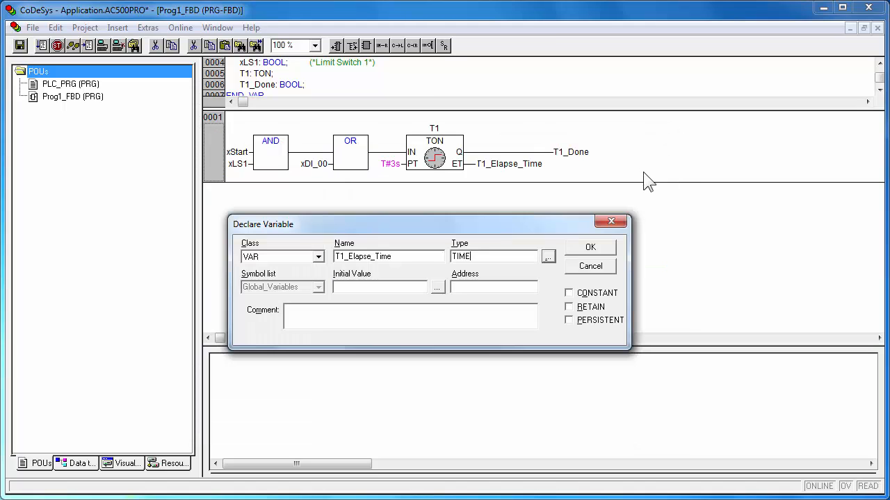
{"action": "left_click", "coordinate": [589, 248]}
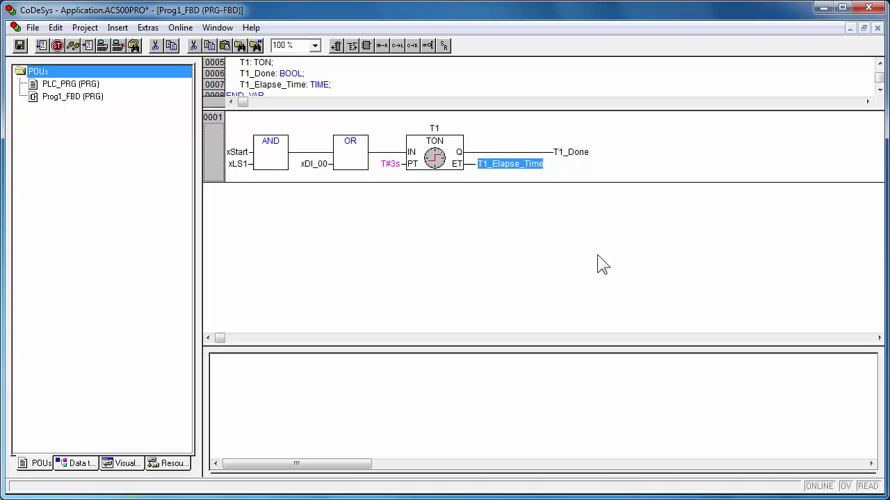
Add network 0002 with a CTU counter block and name its instance C1.
{"action": "key", "text": "Ctrl+t"}
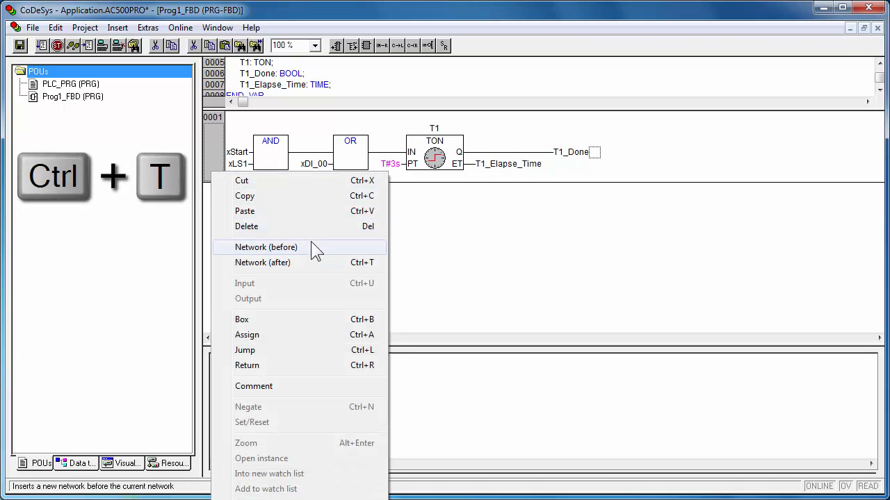
{"action": "mouse_move", "coordinate": [327, 267]}
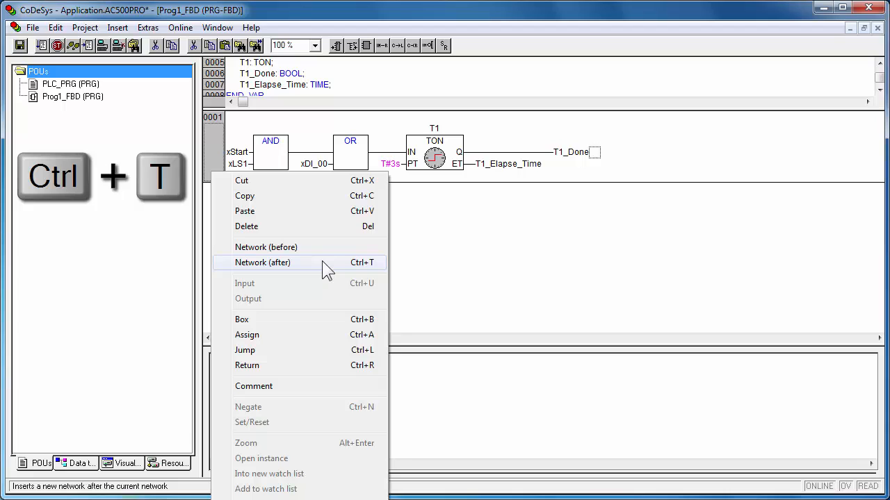
{"action": "left_click", "coordinate": [263, 262]}
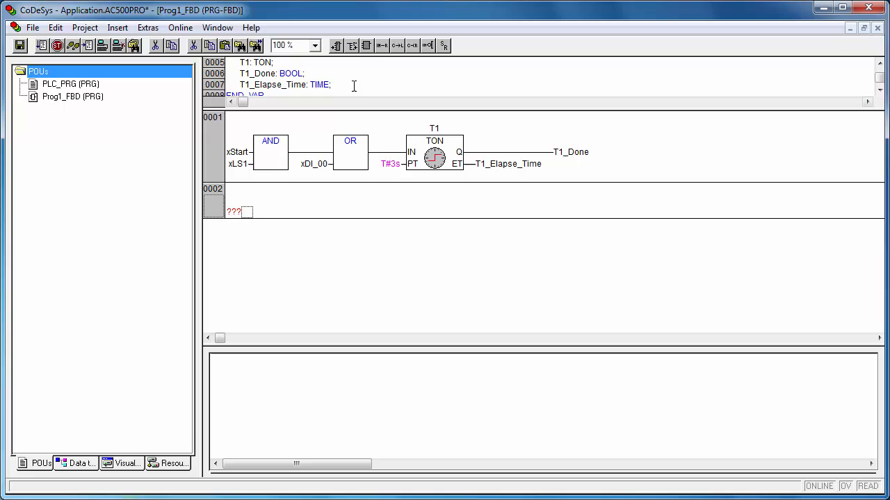
{"action": "key", "text": "f2"}
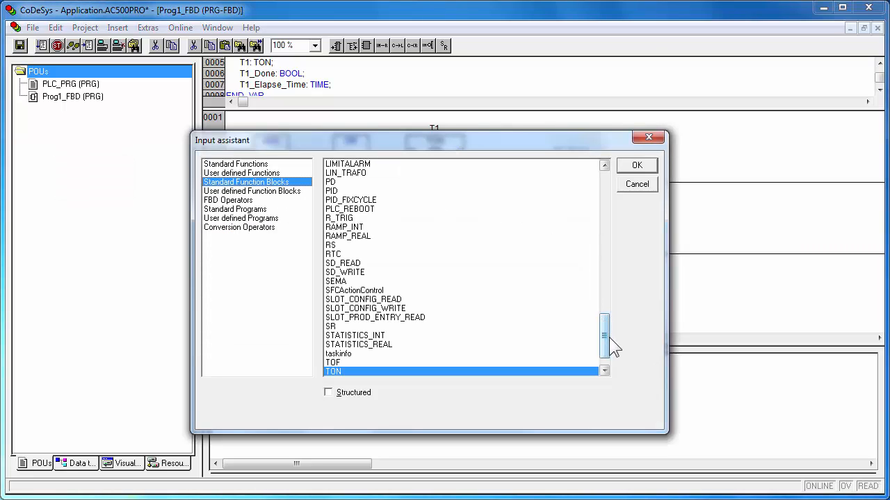
{"action": "scroll", "scroll_direction": "up", "scroll_amount": 3}
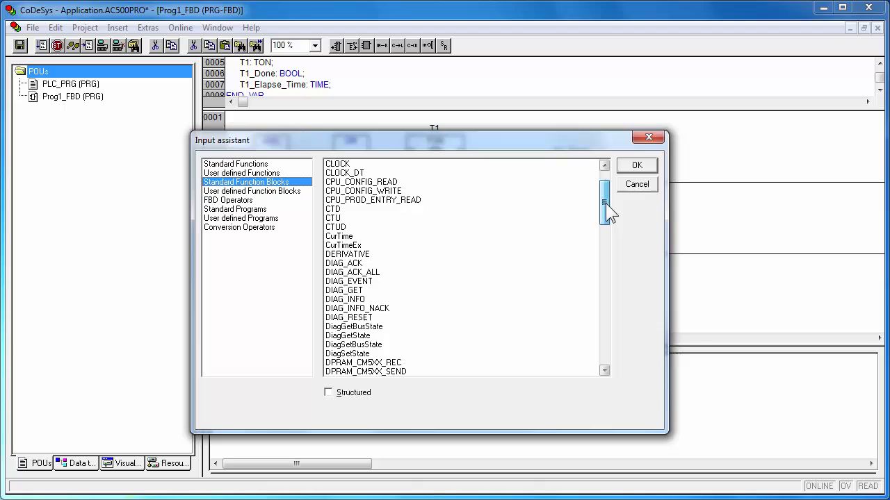
{"action": "left_click", "coordinate": [333, 217]}
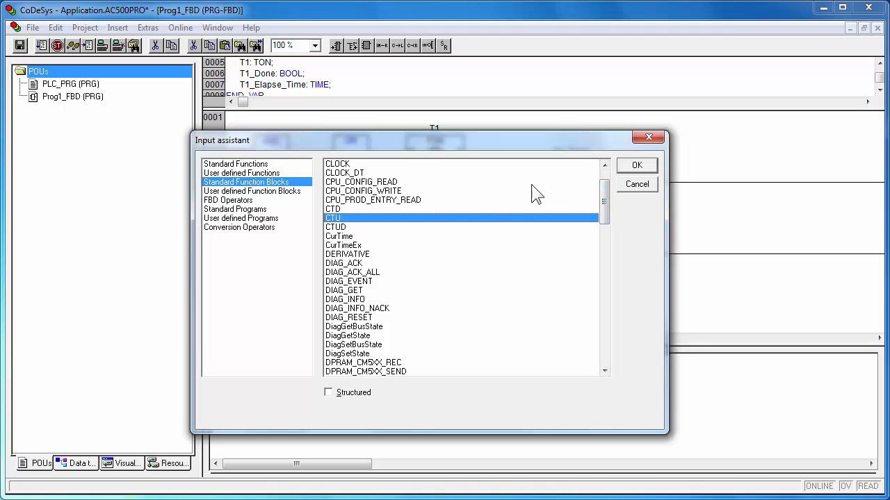
{"action": "left_click", "coordinate": [637, 164]}
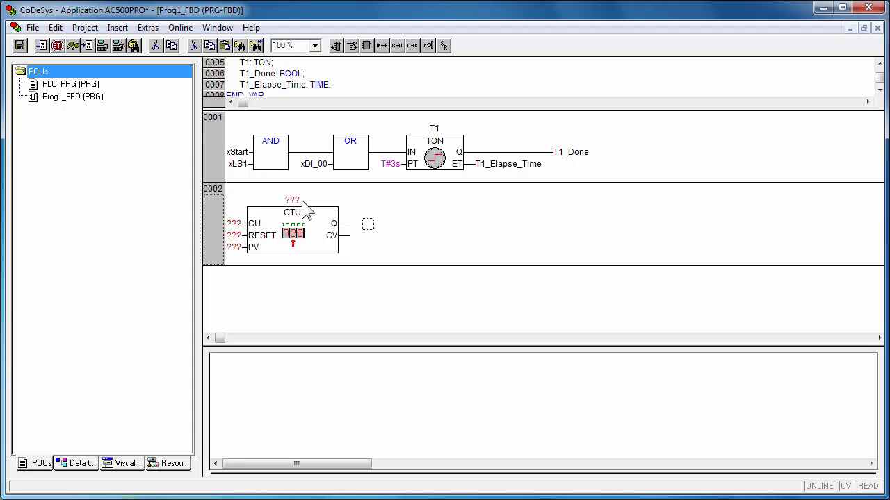
{"action": "left_click", "coordinate": [292, 200]}
{"action": "type", "text": "C1"}
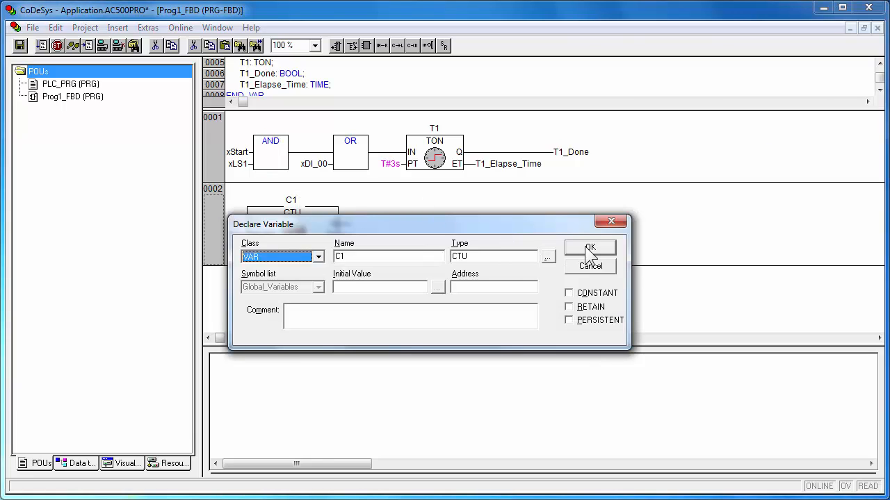
Declare C1 as CTU, wire local T1_Done to its CU input and set PV to 3.
{"action": "left_click", "coordinate": [589, 247]}
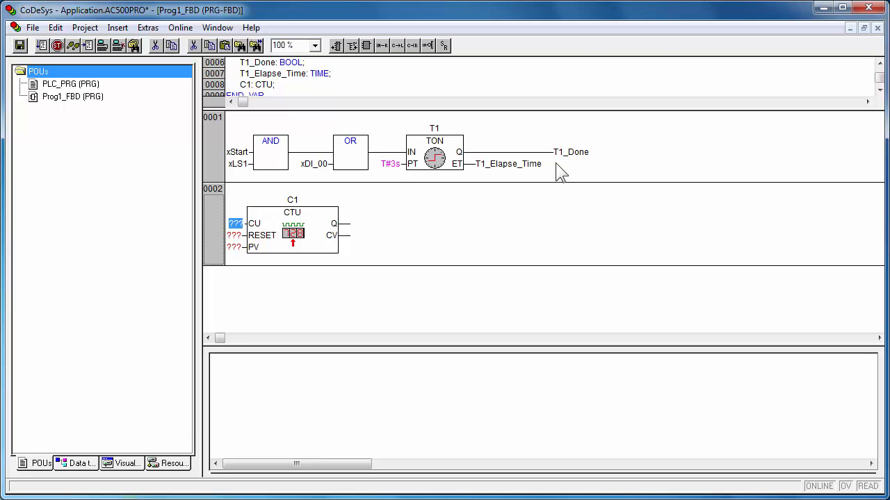
{"action": "key", "text": "F2"}
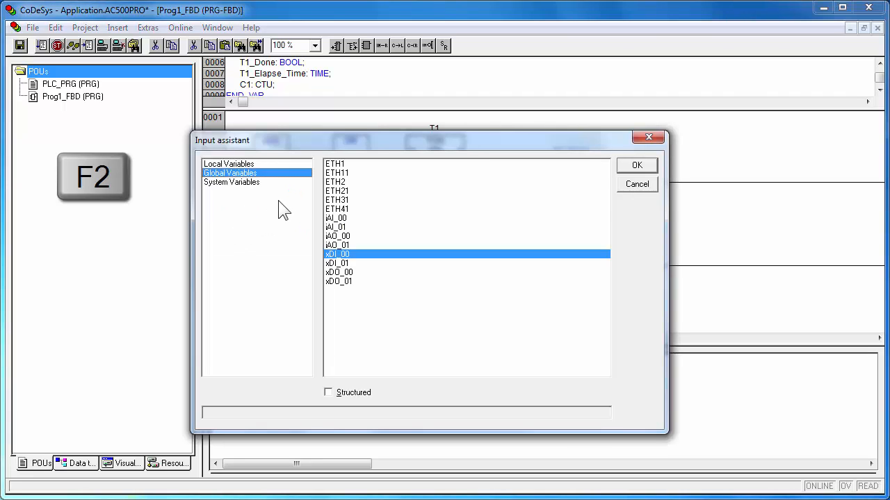
{"action": "left_click", "coordinate": [228, 164]}
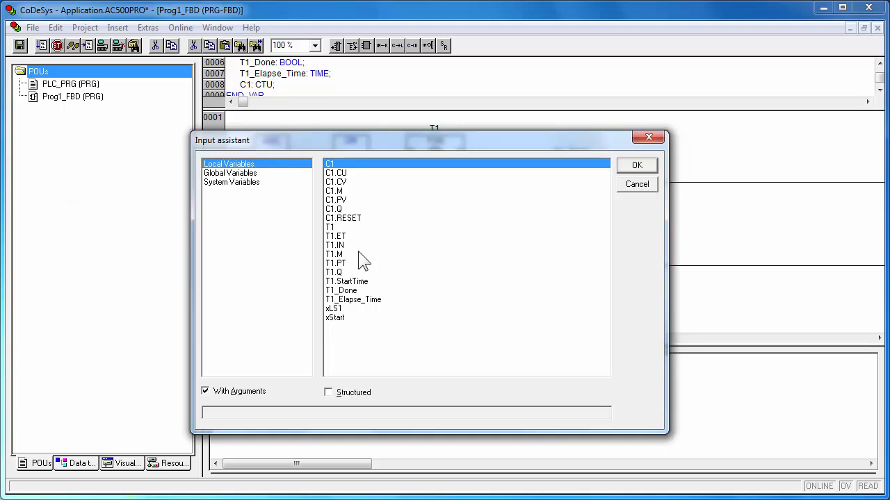
{"action": "left_click", "coordinate": [340, 291]}
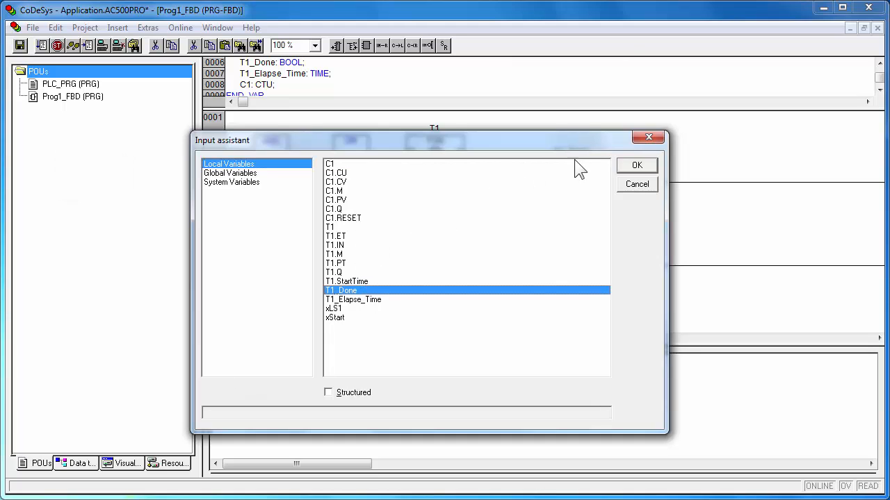
{"action": "left_click", "coordinate": [637, 164]}
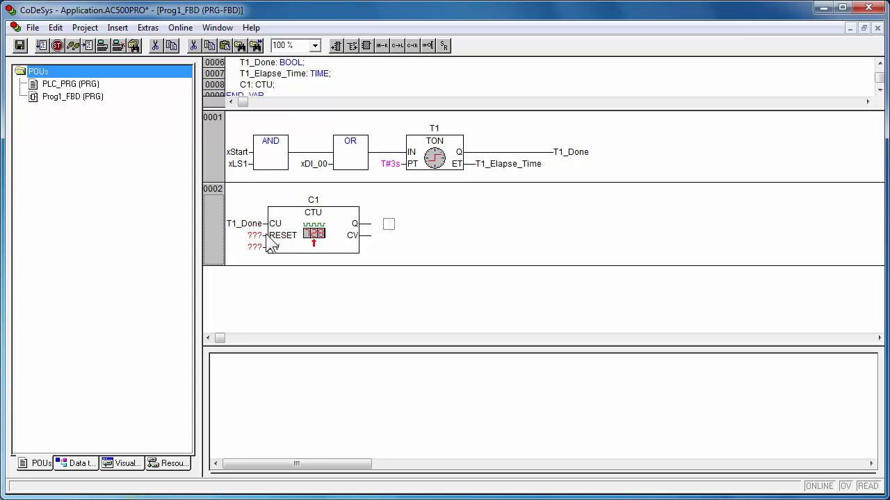
{"action": "left_click", "coordinate": [255, 235]}
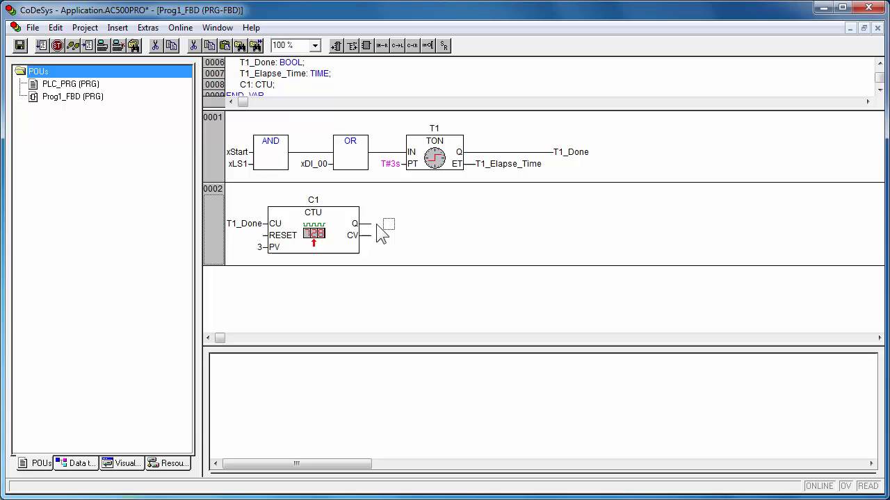
{"action": "key", "text": "ctrl+a"}
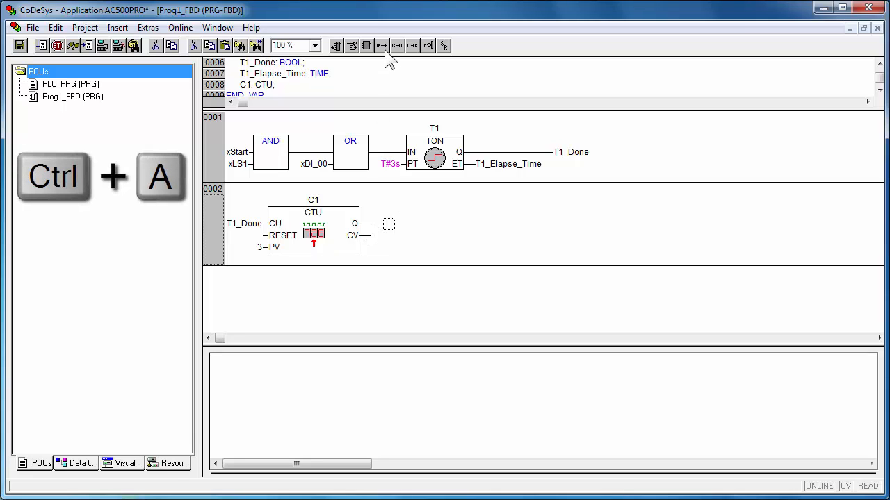
Assign Q to new BOOL C1_Done and name CV output C1_Counter_Value with type WORD.
{"action": "left_click", "coordinate": [390, 222]}
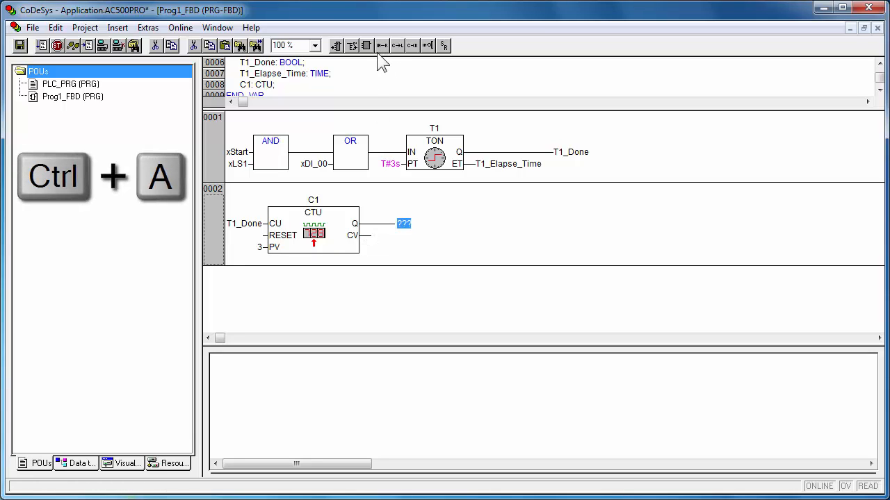
{"action": "type", "text": "C1_Done"}
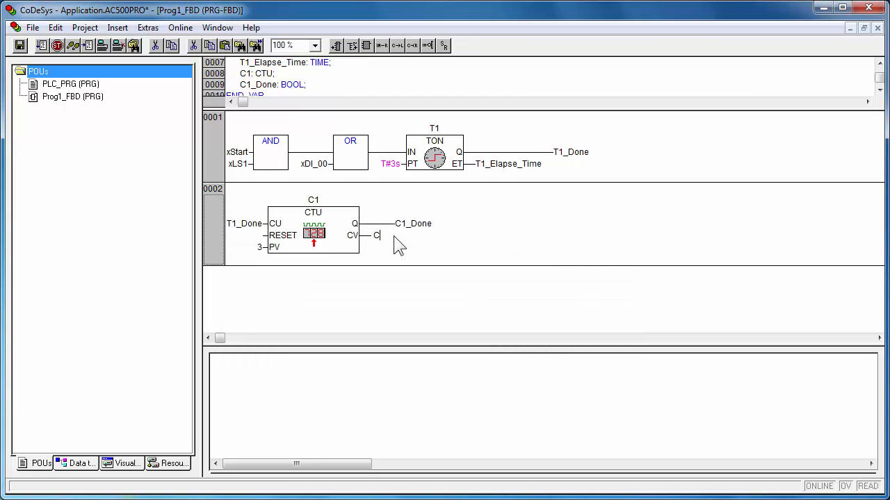
{"action": "type", "text": "1_Cou"}
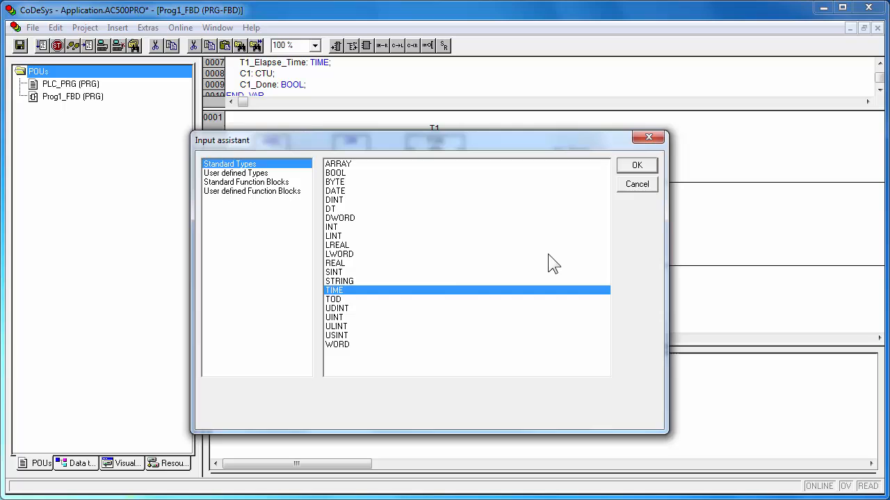
{"action": "left_click", "coordinate": [336, 345]}
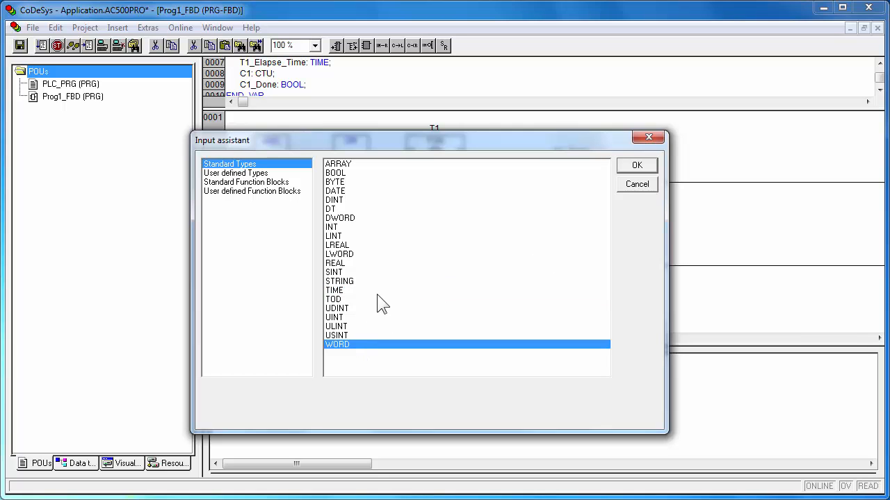
{"action": "left_click", "coordinate": [637, 164]}
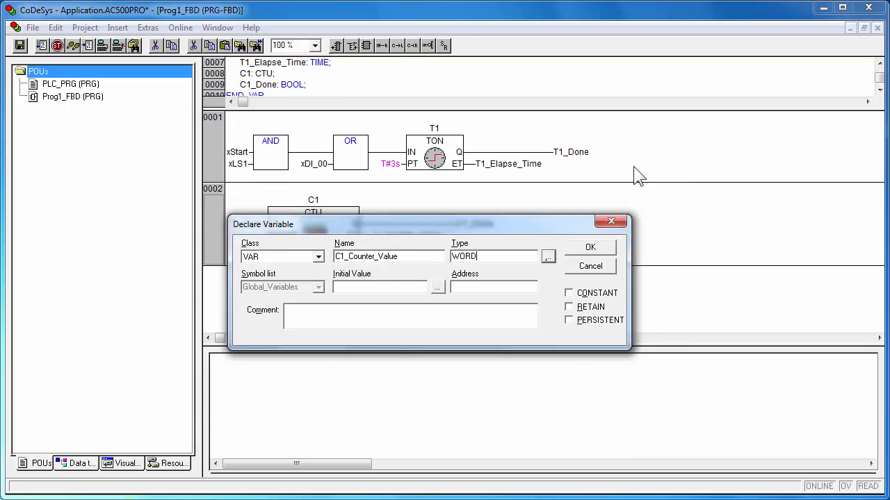
Confirm the C1_Counter_Value WORD declaration, review the VAR list, and open PLC_PRG.
{"action": "left_click", "coordinate": [590, 248]}
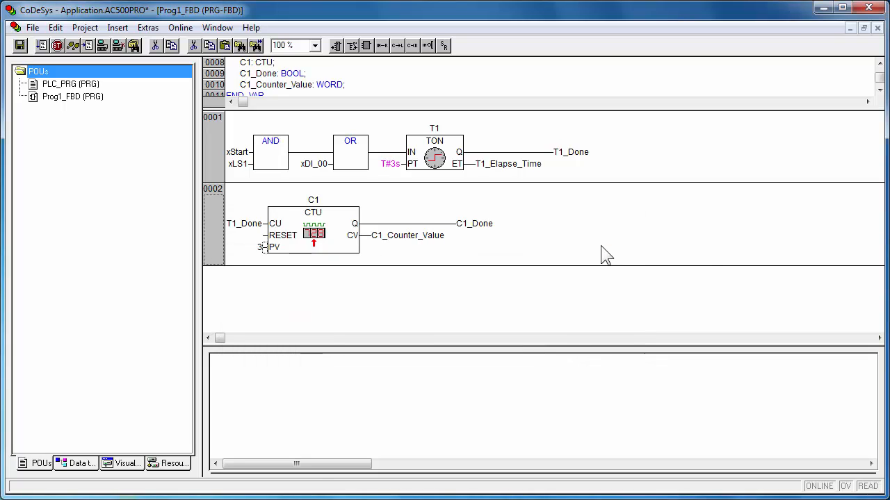
{"action": "mouse_move", "coordinate": [587, 123]}
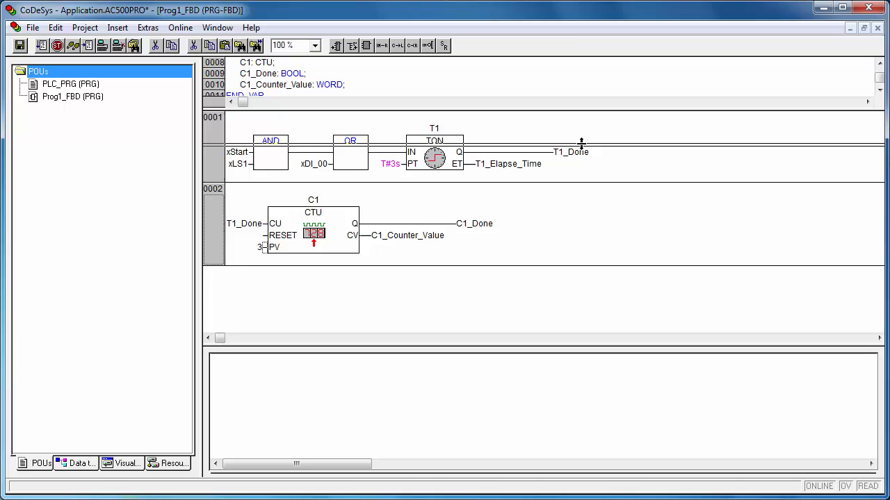
{"action": "scroll", "scroll_direction": "down", "scroll_amount": 3}
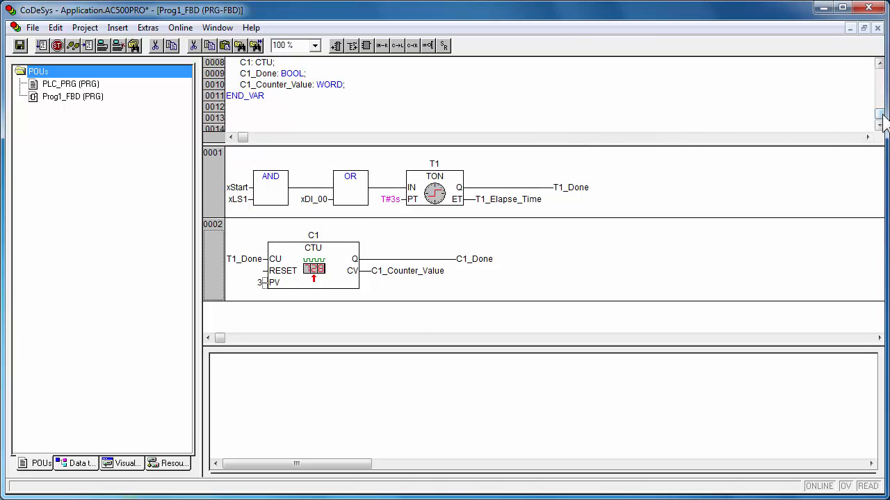
{"action": "scroll", "scroll_direction": "up", "scroll_amount": 3}
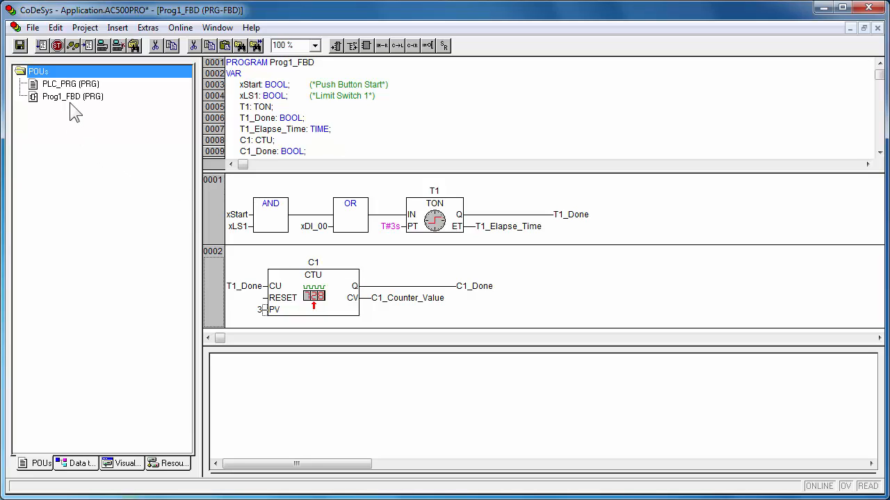
{"action": "double_click", "coordinate": [69, 83]}
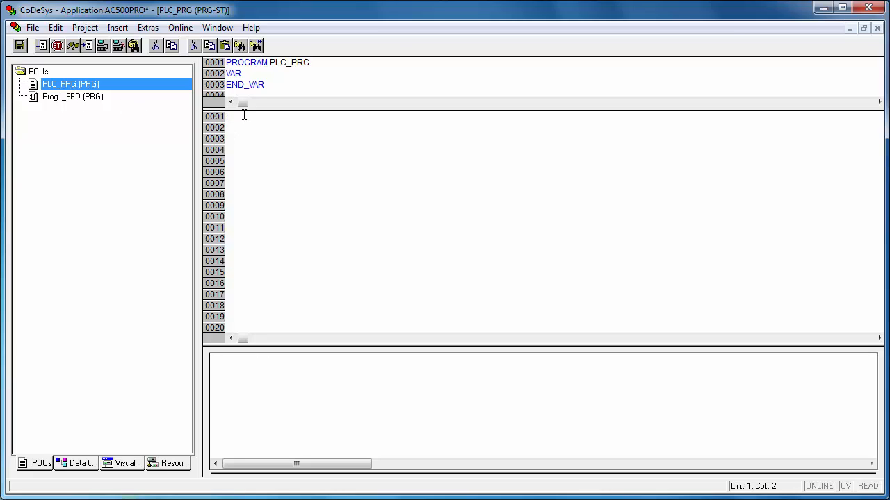
Insert a Prog1_FBD() call from User defined Programs into PLC_PRG and return to Prog1_FBD.
{"action": "key", "text": "f2"}
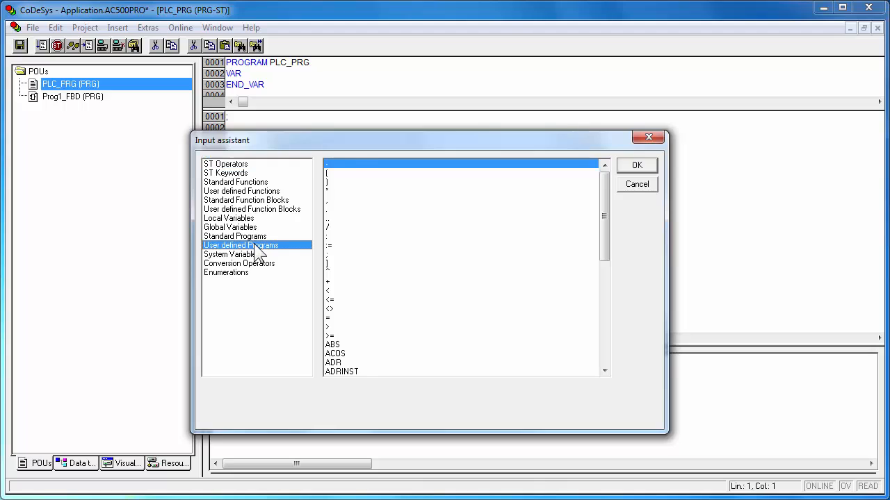
{"action": "left_click", "coordinate": [240, 244]}
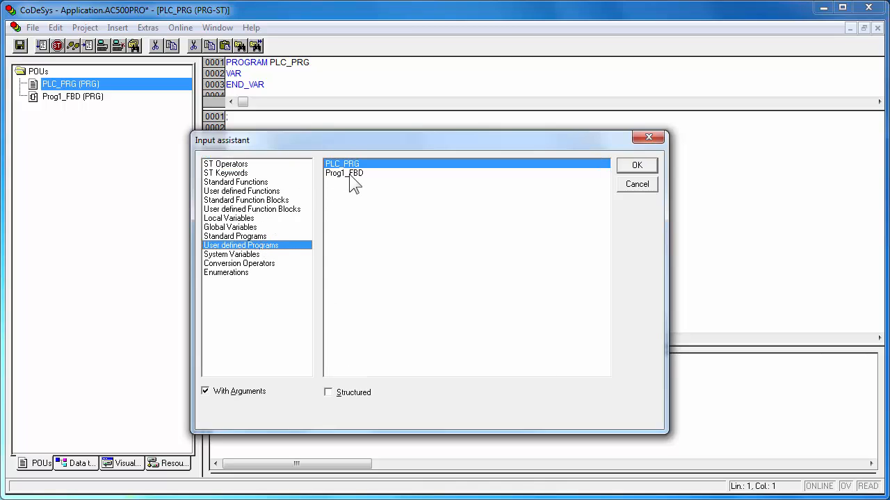
{"action": "left_click", "coordinate": [344, 173]}
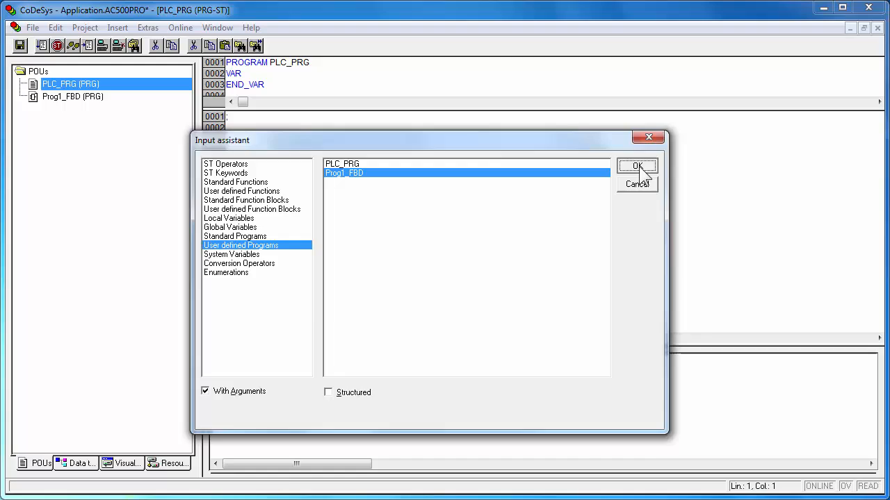
{"action": "left_click", "coordinate": [637, 167]}
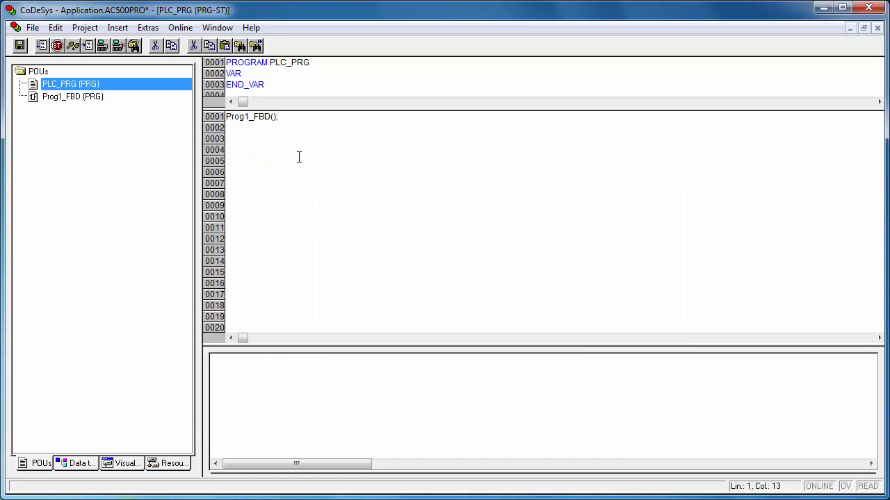
{"action": "double_click", "coordinate": [72, 96]}
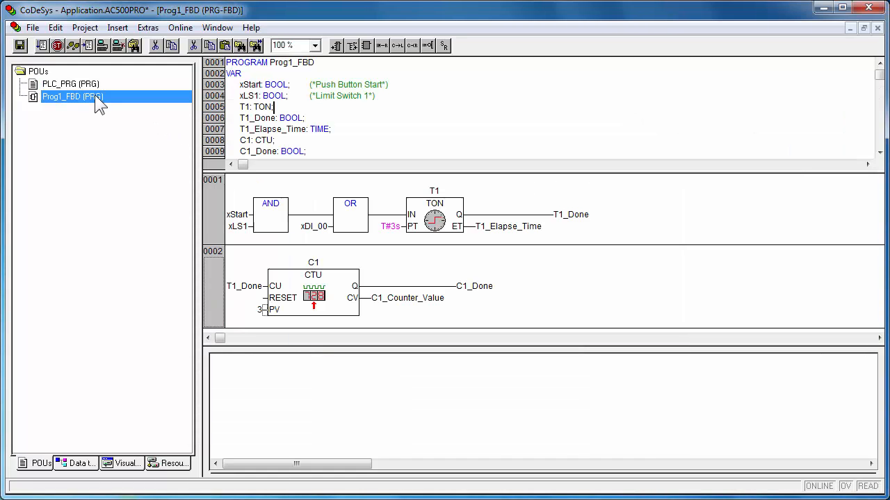
Build the project via Project > Build, finishing with 0 errors and 0 warnings.
{"action": "left_click", "coordinate": [85, 28]}
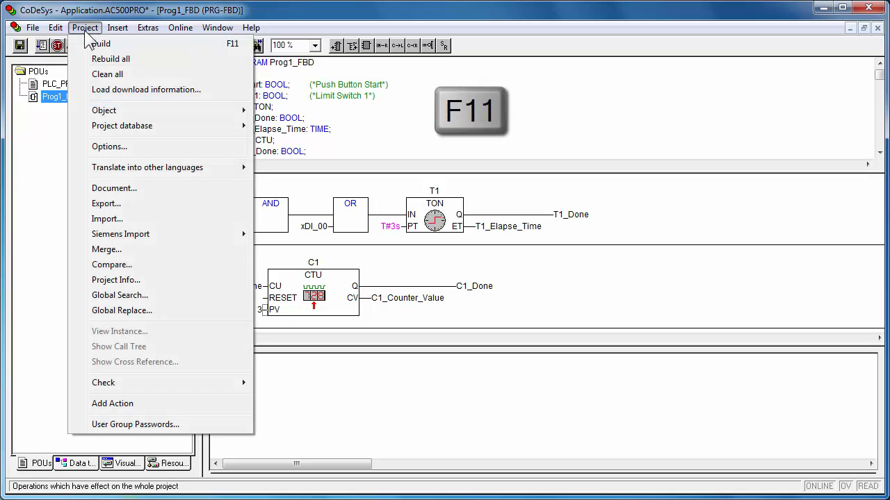
{"action": "mouse_move", "coordinate": [100, 43]}
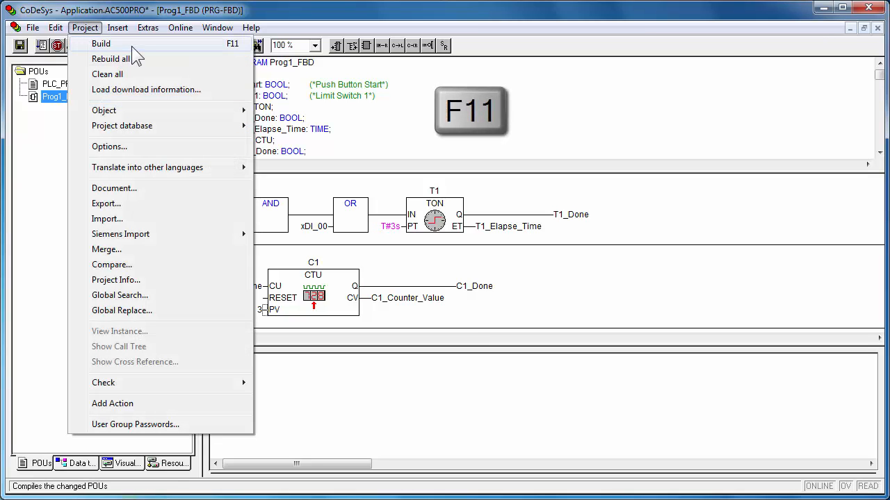
{"action": "left_click", "coordinate": [100, 44]}
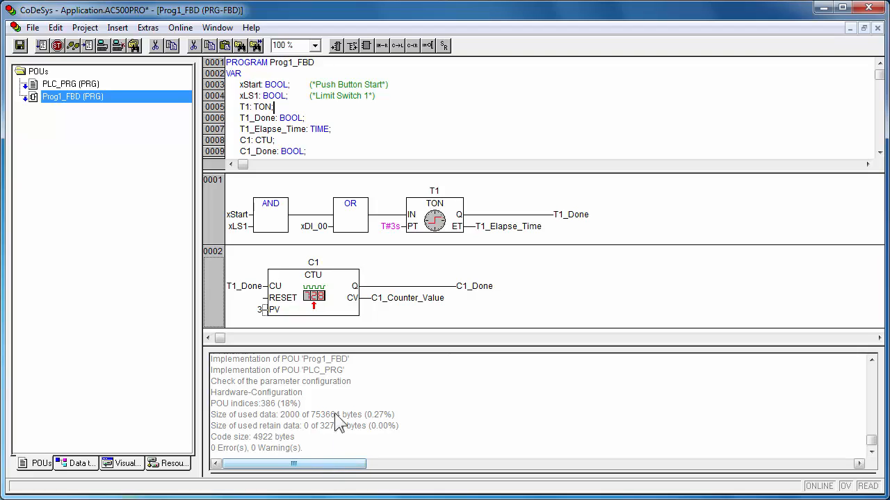
{"action": "mouse_move", "coordinate": [181, 28]}
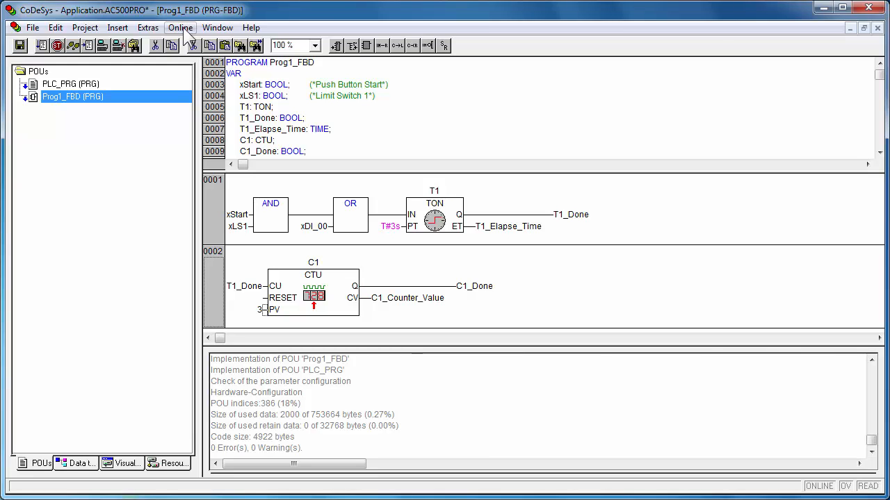
Switch on simulation mode and log in to the simulated controller.
{"action": "left_click", "coordinate": [180, 28]}
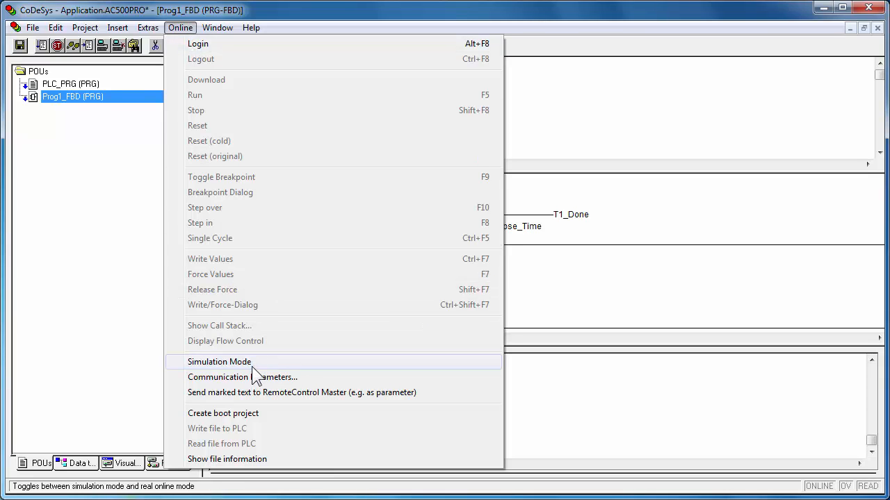
{"action": "left_click", "coordinate": [220, 362]}
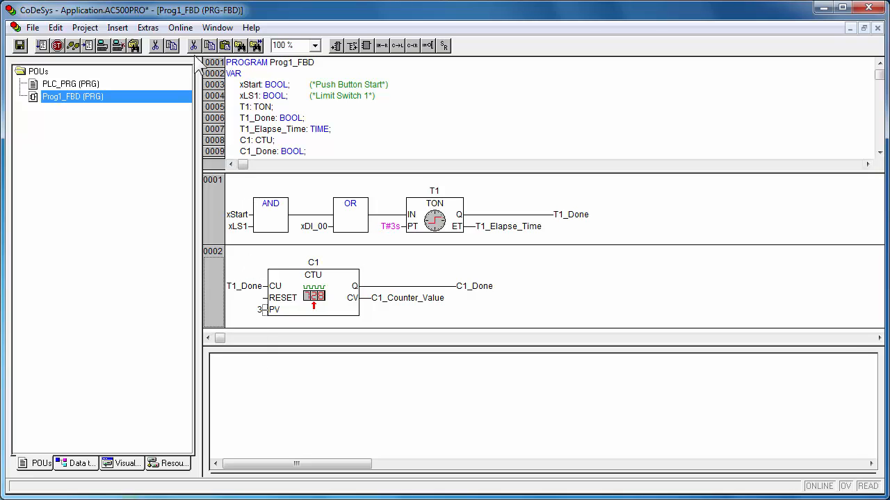
{"action": "left_click", "coordinate": [181, 28]}
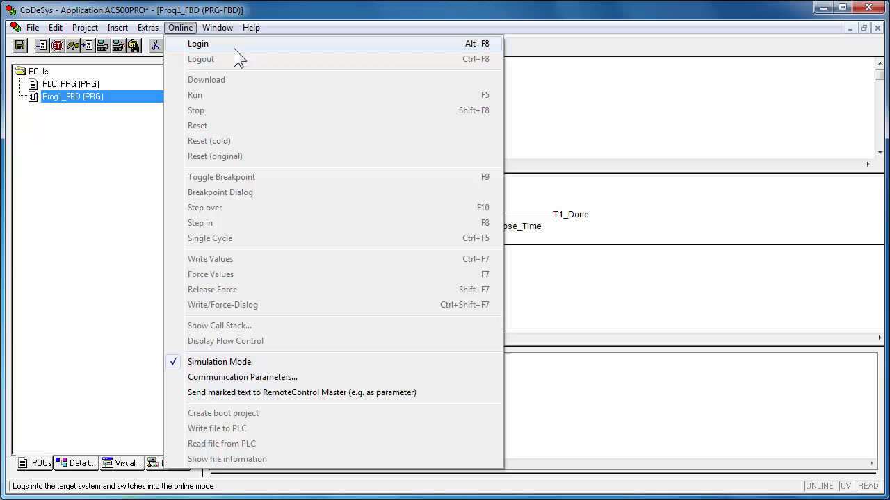
{"action": "left_click", "coordinate": [197, 43]}
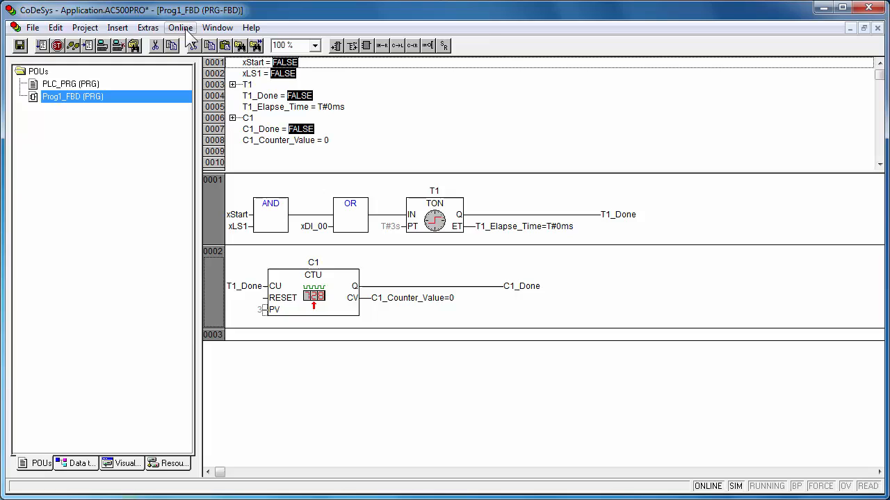
Start Prog1_FBD running so live values like T1_Elapse_Time=T#0ms appear.
{"action": "left_click", "coordinate": [181, 27]}
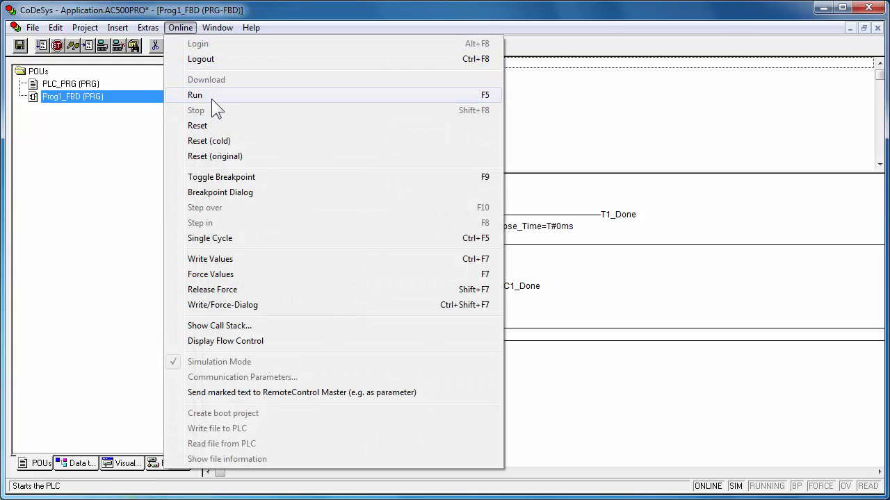
{"action": "mouse_move", "coordinate": [221, 104]}
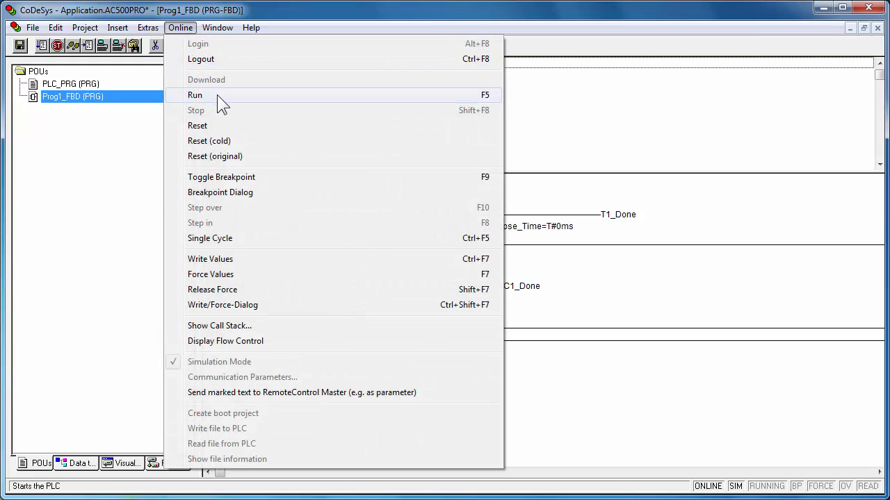
{"action": "left_click", "coordinate": [194, 95]}
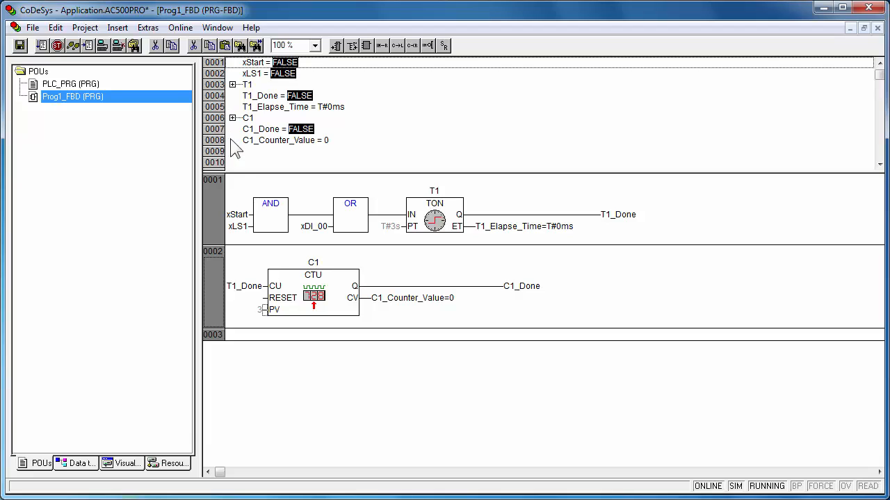
{"action": "mouse_move", "coordinate": [239, 221]}
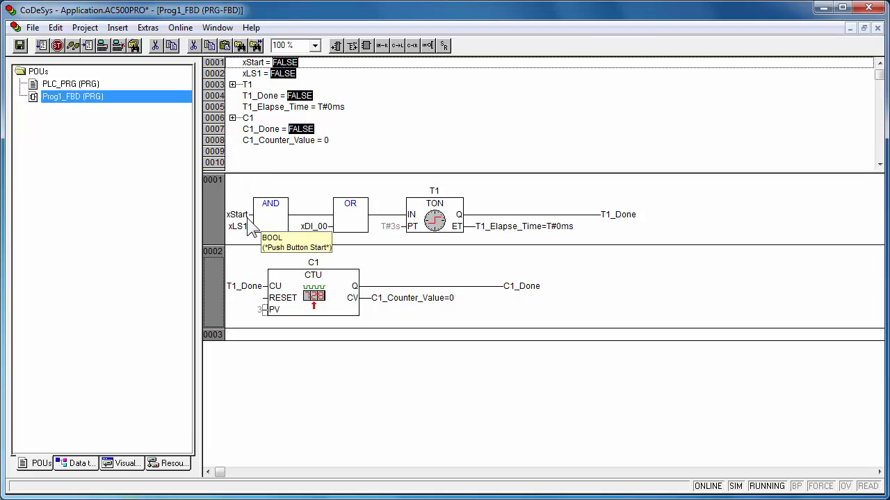
{"action": "mouse_move", "coordinate": [251, 222]}
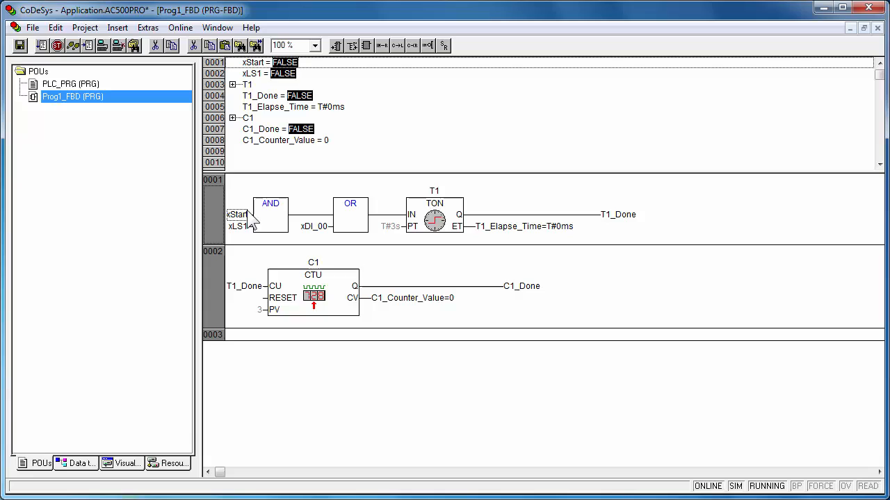
Write xStart and xLS1 TRUE until C1 counts to 3 and C1_Done goes TRUE, then end the session.
{"action": "left_click", "coordinate": [239, 214]}
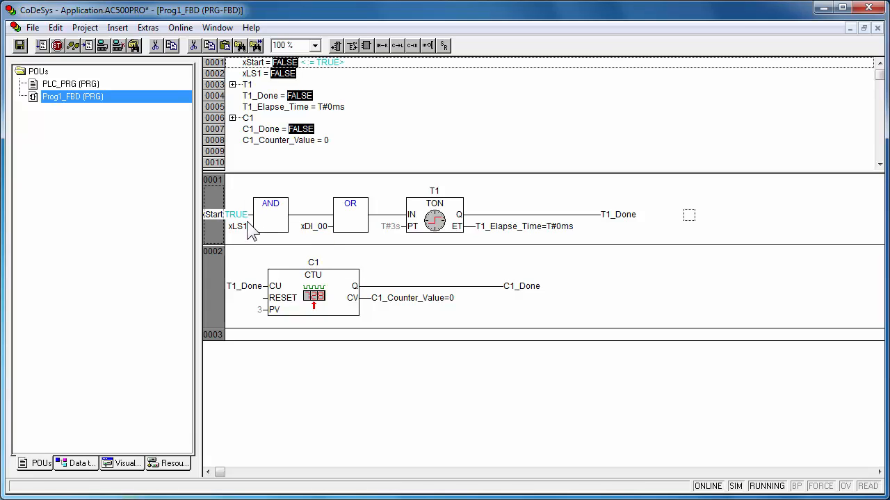
{"action": "key", "text": "Ctrl+F7"}
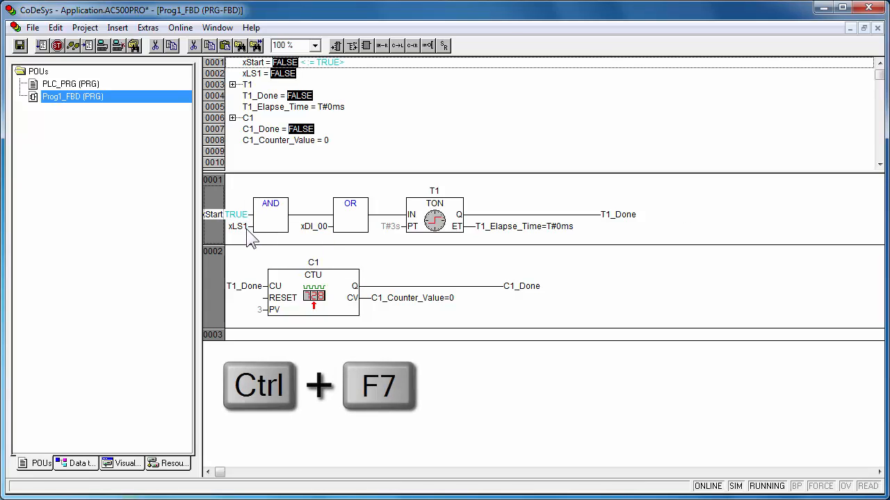
{"action": "mouse_move", "coordinate": [240, 225]}
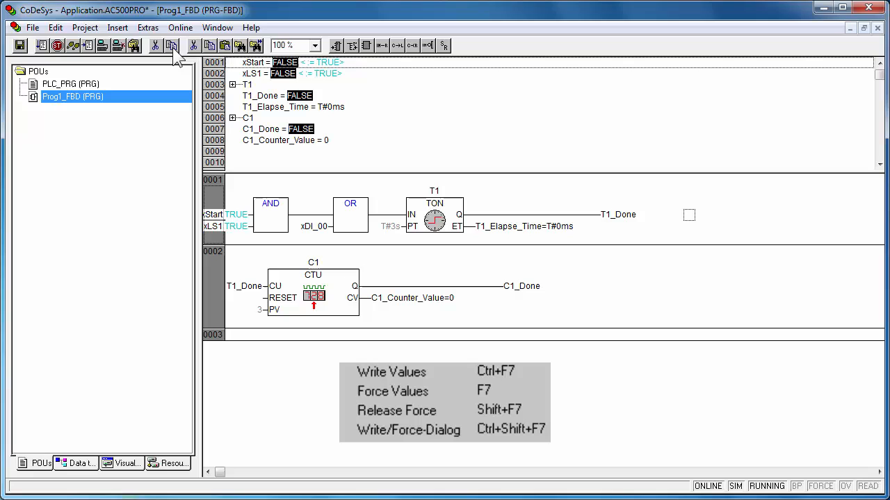
{"action": "left_click", "coordinate": [391, 373]}
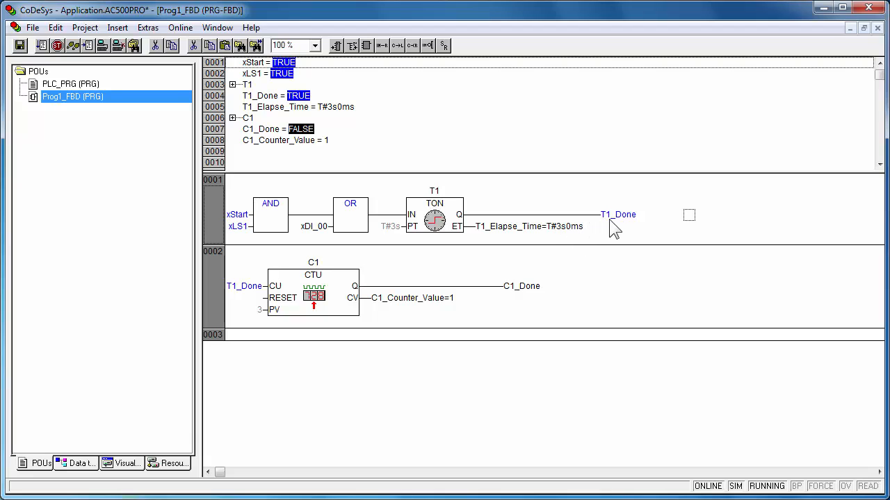
{"action": "mouse_move", "coordinate": [270, 271]}
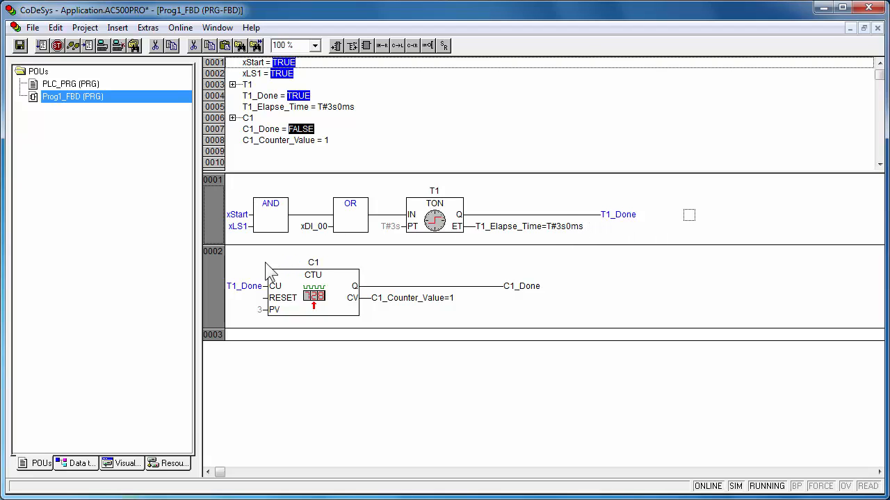
{"action": "mouse_move", "coordinate": [369, 275]}
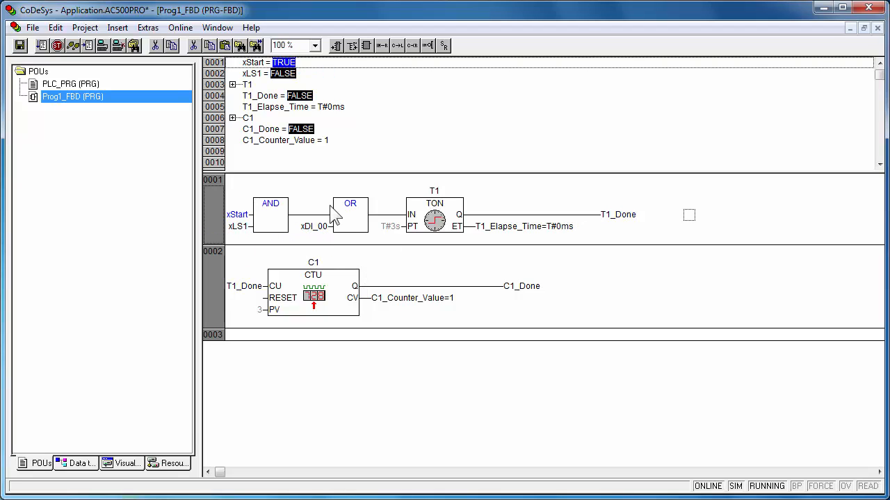
{"action": "mouse_move", "coordinate": [327, 222]}
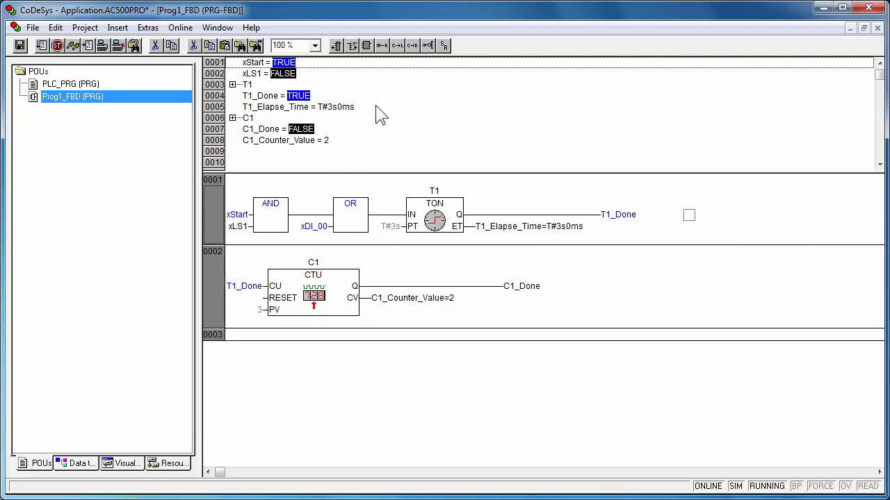
{"action": "mouse_move", "coordinate": [316, 239]}
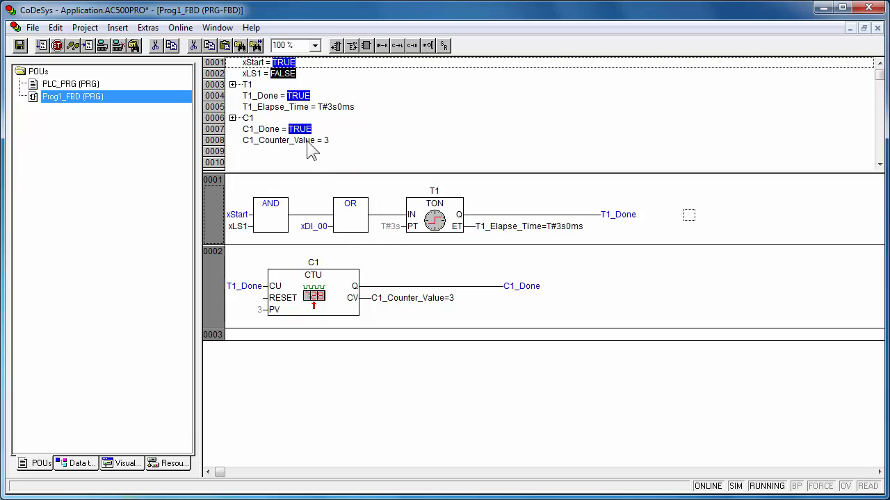
{"action": "mouse_move", "coordinate": [331, 425]}
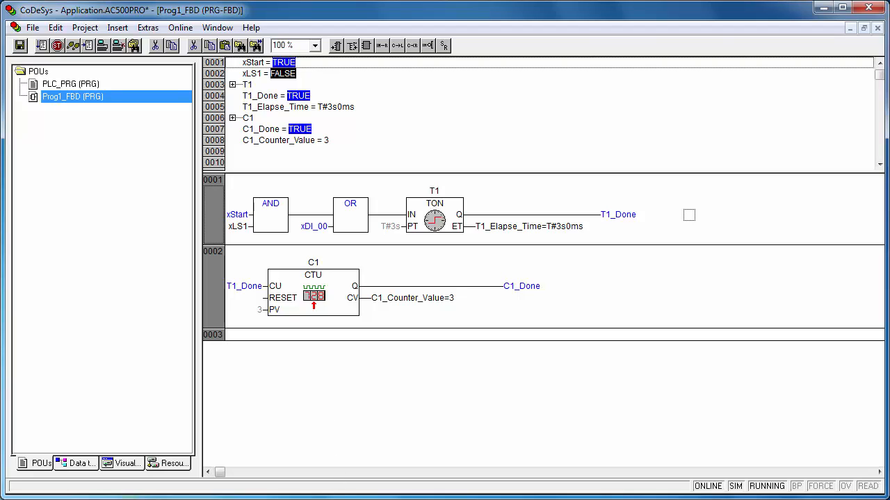
{"action": "key", "text": "ctrl+F8"}
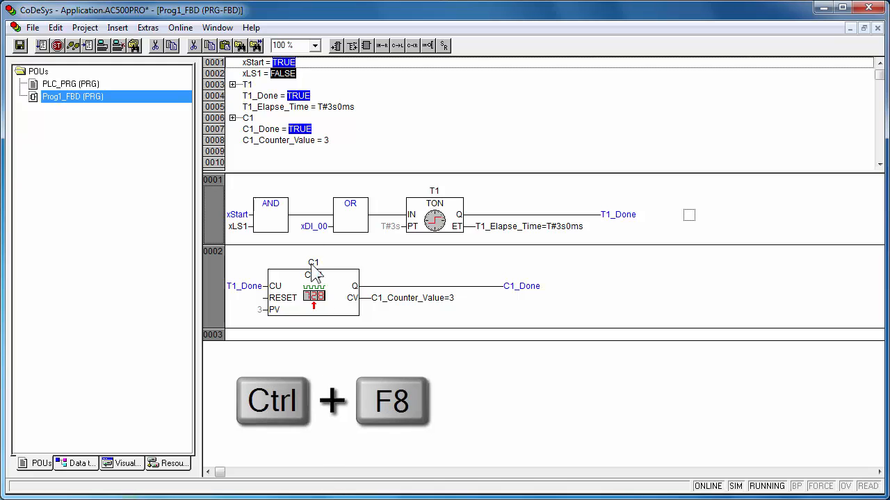
Log out of the simulated controller and save the project with Ctrl+S.
{"action": "left_click", "coordinate": [181, 27]}
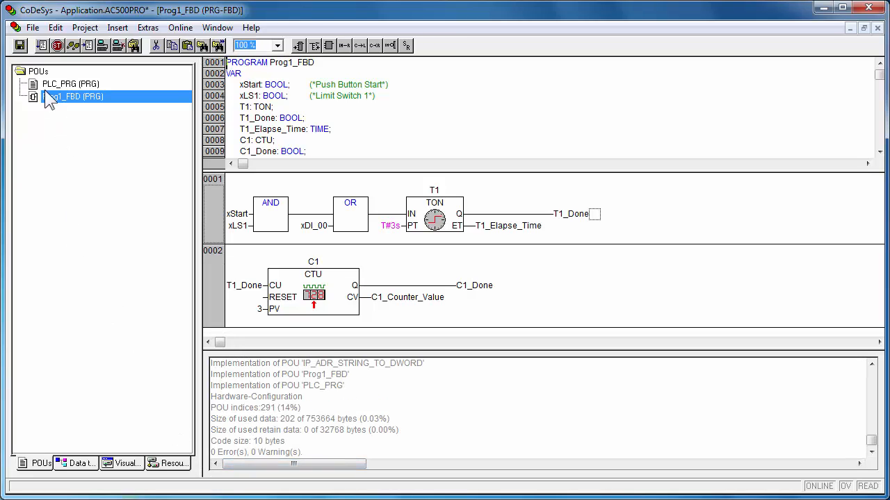
{"action": "key", "text": "ctrl+s"}
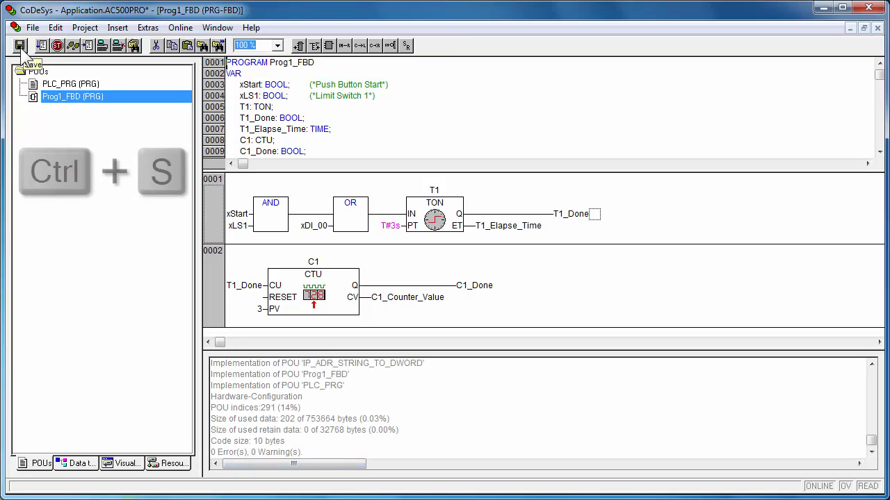
{"action": "key", "text": "ctrl+s"}
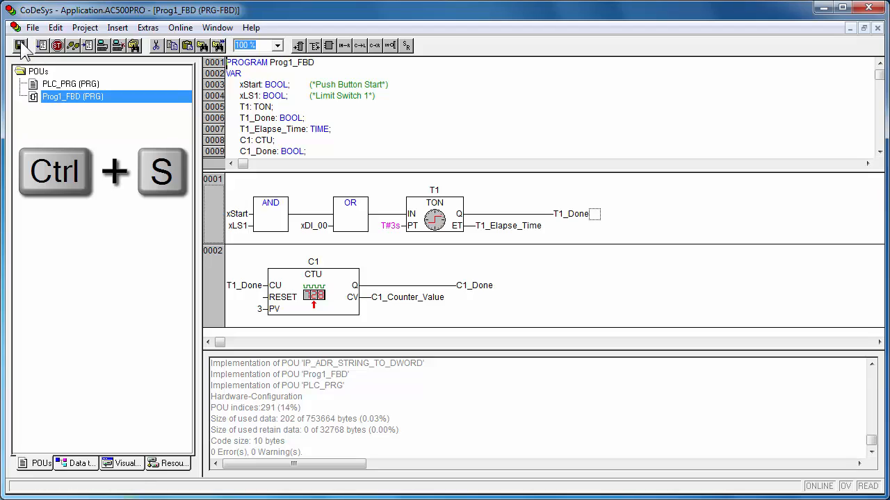
{"action": "key", "text": "ctrl+s"}
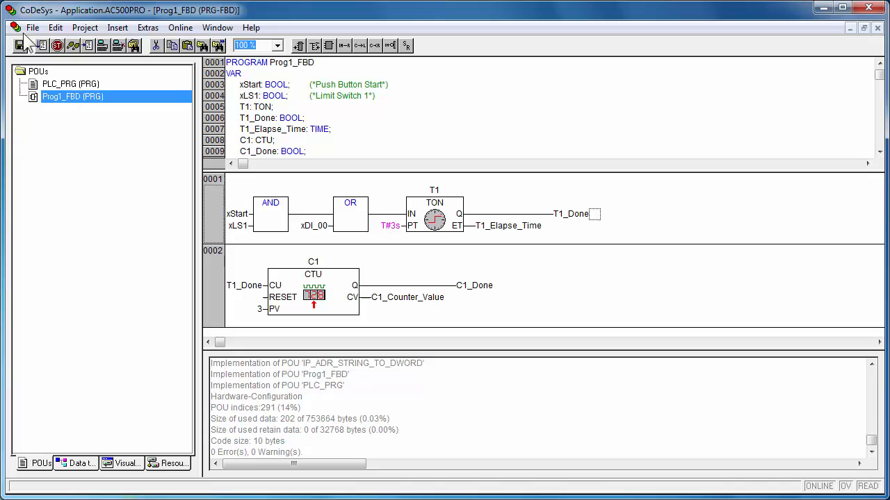
{"action": "left_click", "coordinate": [32, 27]}
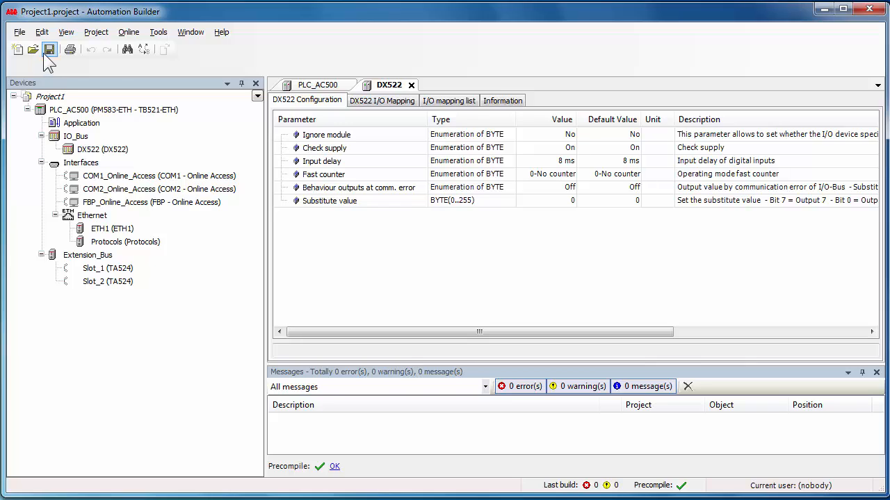
{"action": "mouse_move", "coordinate": [50, 50]}
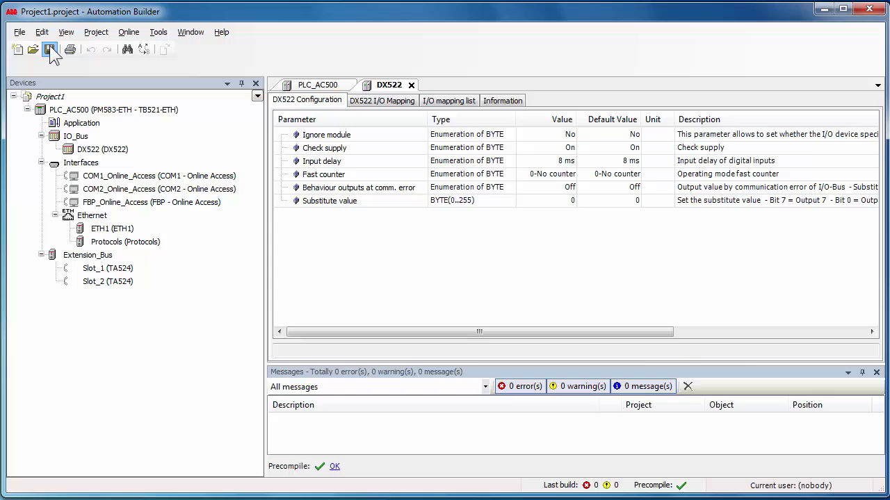
{"action": "left_click", "coordinate": [50, 48]}
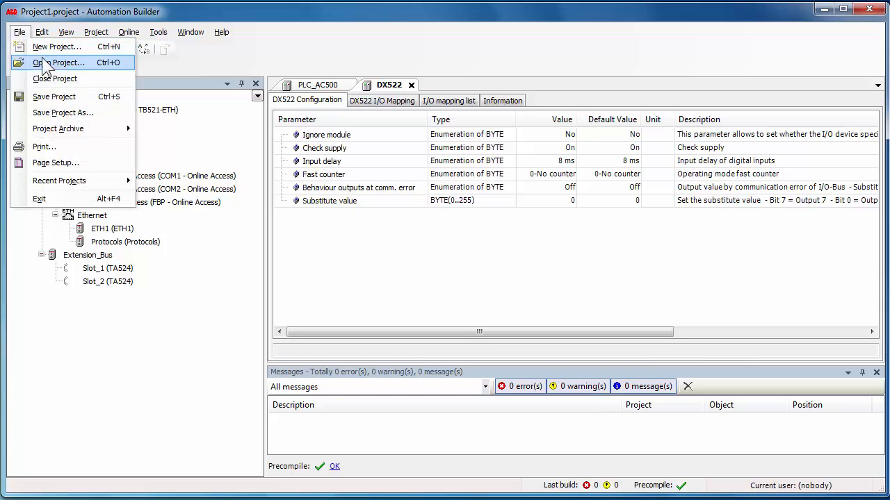
{"action": "mouse_move", "coordinate": [95, 78]}
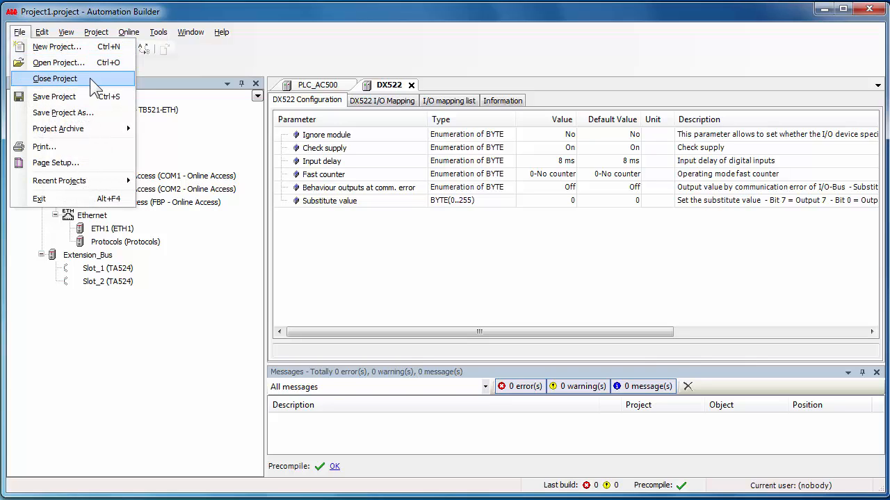